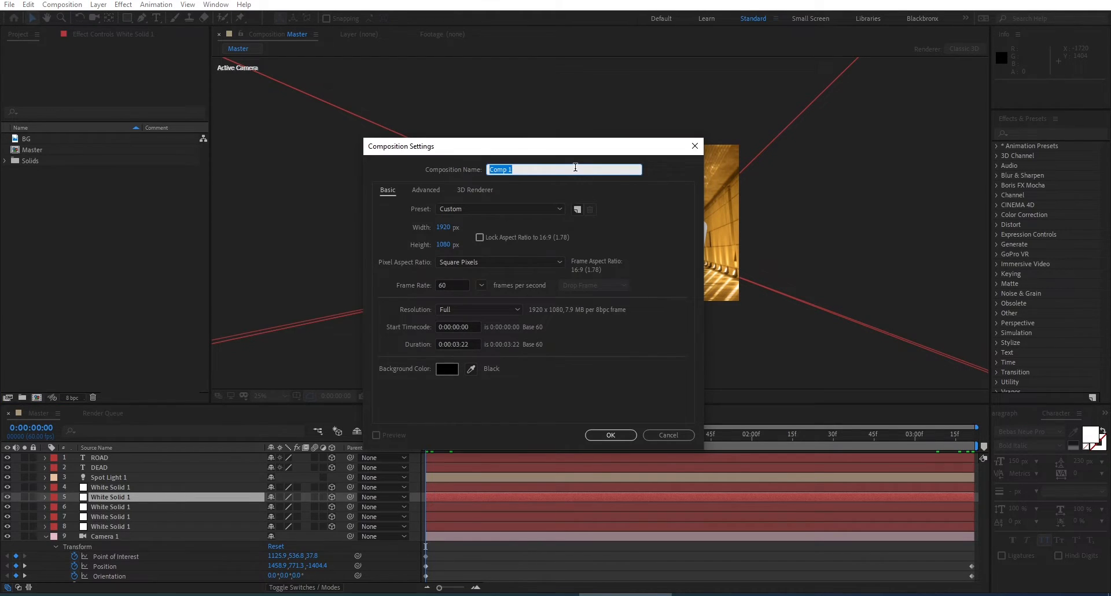
# - Name the composition Camera Mapping and apply the HDTV 1080 29.97 preset
pyautogui.write('C')
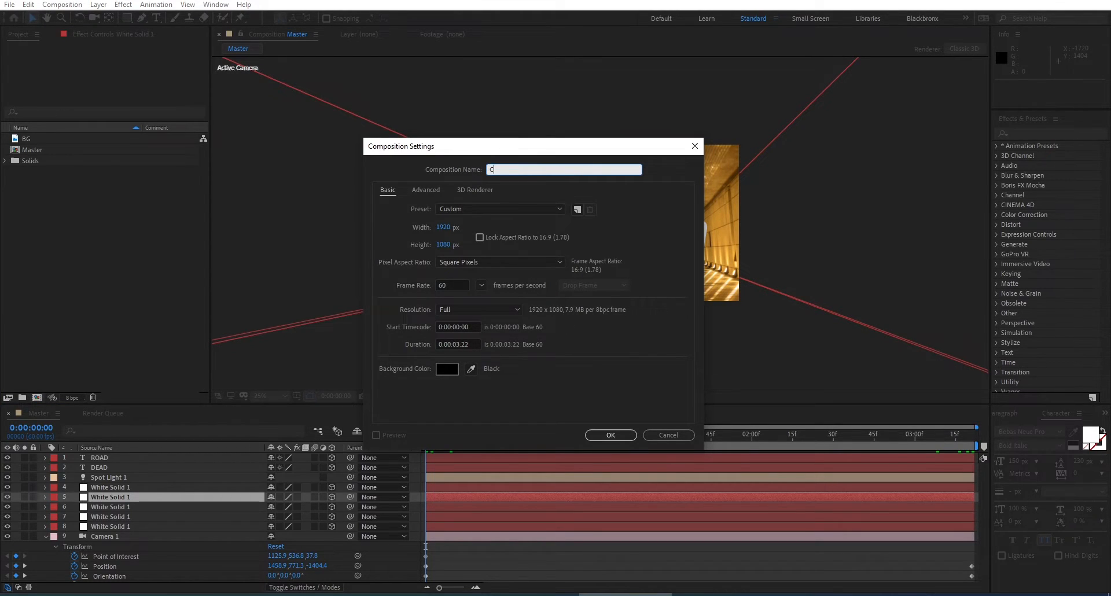
pyautogui.write('amera Mapp')
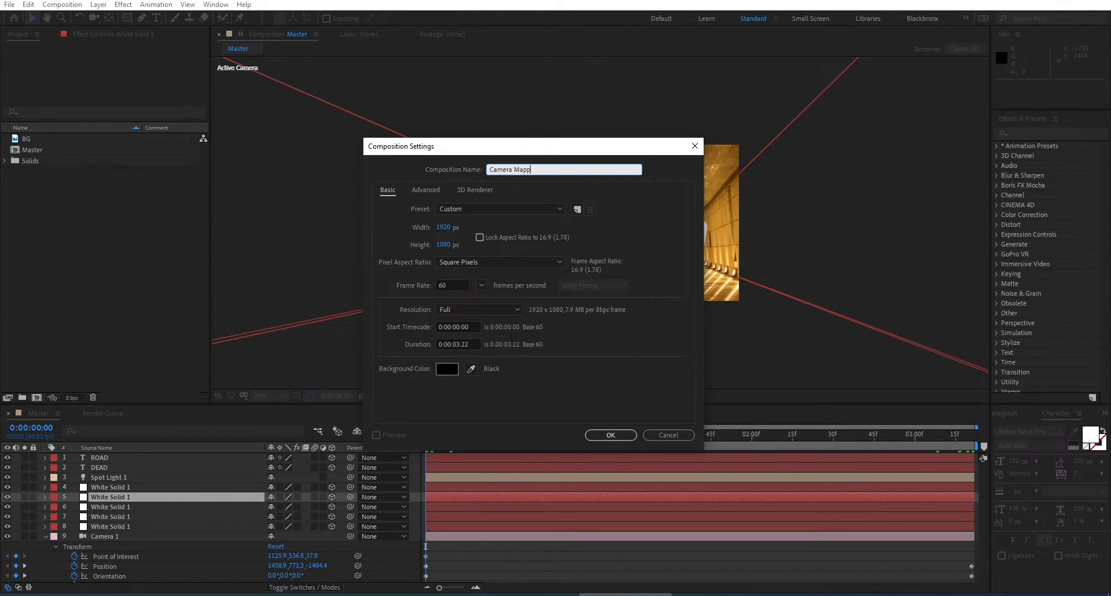
pyautogui.write('ing')
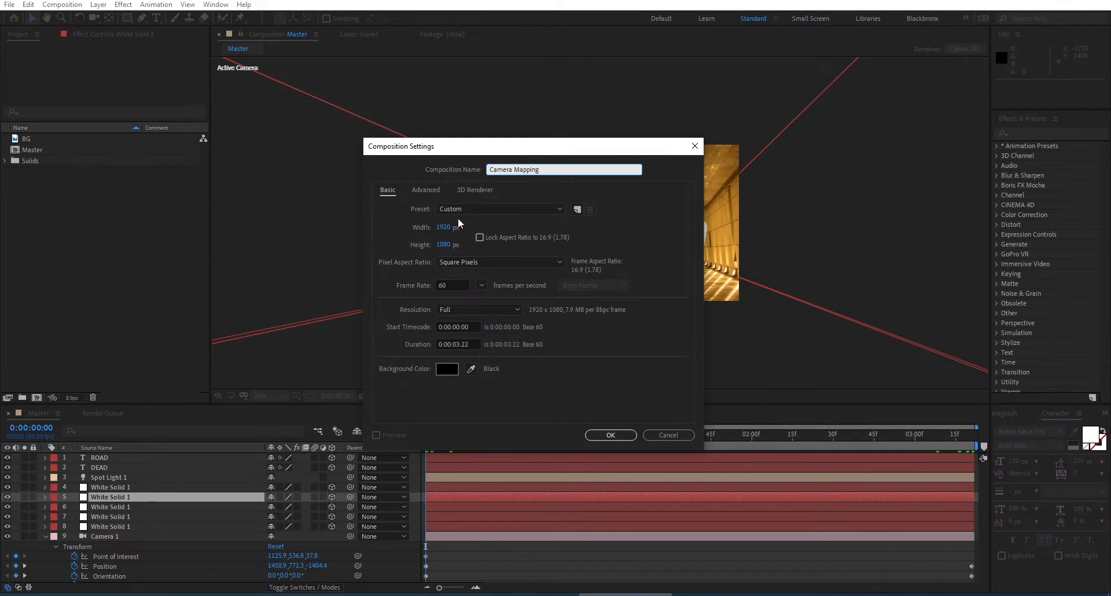
pyautogui.click(500, 209)
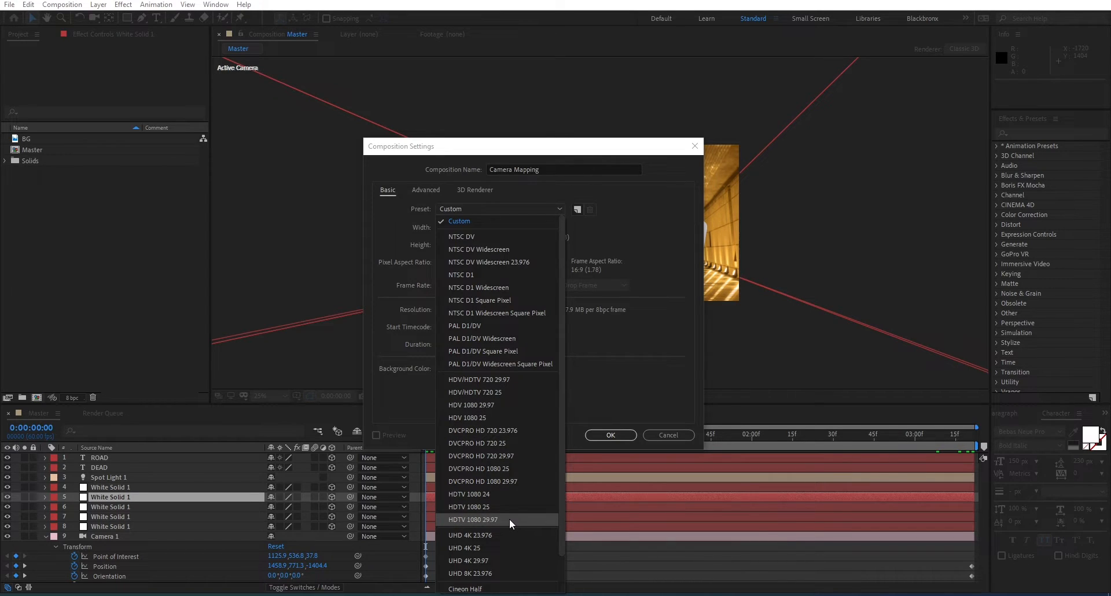
pyautogui.click(472, 519)
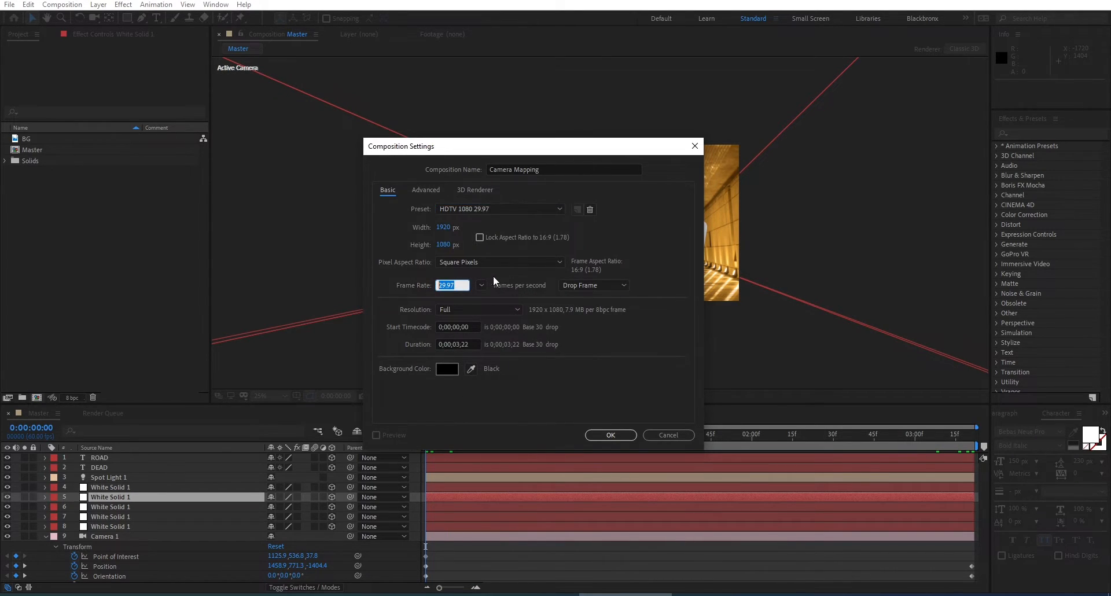
# - Set the frame rate to 60 and duration to 0:00:03:00, then create the composition
pyautogui.write('60')
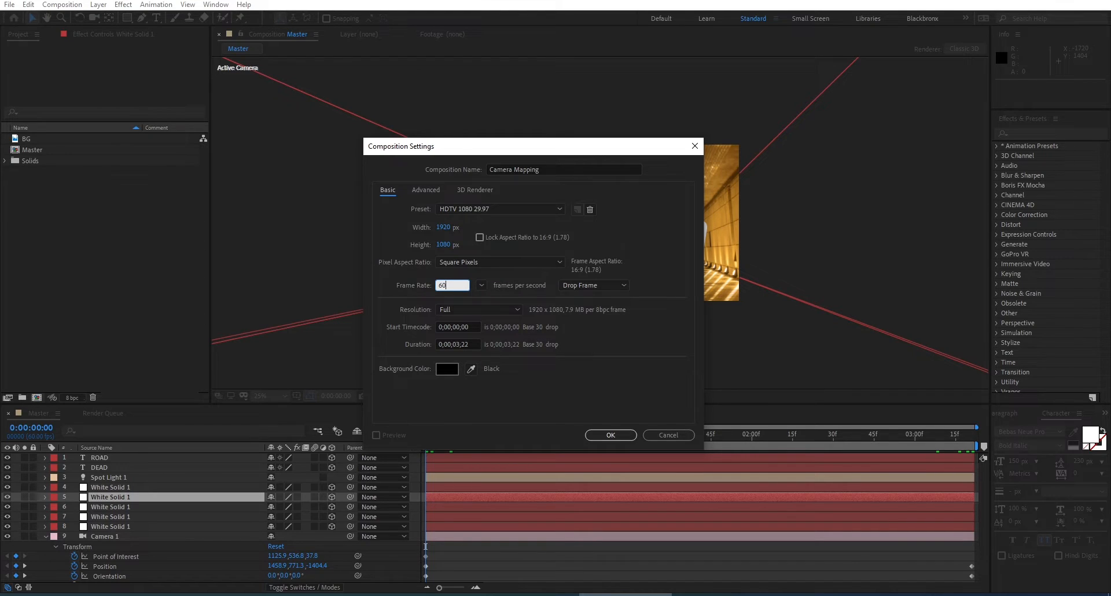
pyautogui.moveTo(407, 340)
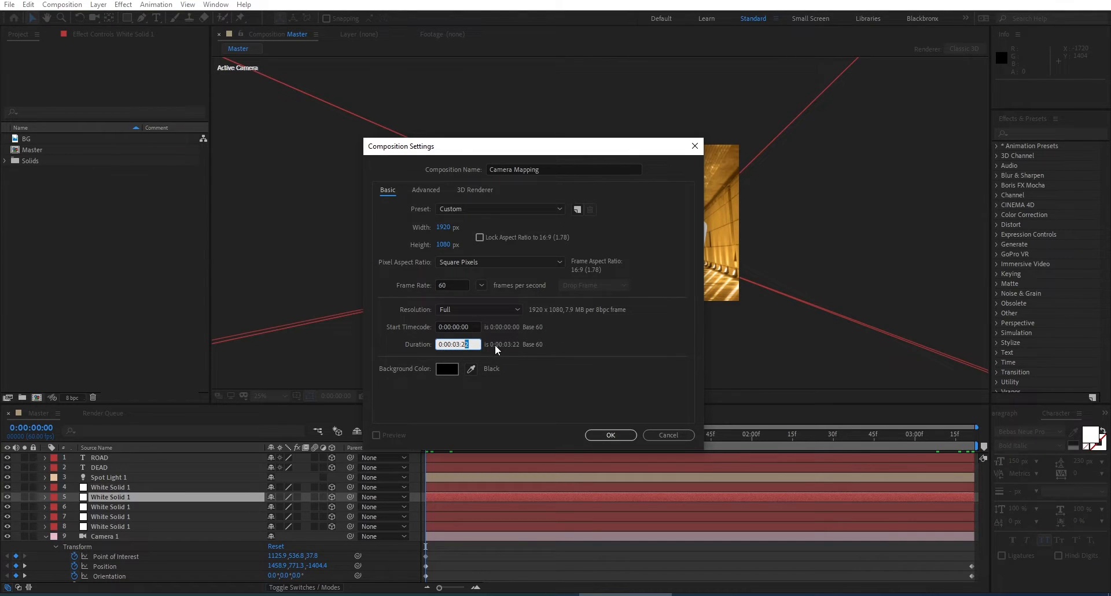
pyautogui.write('0:00:03:00')
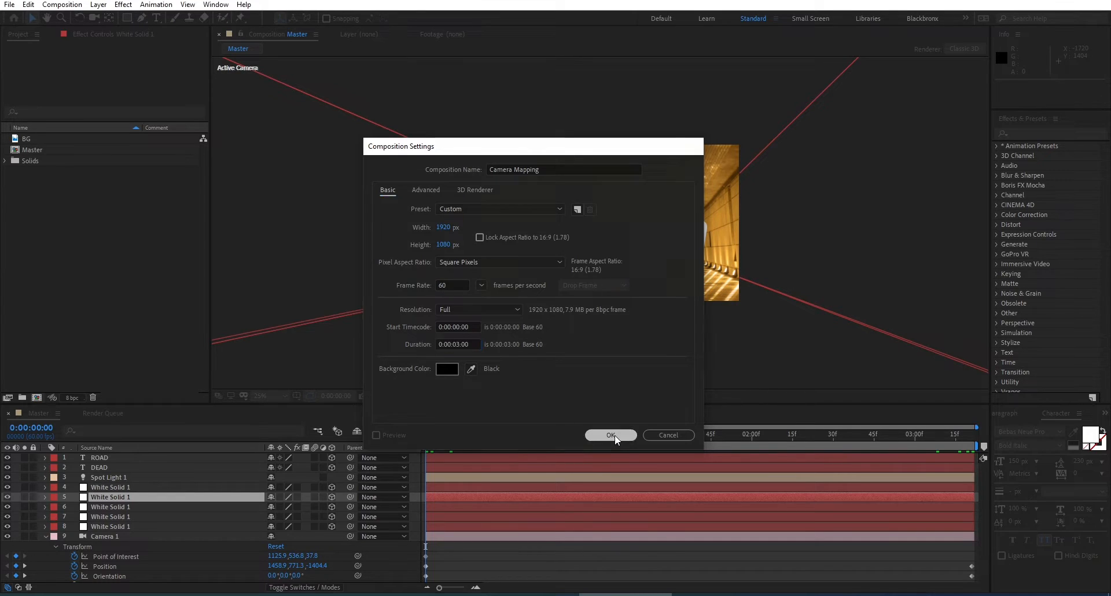
pyautogui.click(611, 435)
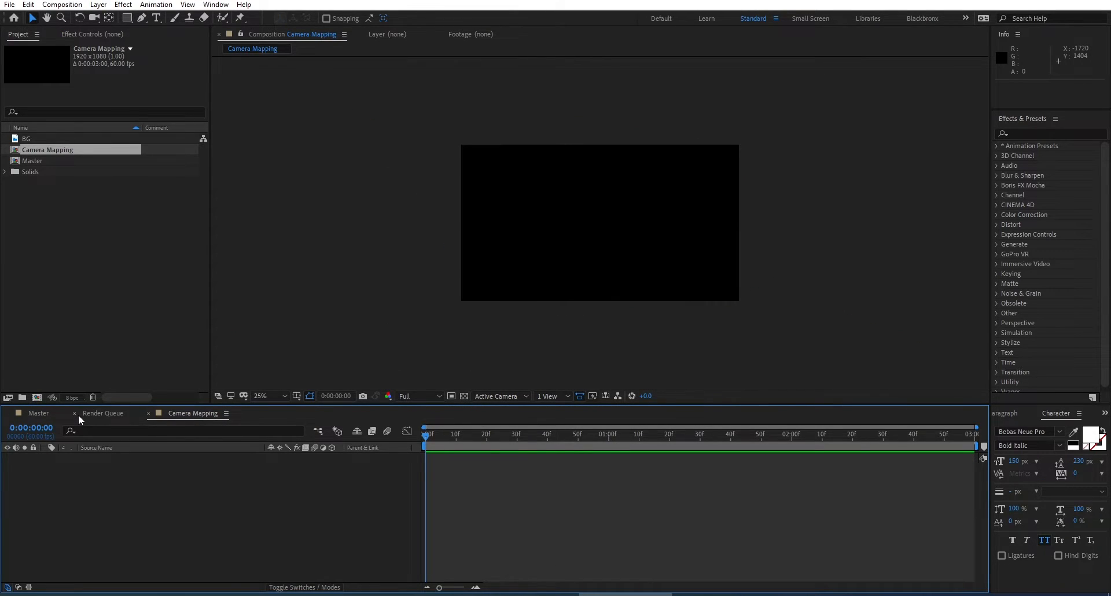
# - Add the BG tunnel image as a layer, fit it to comp width and enlarge the preview
pyautogui.click(148, 413)
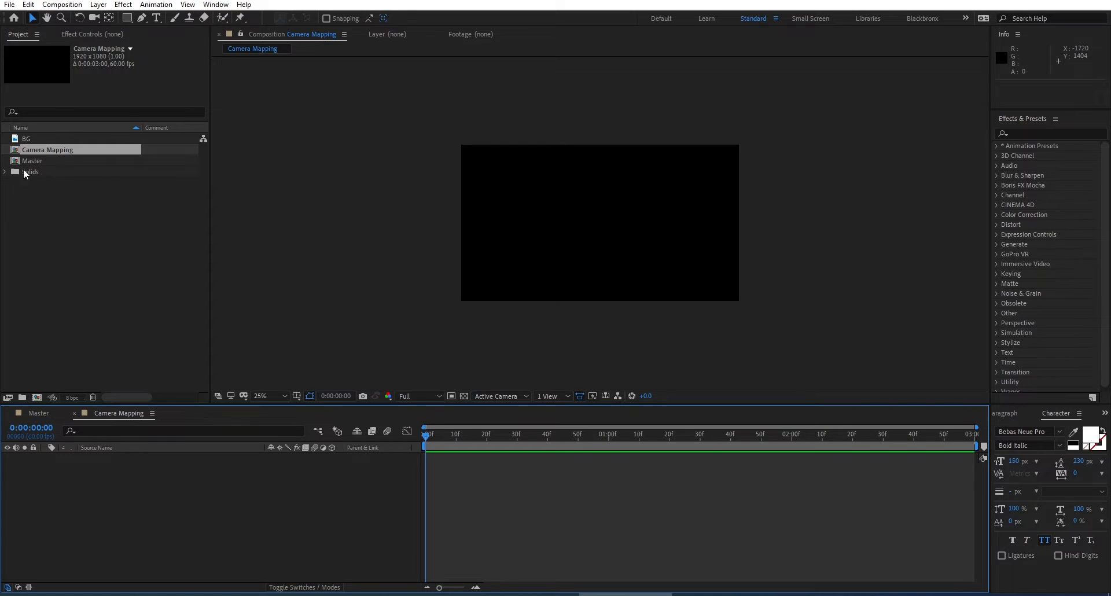
pyautogui.click(27, 139)
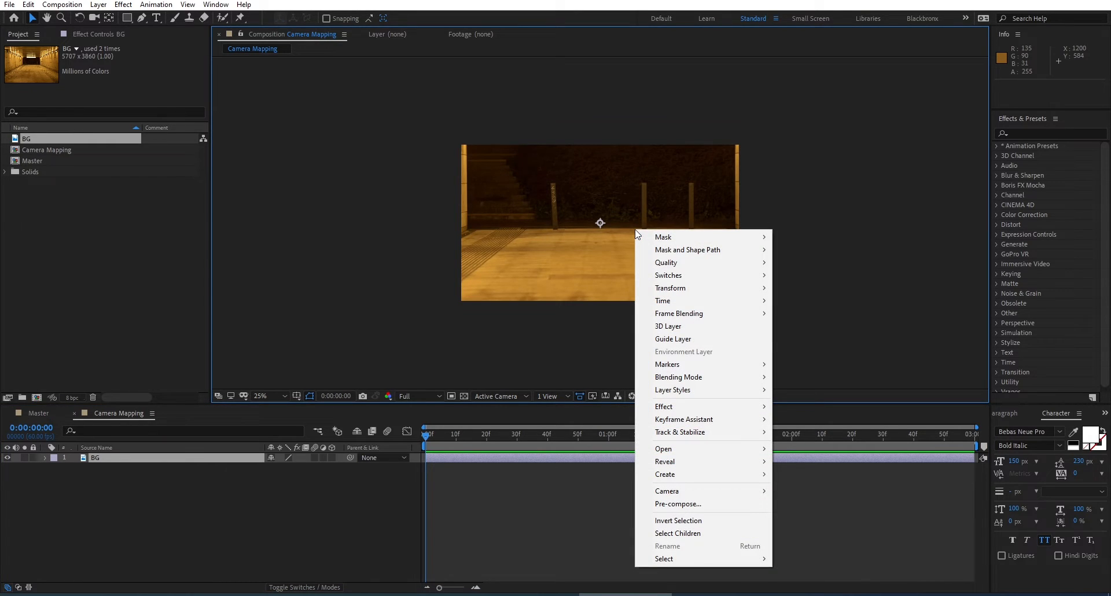
pyautogui.moveTo(692, 288)
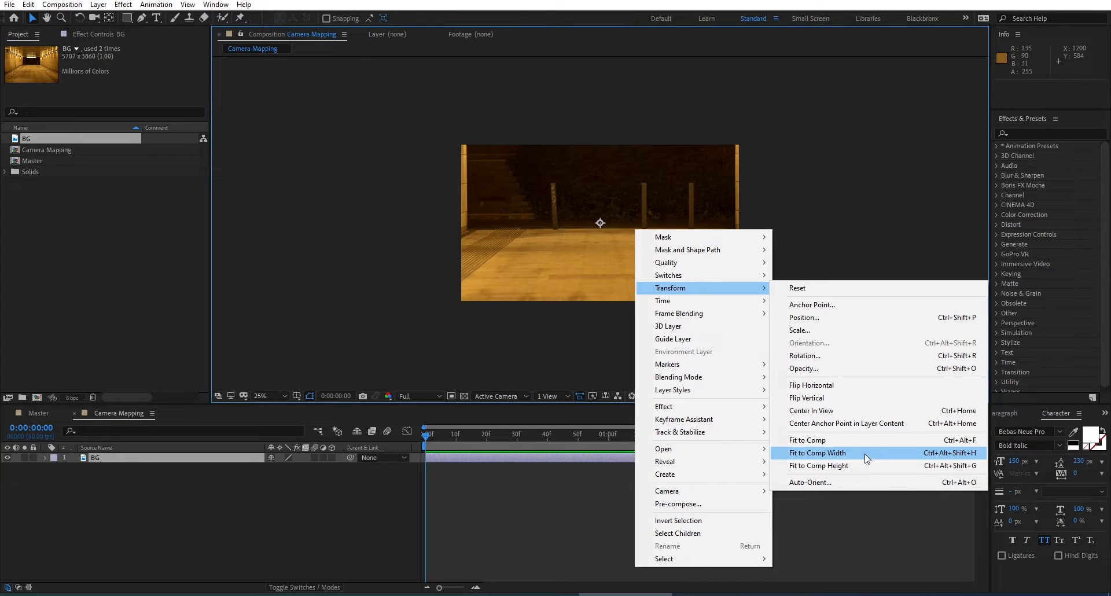
pyautogui.click(818, 452)
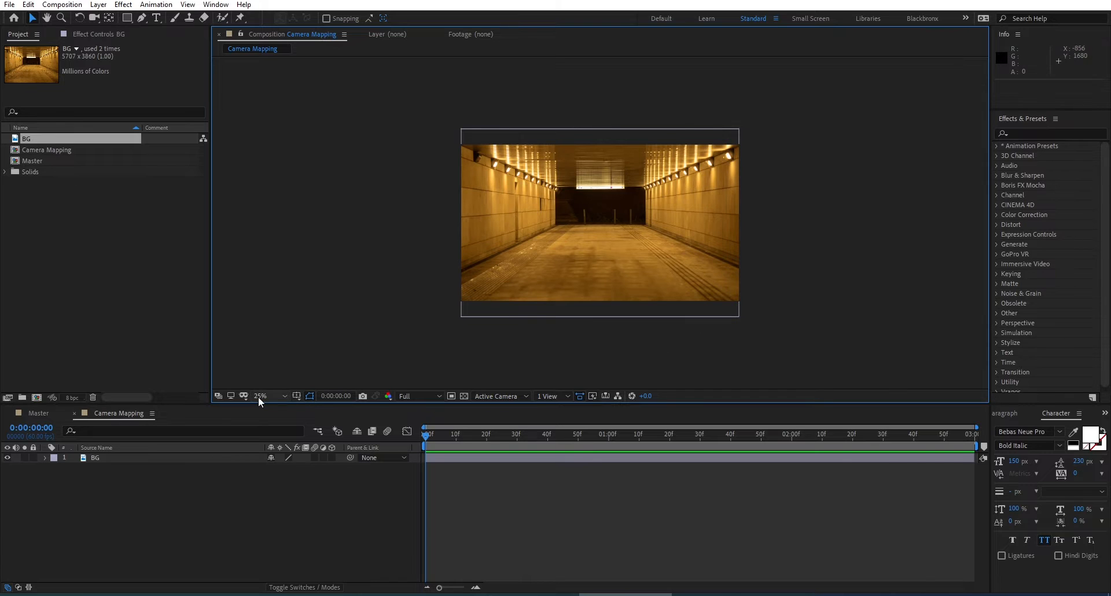
pyautogui.click(285, 396)
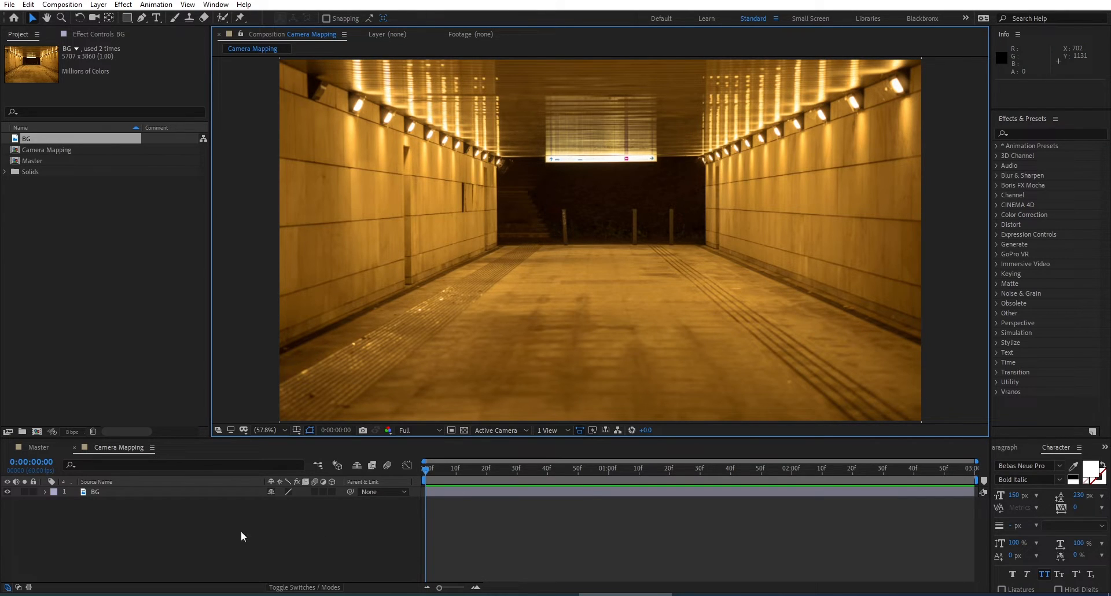
# - Create a new camera layer named Main Camera and dismiss the 2D layers warning
pyautogui.rightClick(243, 537)
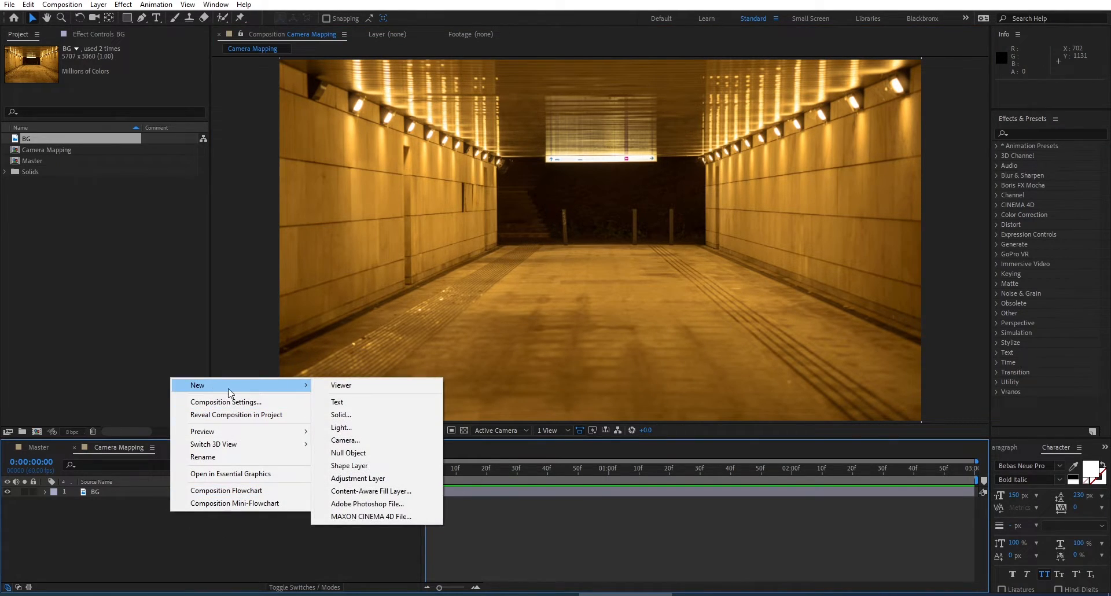
pyautogui.click(346, 440)
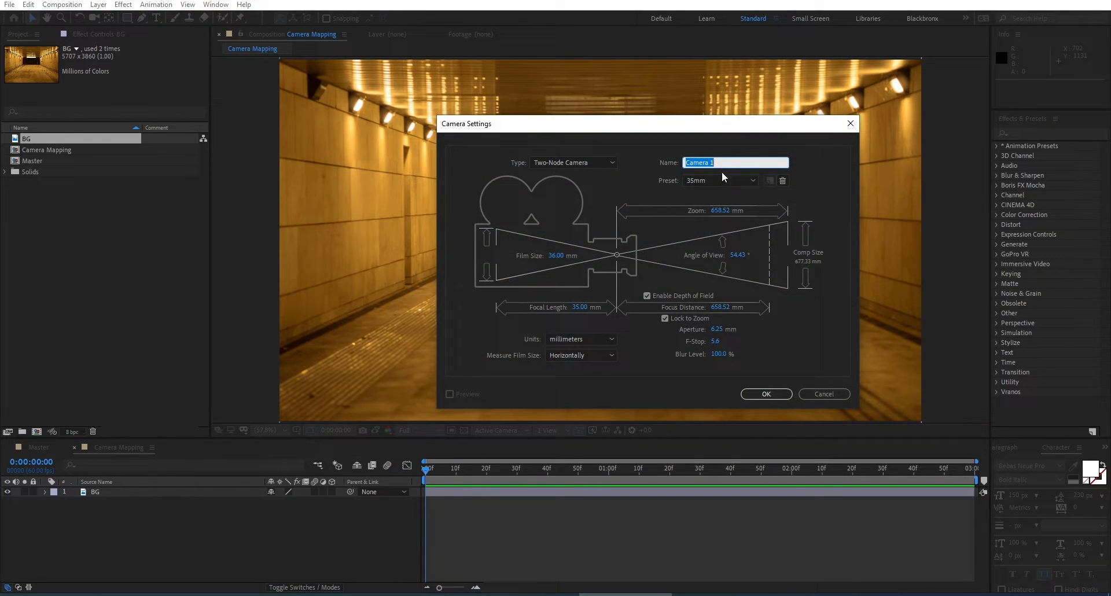
pyautogui.write('Z')
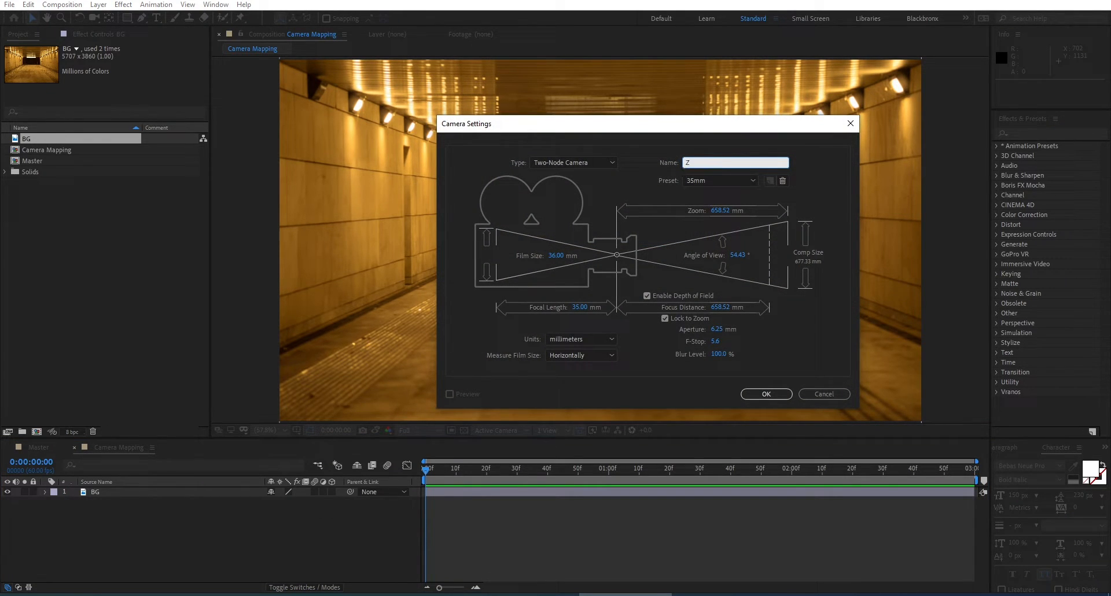
pyautogui.write('Main')
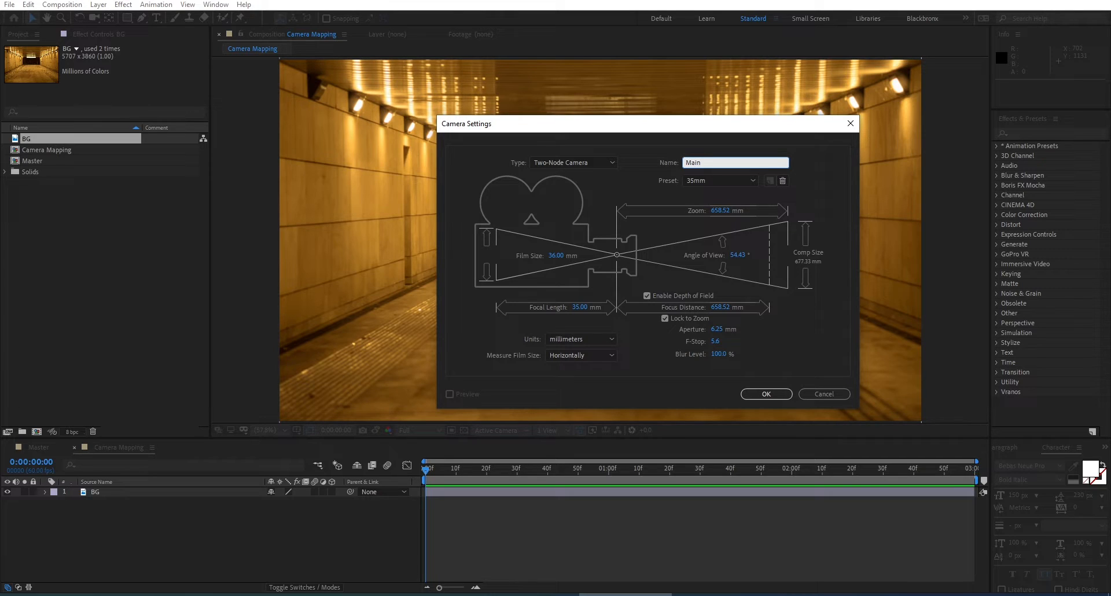
pyautogui.write('Camera')
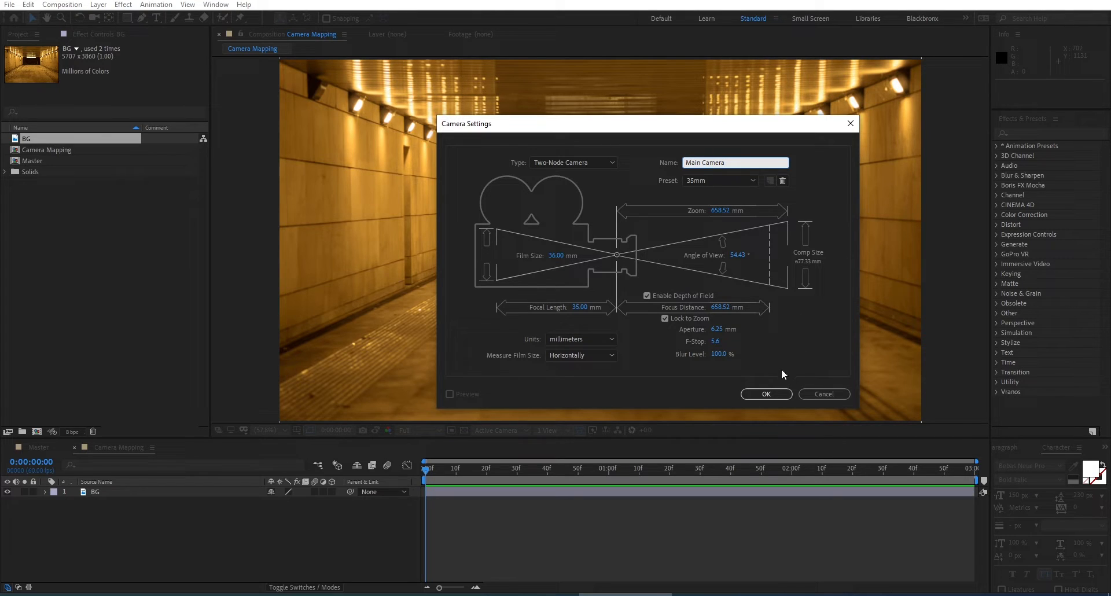
pyautogui.click(766, 395)
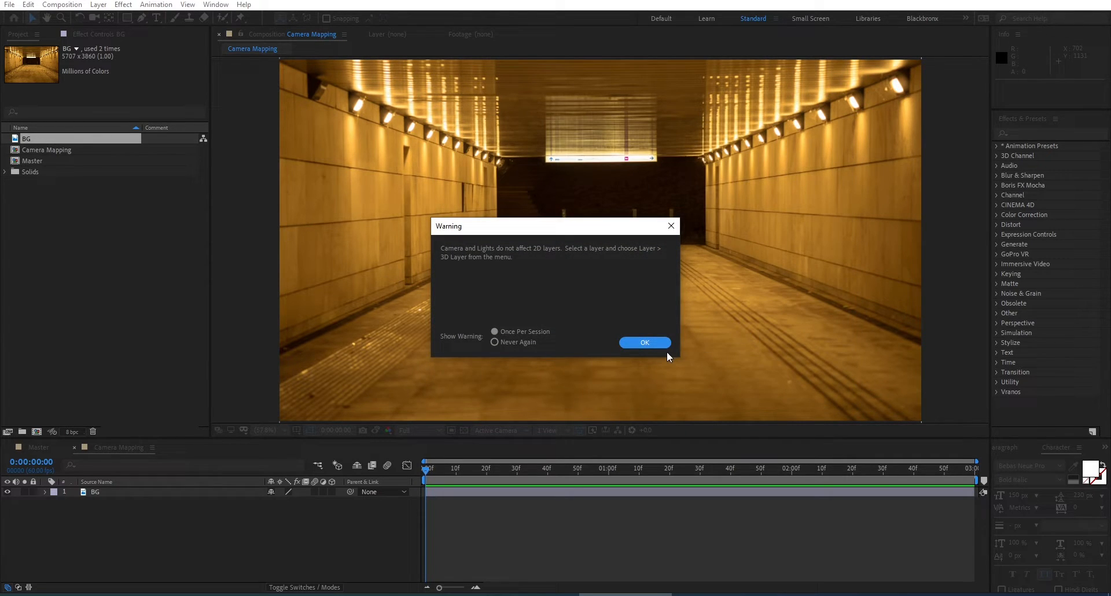
pyautogui.click(645, 343)
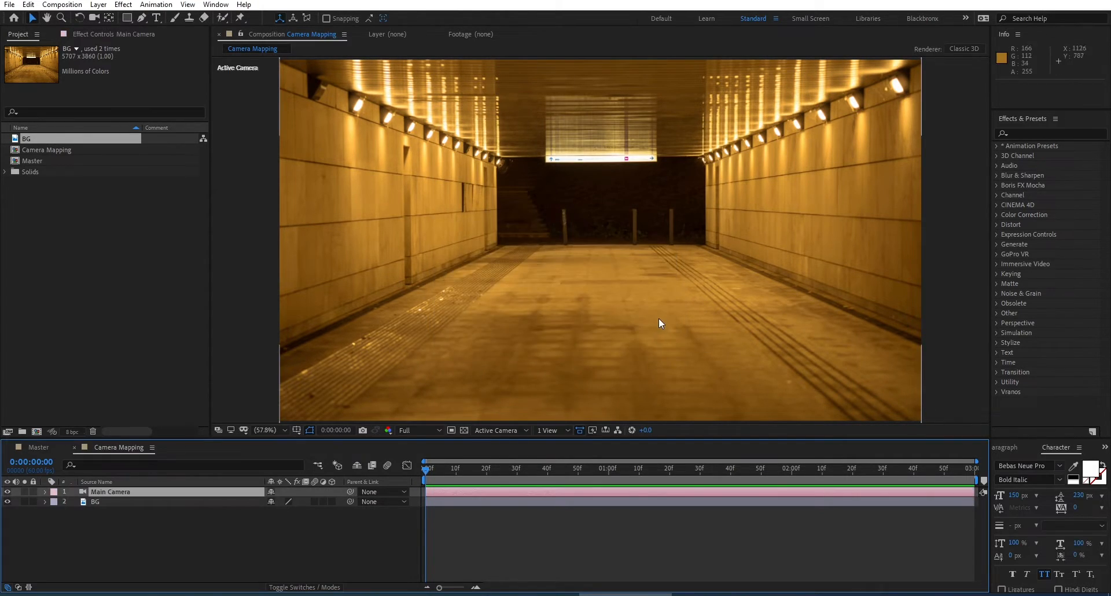
pyautogui.moveTo(703, 349)
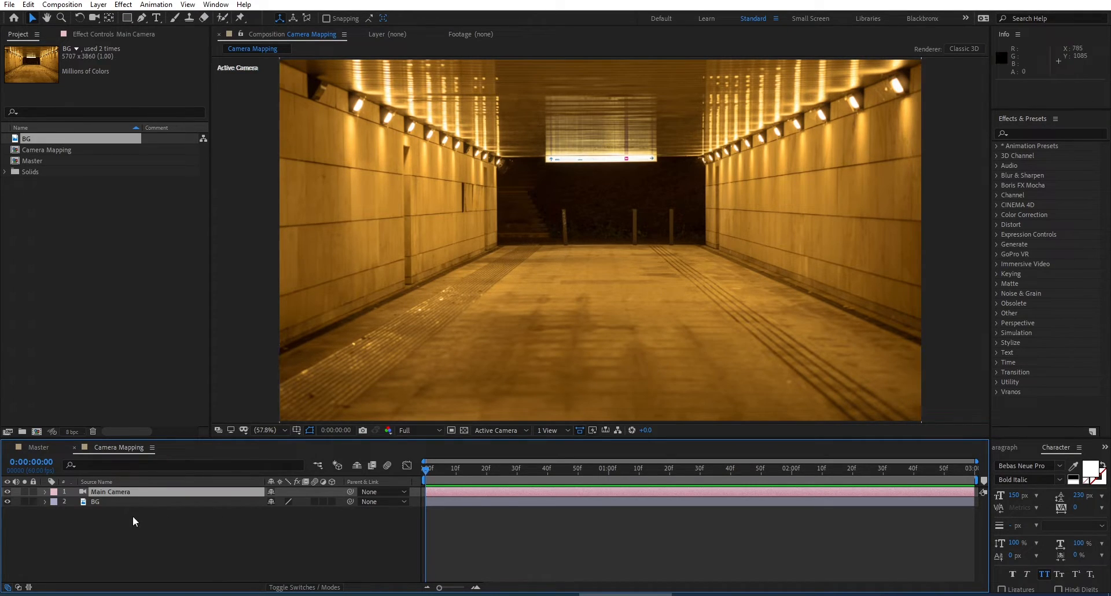
# - Create a new white 1920×1080 solid layer named Grid
pyautogui.rightClick(134, 521)
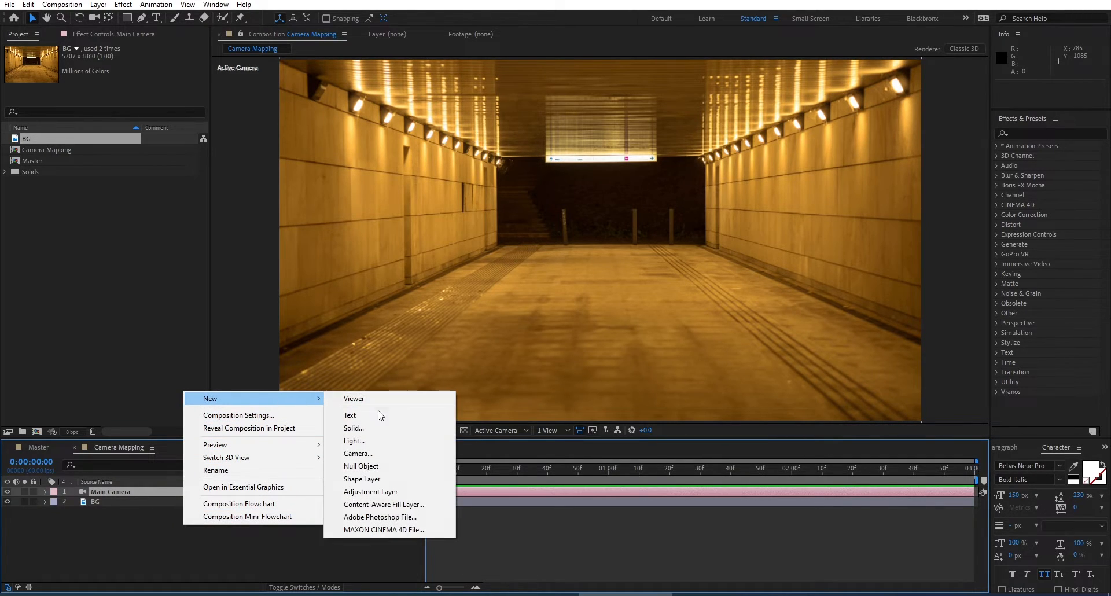
pyautogui.click(354, 428)
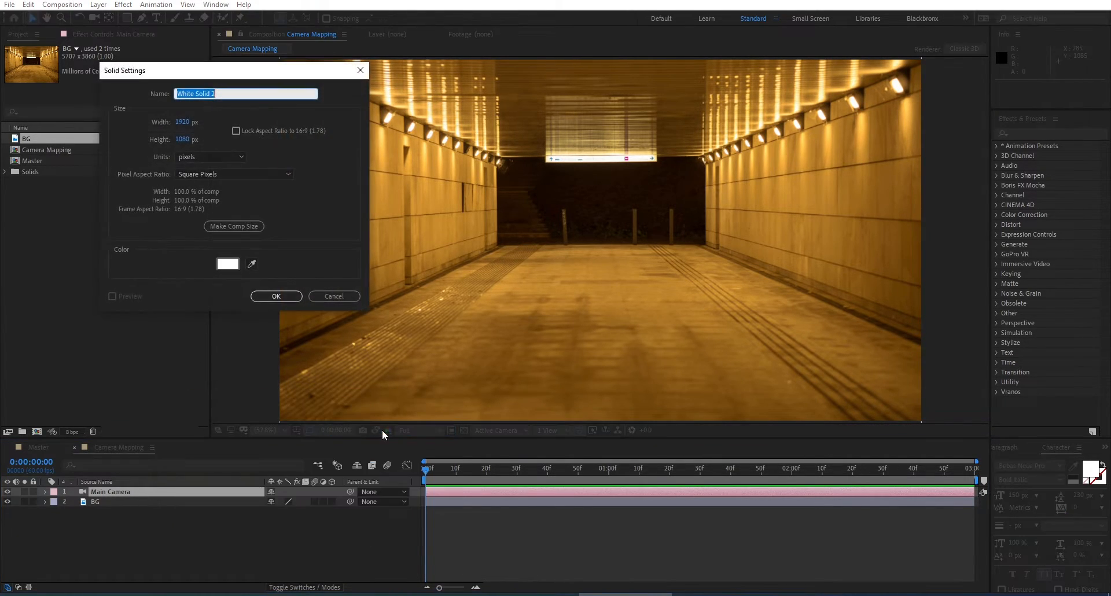
pyautogui.moveTo(146, 90)
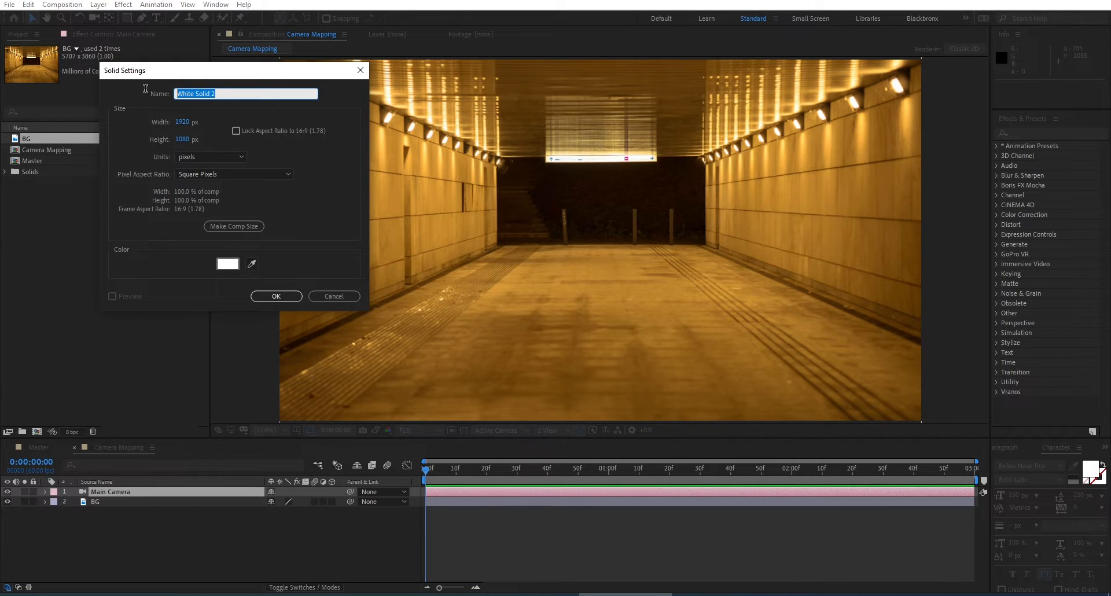
pyautogui.write('Grid')
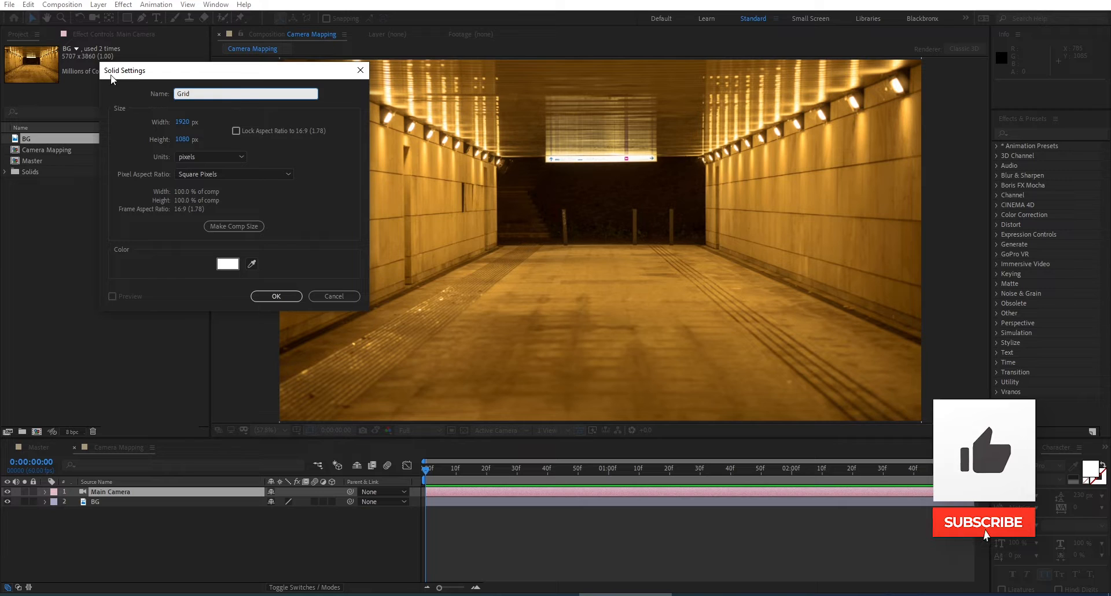
pyautogui.click(984, 523)
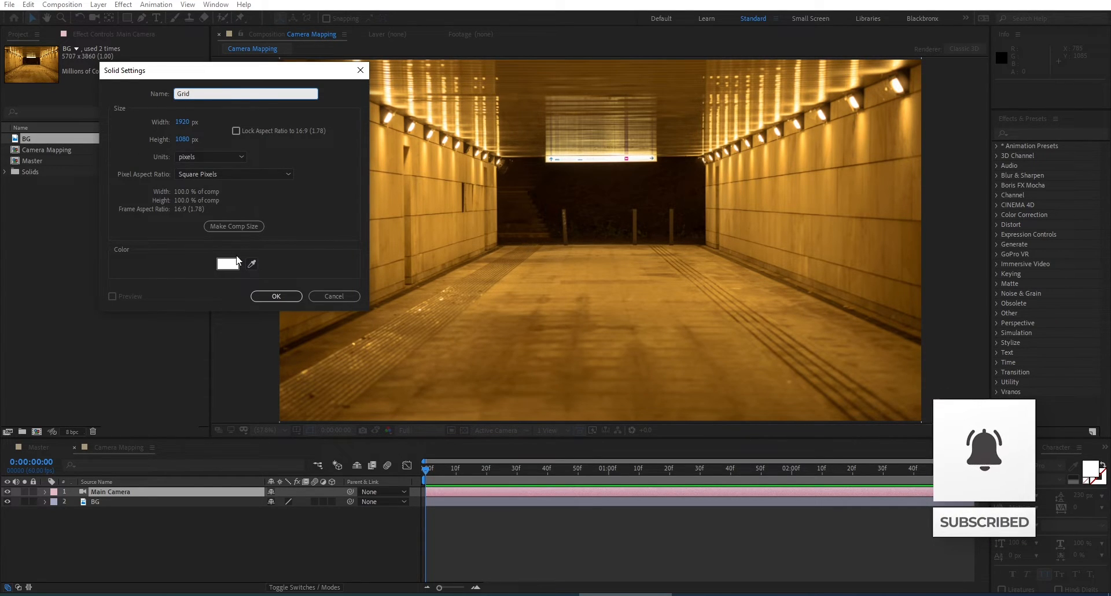
pyautogui.click(275, 296)
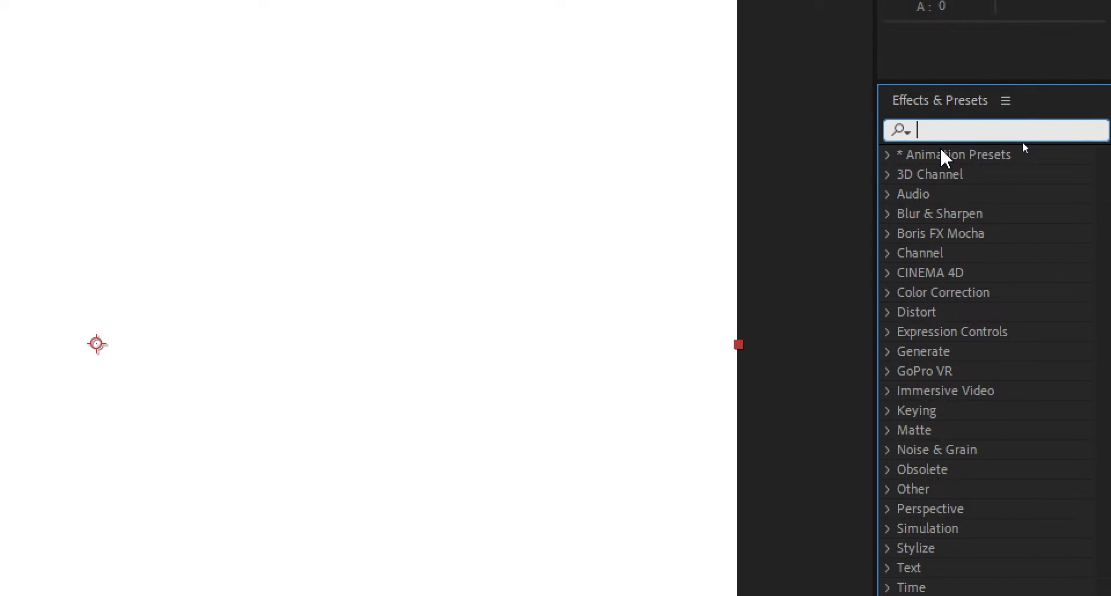
# - Search Effects & Presets for grid to apply the Grid effect to the solid
pyautogui.write('grid')
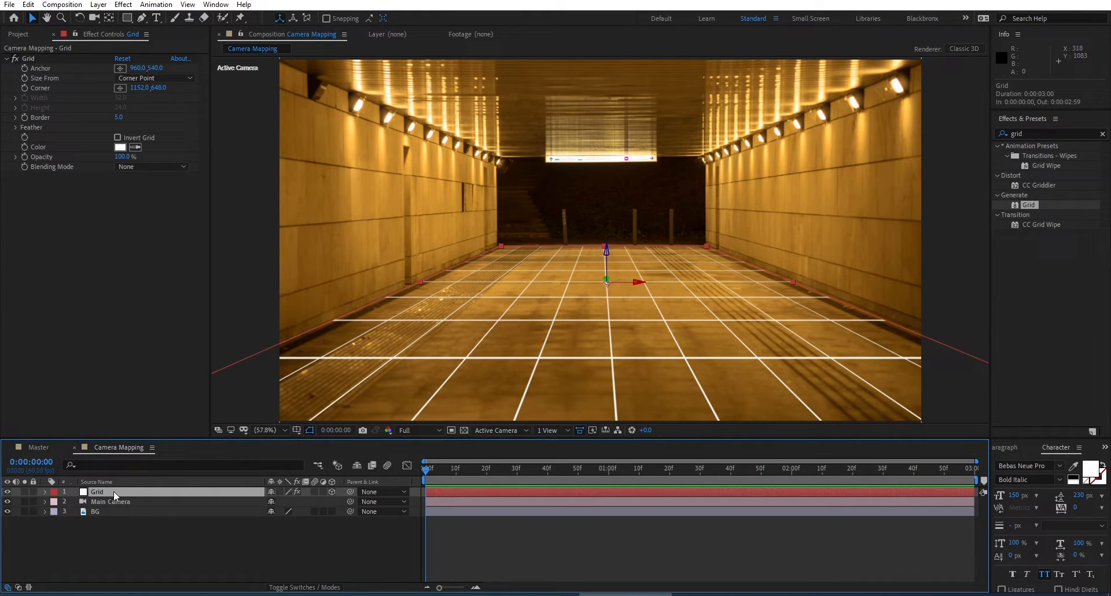
# - Rename the floor grid Grid-Floor and its duplicate Grid-ceiling
pyautogui.doubleClick(97, 492)
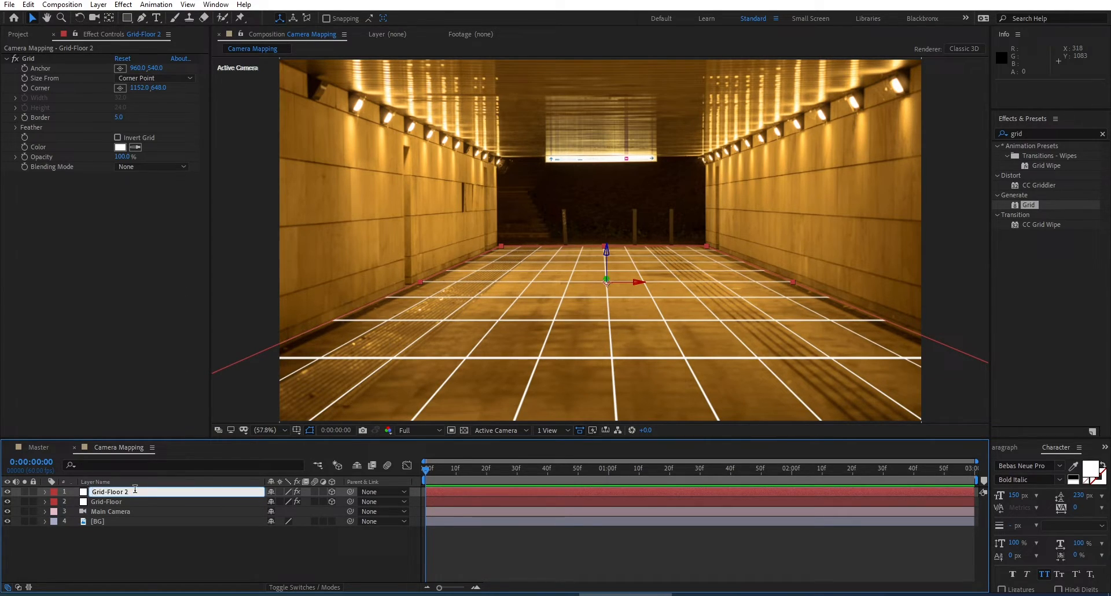
pyautogui.doubleClick(110, 492)
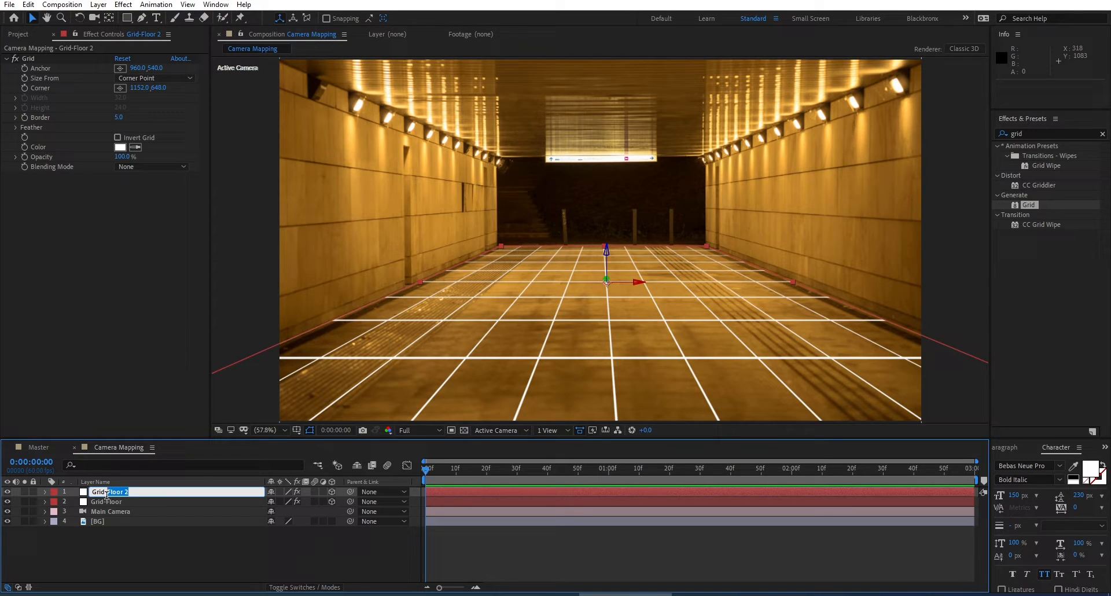
pyautogui.write('Grid-ceiling')
pyautogui.write('Grid-Right')
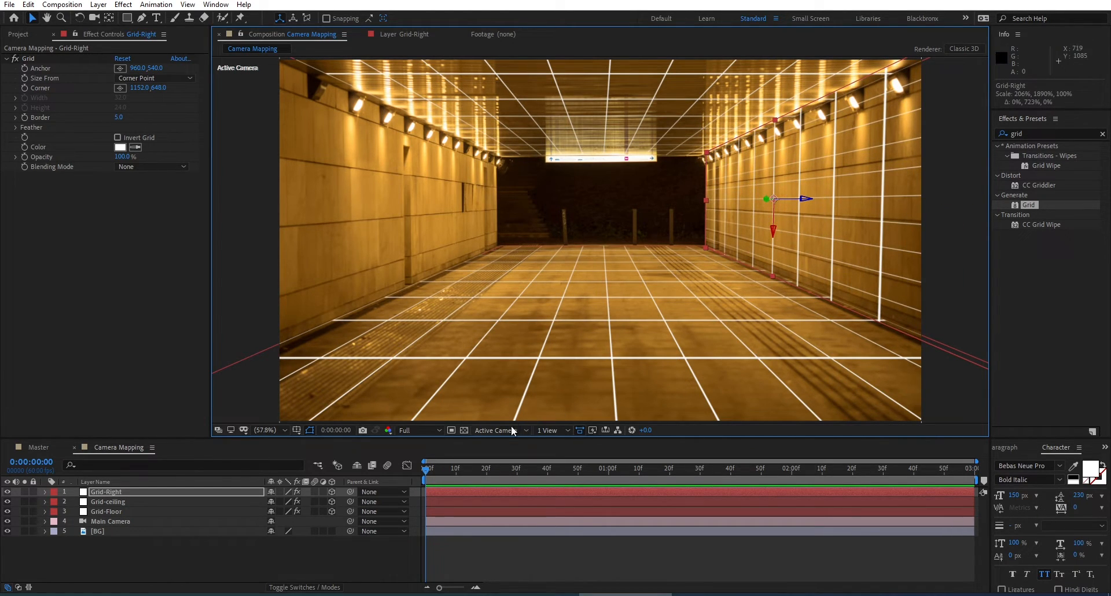
# - Switch between Top and Active Camera views to fit Grid-Right and mirror it as Grid-Left
pyautogui.click(496, 430)
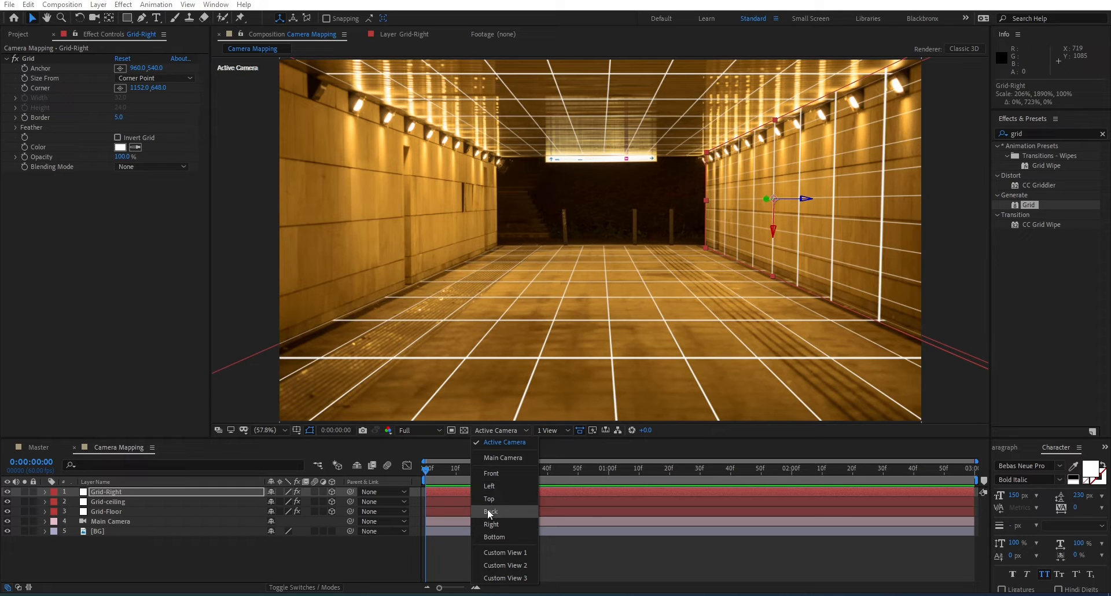
pyautogui.click(489, 498)
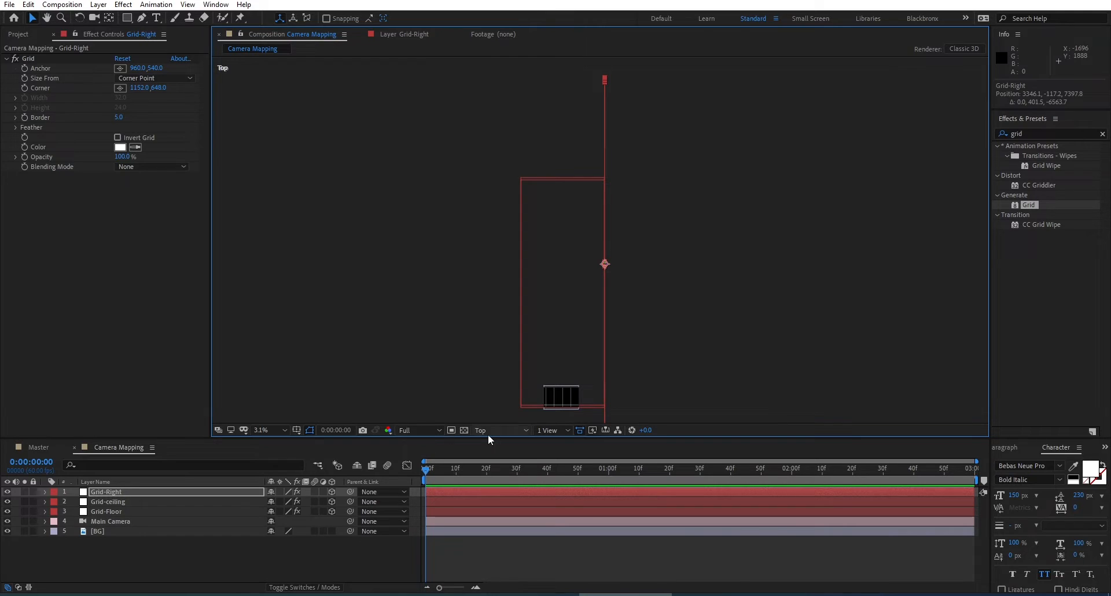
pyautogui.click(502, 431)
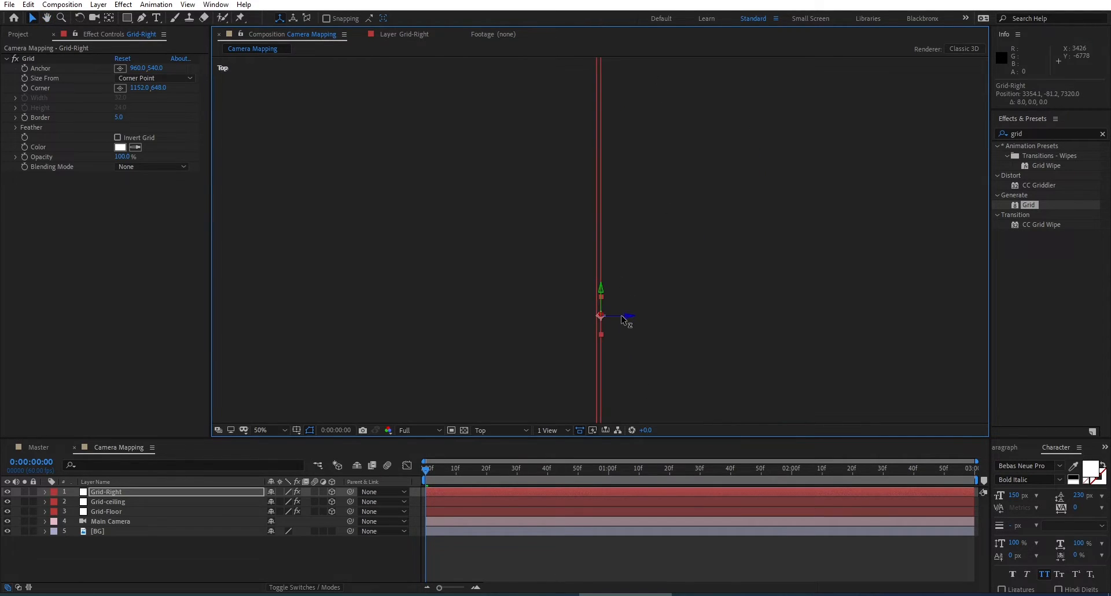
pyautogui.click(499, 430)
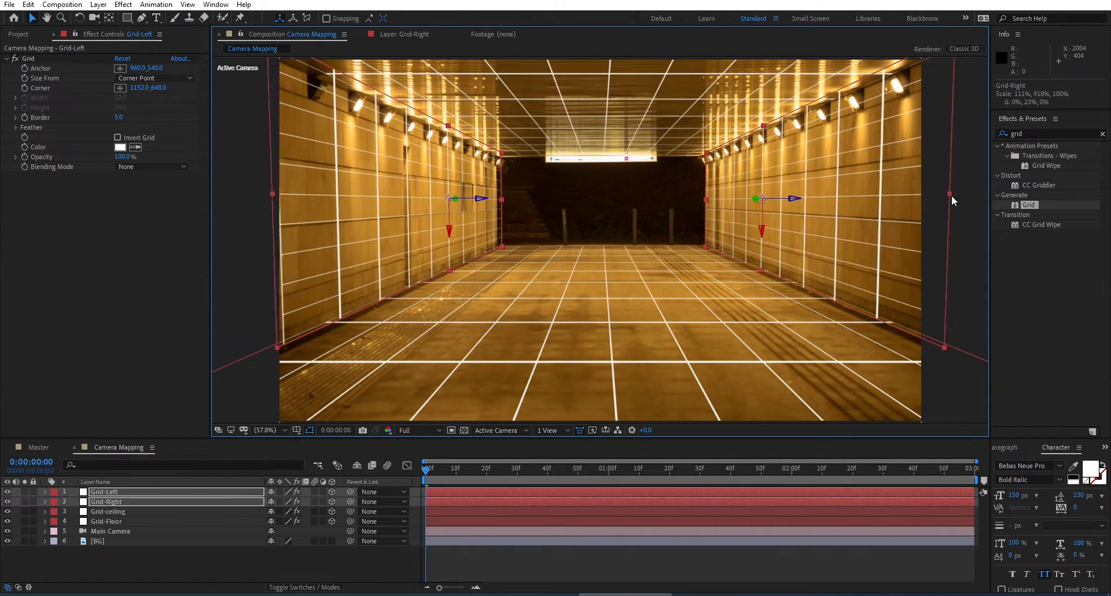
pyautogui.click(495, 431)
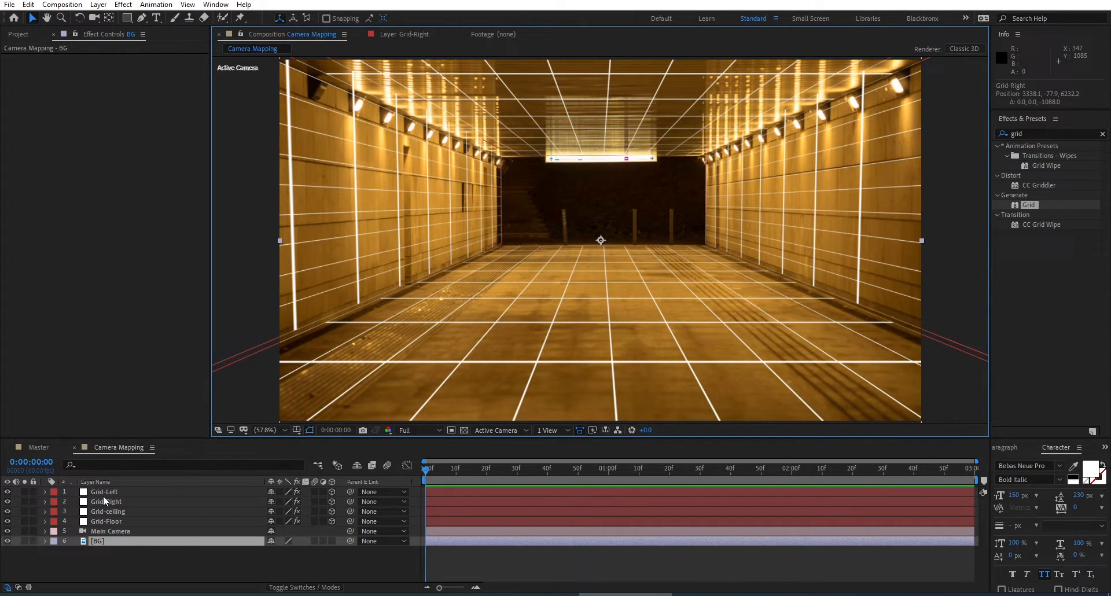
# - Duplicate Grid-Left, rename the copy Grid-Back and reveal its properties
pyautogui.click(104, 491)
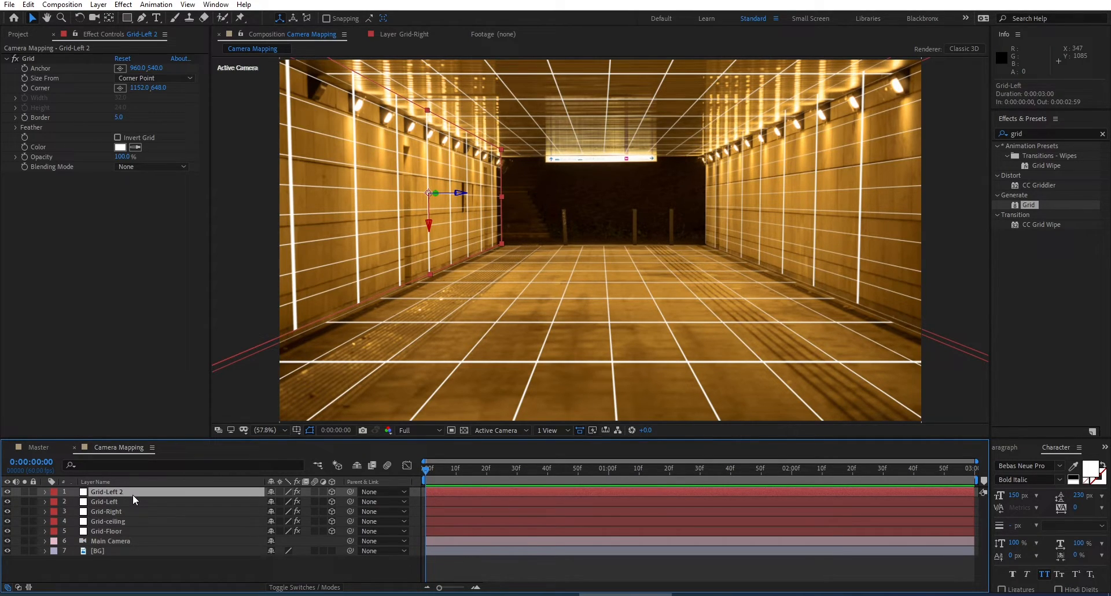
pyautogui.doubleClick(107, 491)
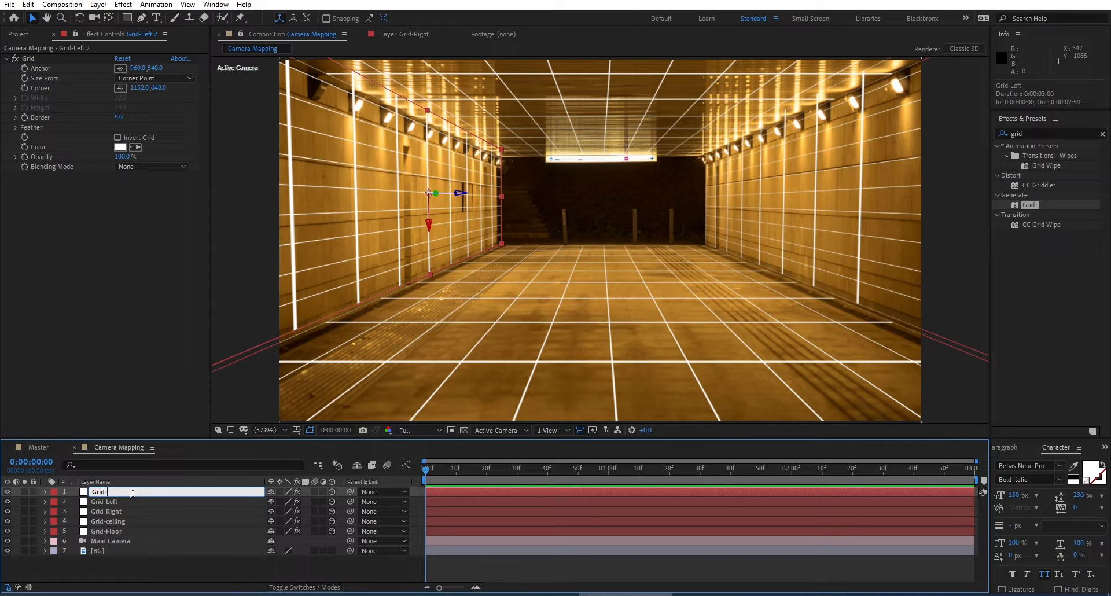
pyautogui.write('B')
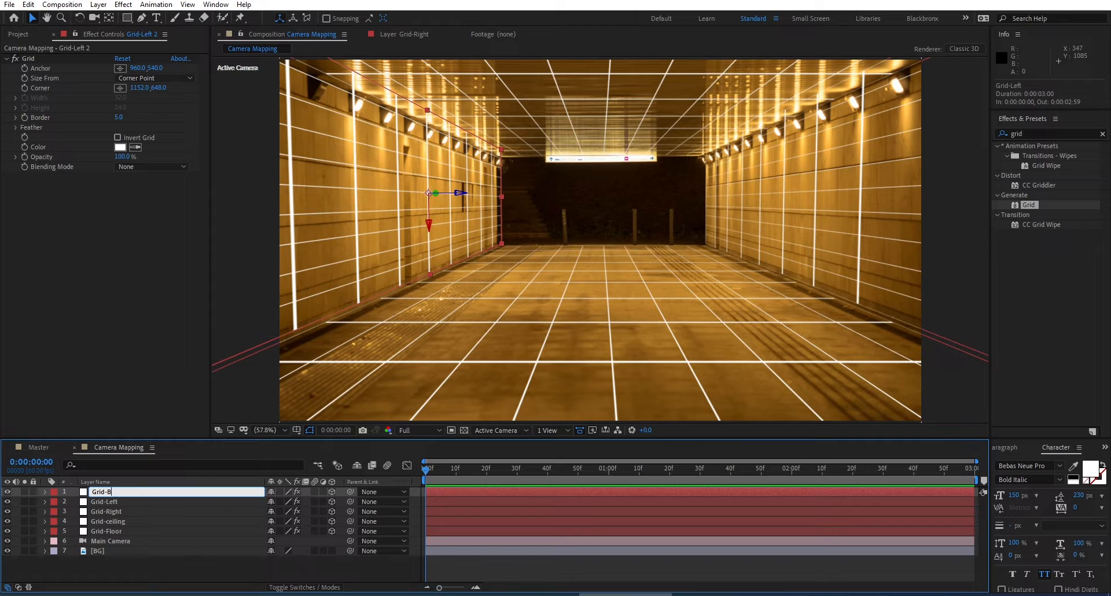
pyautogui.write('ack')
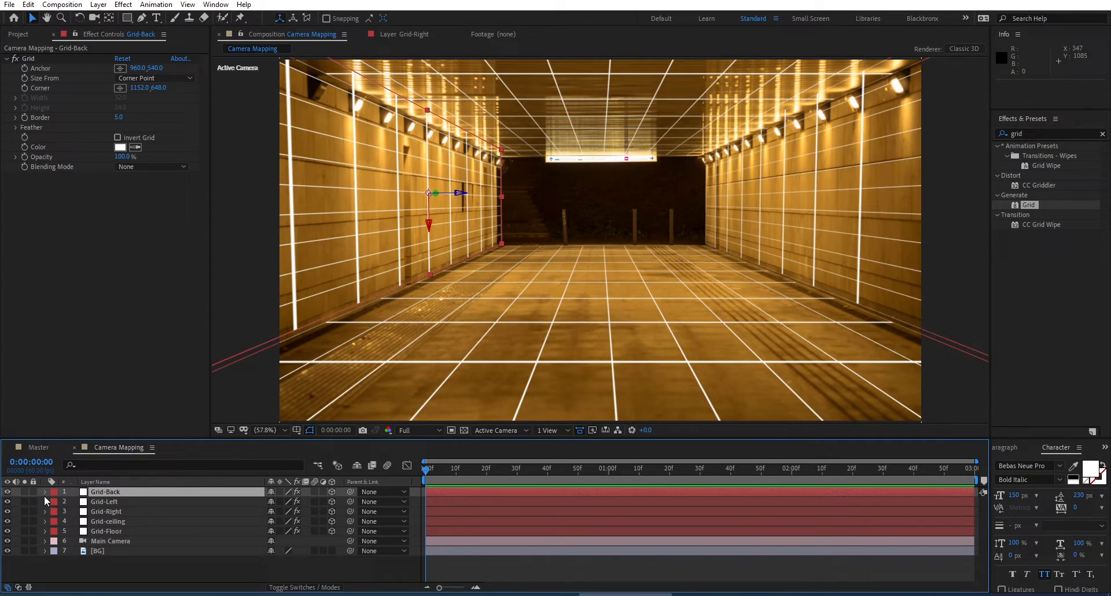
pyautogui.click(46, 492)
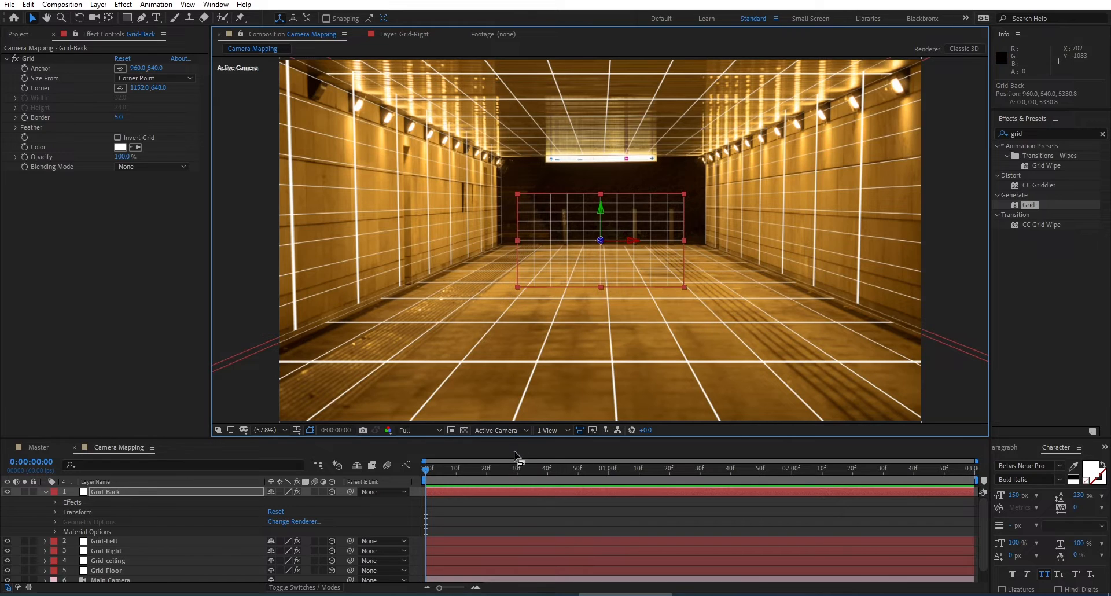
# - In Top view, drag Grid-Back's Z position to the tunnel's far end
pyautogui.click(500, 431)
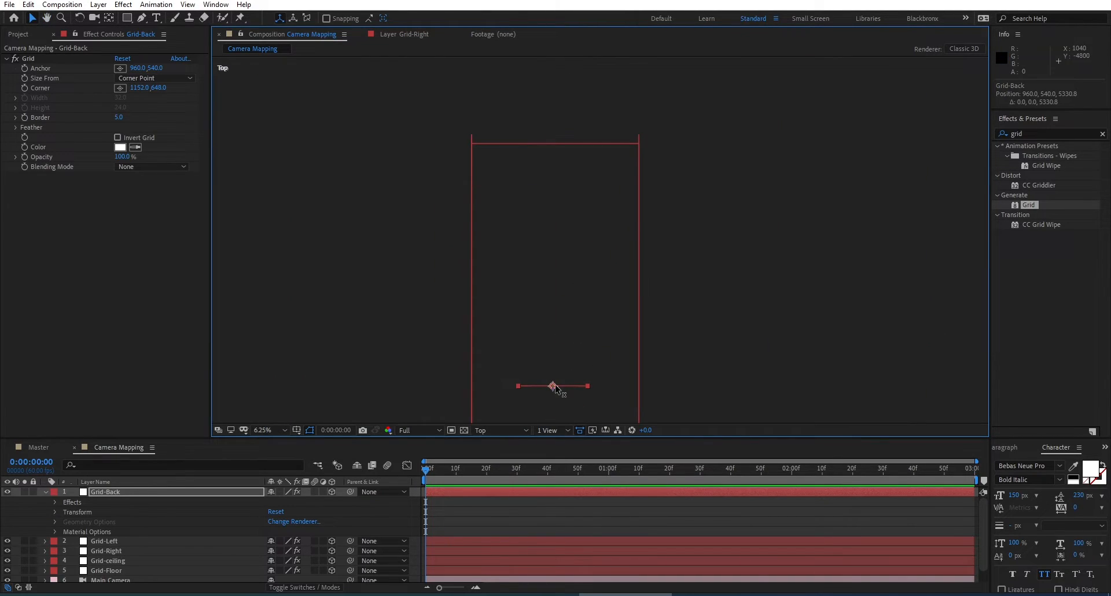
pyautogui.moveTo(553, 386); pyautogui.dragTo(553, 144)
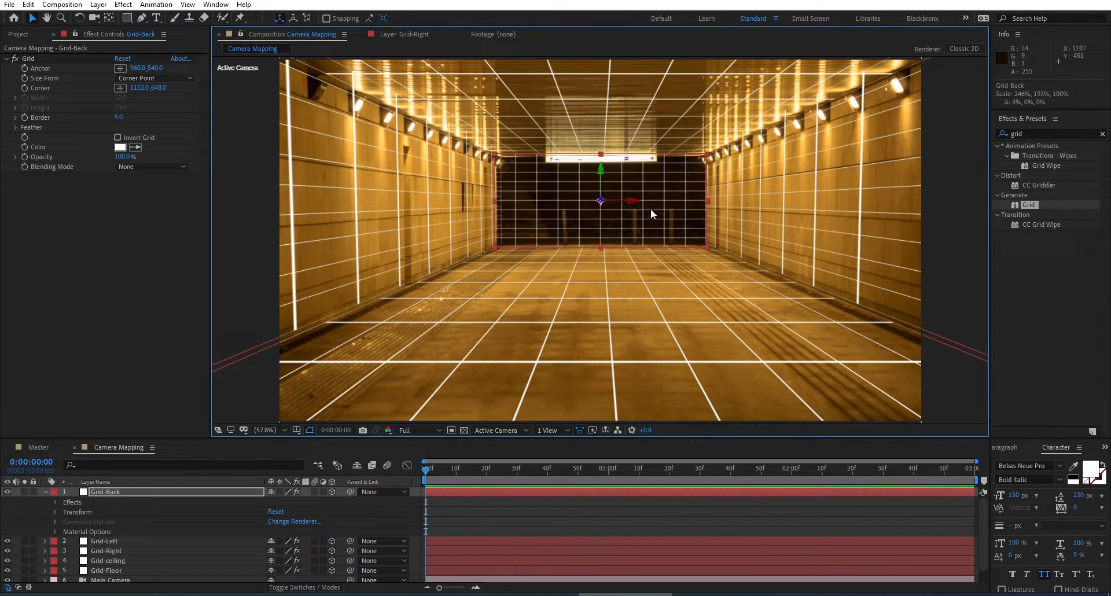
pyautogui.moveTo(629, 267)
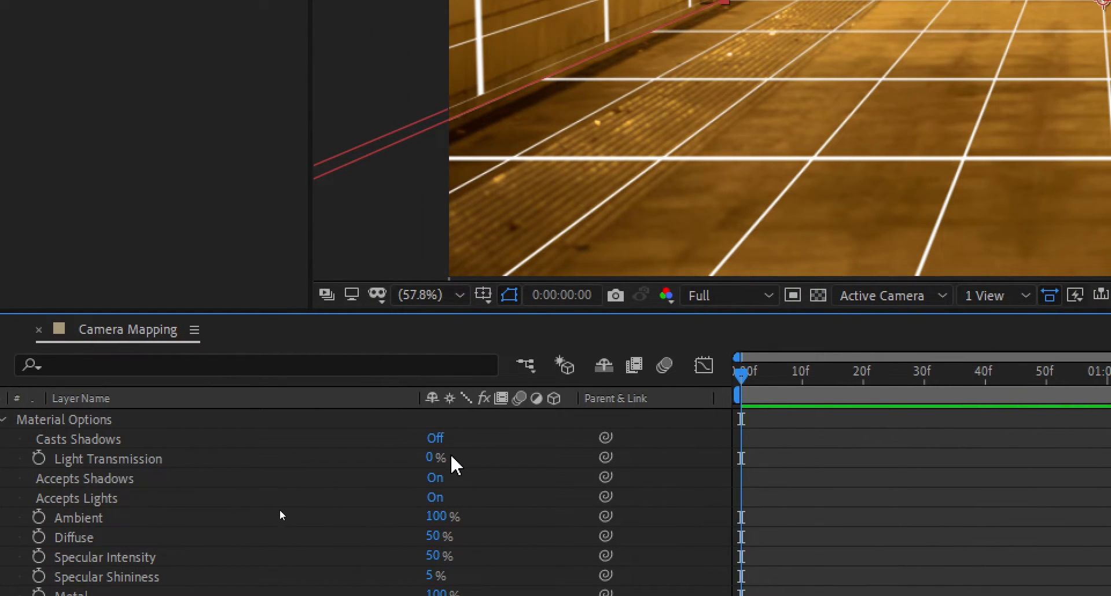
pyautogui.moveTo(454, 448)
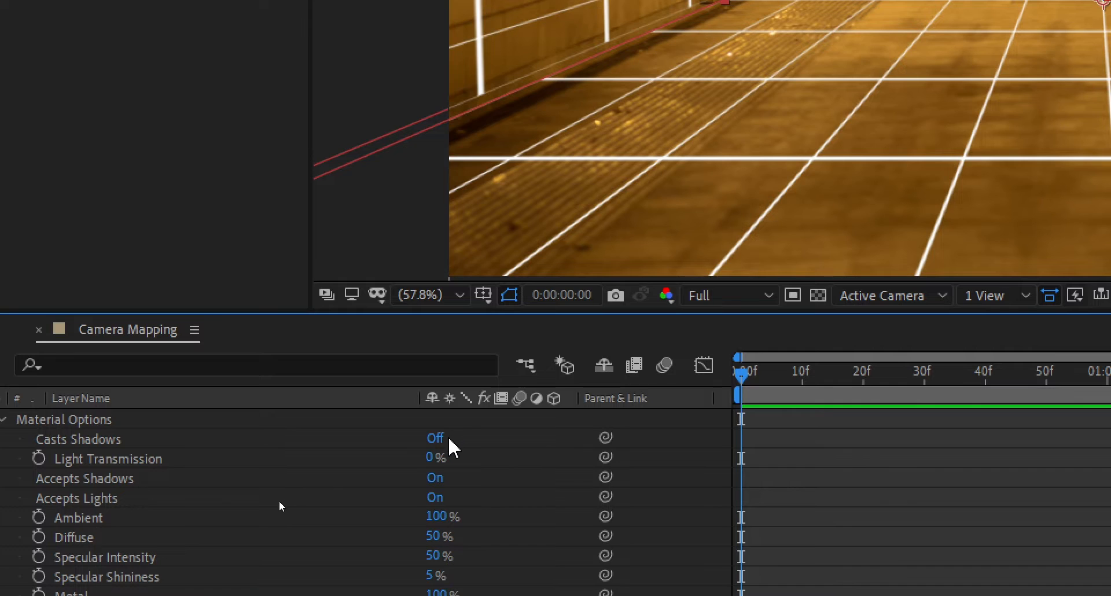
pyautogui.moveTo(461, 486)
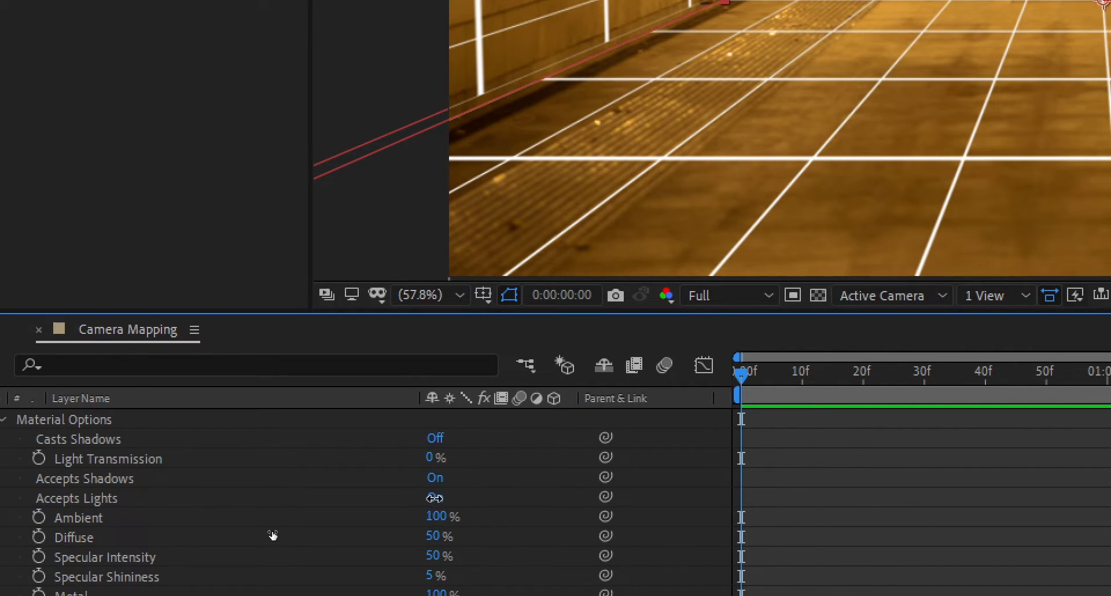
# - Switch the grid's Accepts Lights material option to Off
pyautogui.click(434, 497)
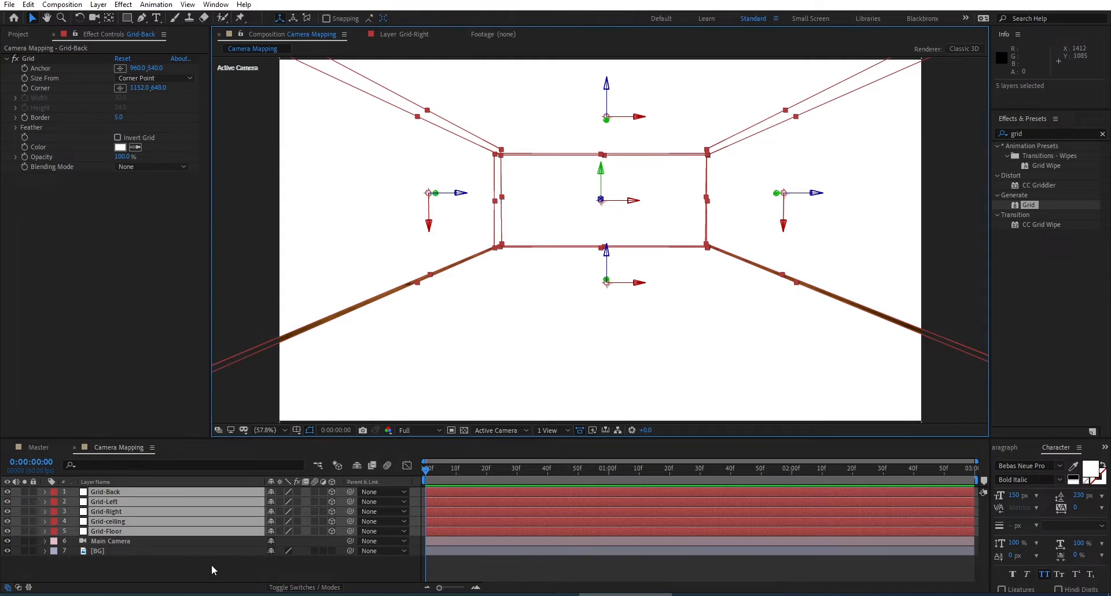
# - Deselect the grid layers by clicking empty timeline space
pyautogui.click(106, 512)
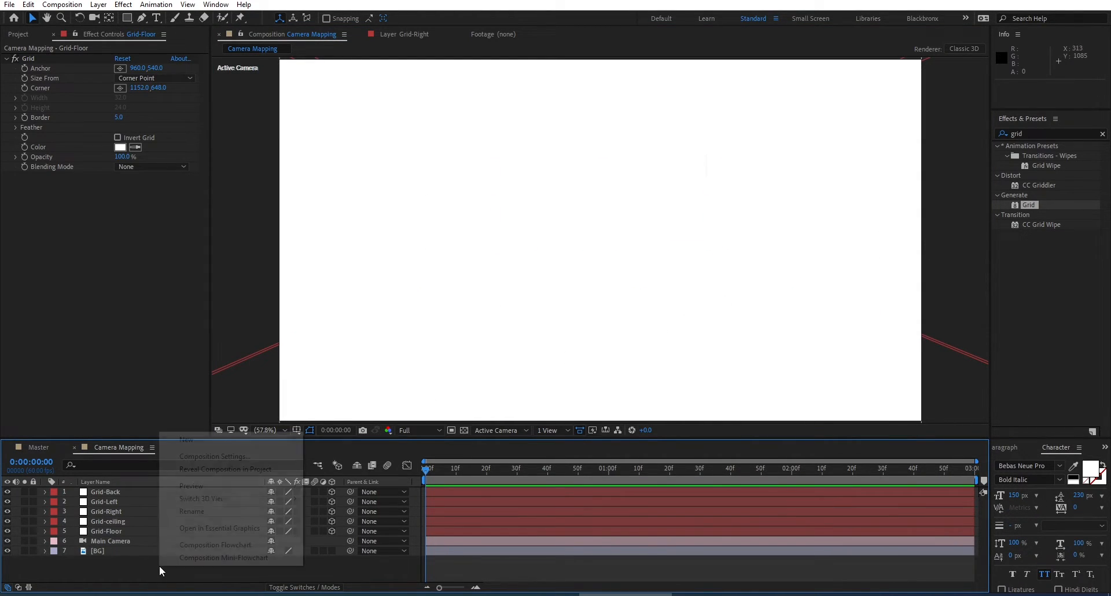
pyautogui.moveTo(187, 439)
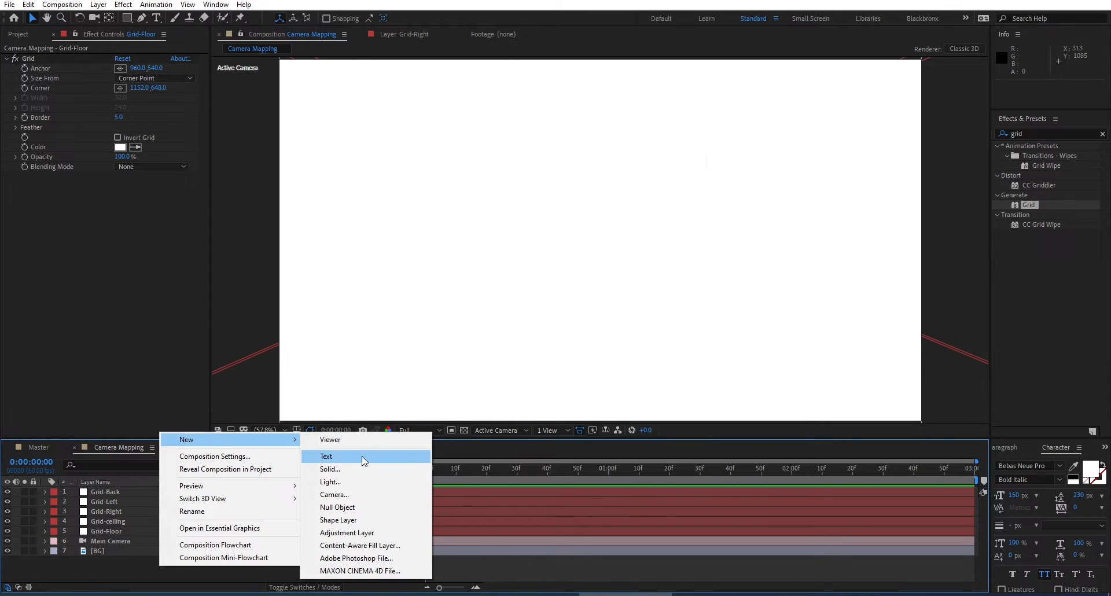
# - Add a new light to the composition and keep its type as Spot
pyautogui.click(331, 482)
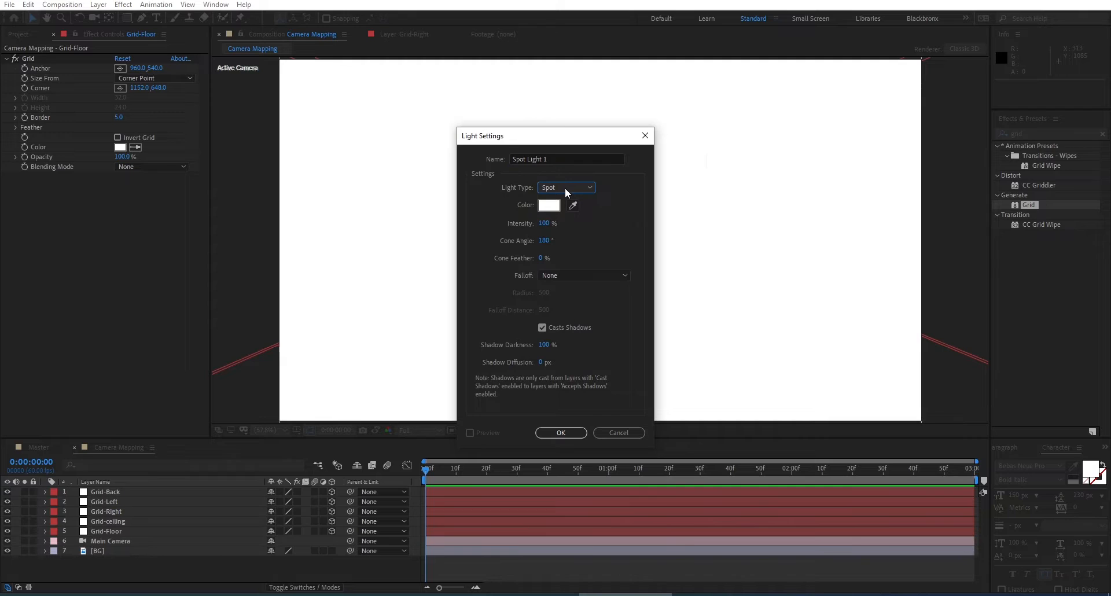
pyautogui.click(566, 188)
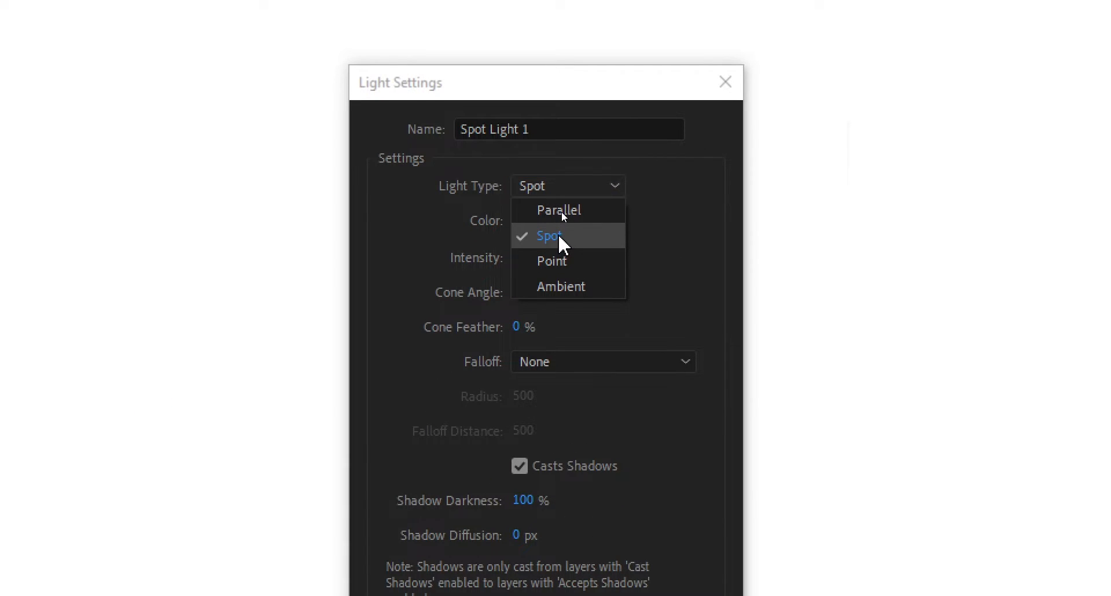
pyautogui.click(550, 236)
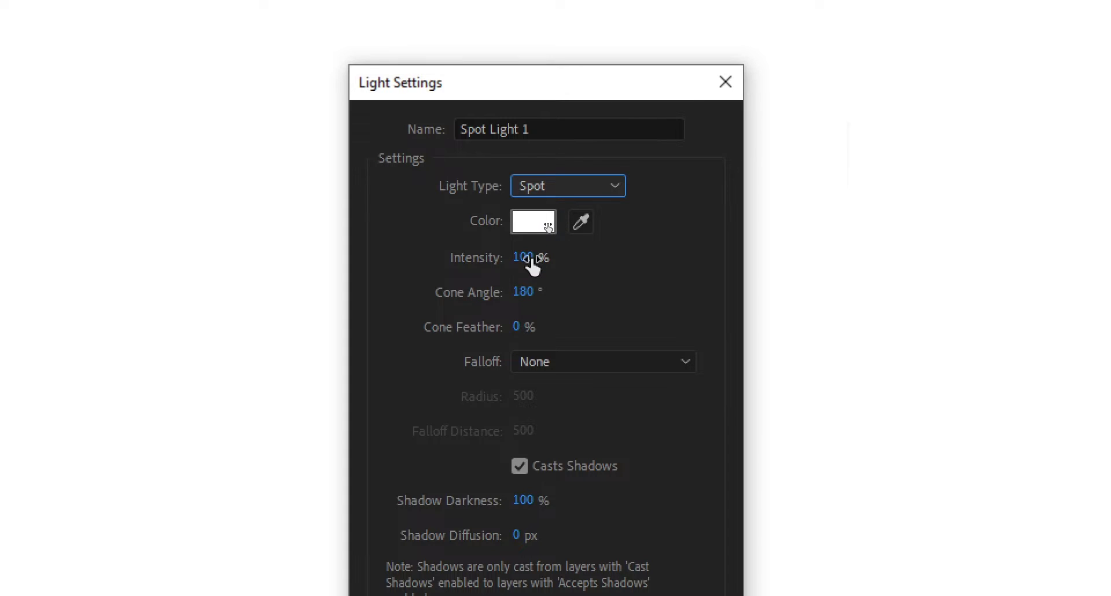
pyautogui.moveTo(533, 301)
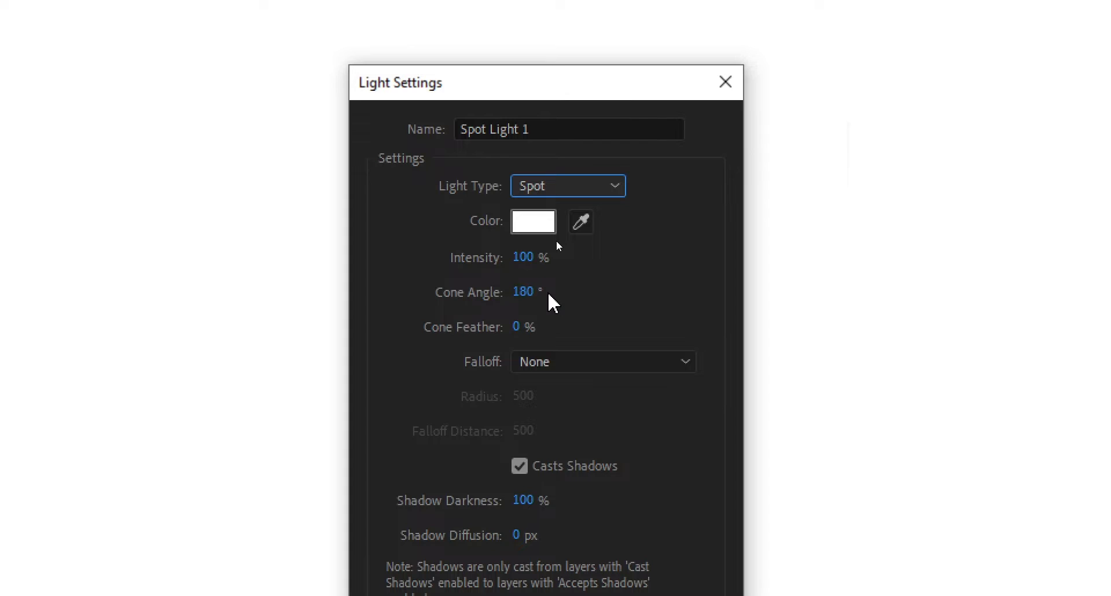
pyautogui.moveTo(559, 318)
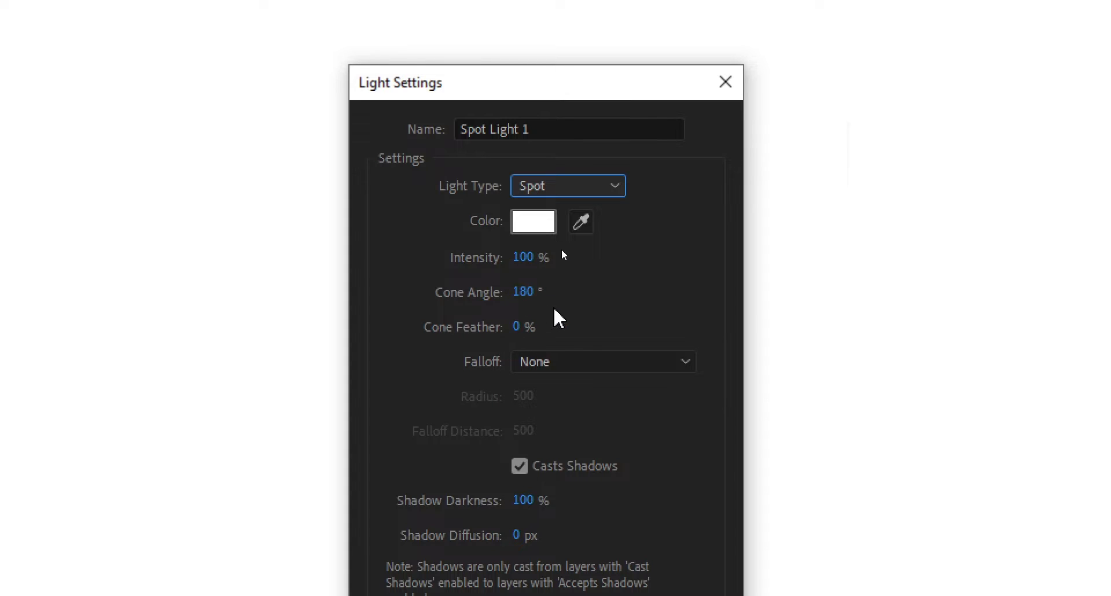
pyautogui.moveTo(530, 458)
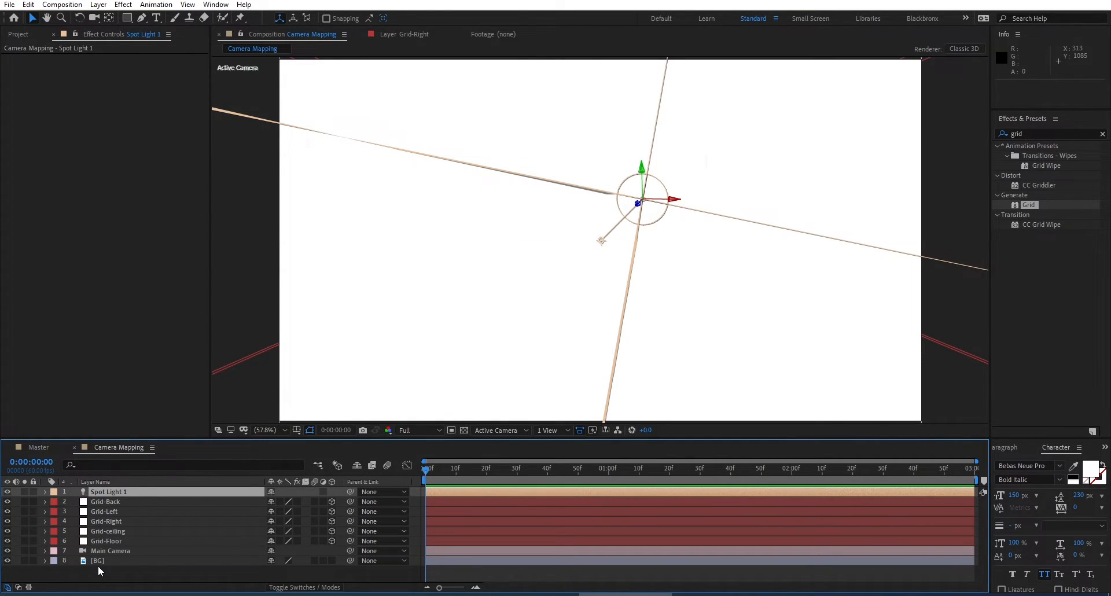
# - Reveal Main Camera's Position (960, 540, -1866.7), then select the BG tunnel photo layer
pyautogui.click(110, 551)
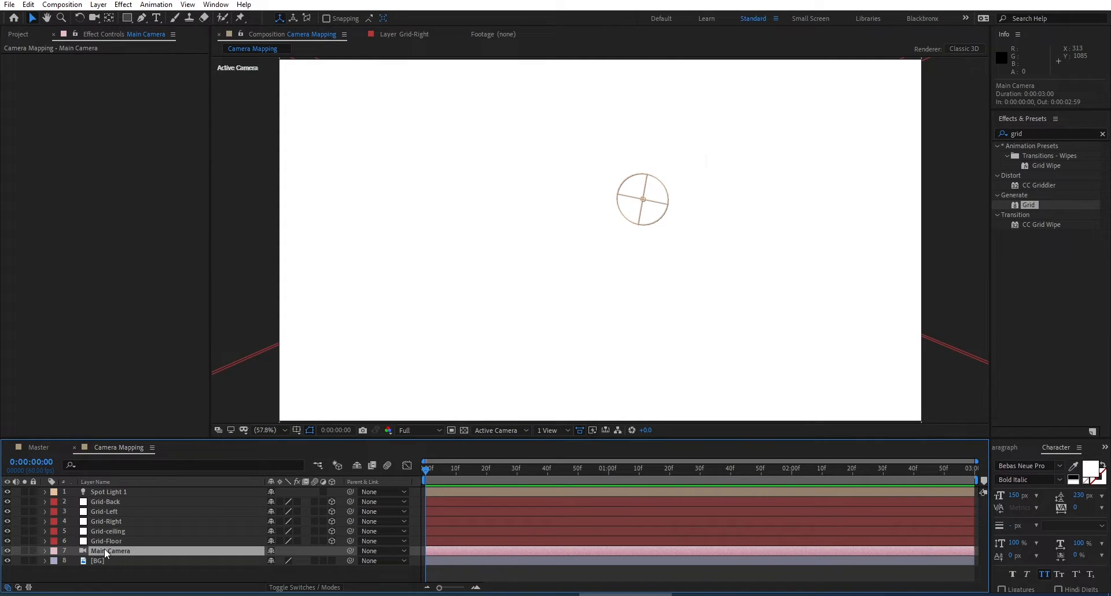
pyautogui.click(41, 551)
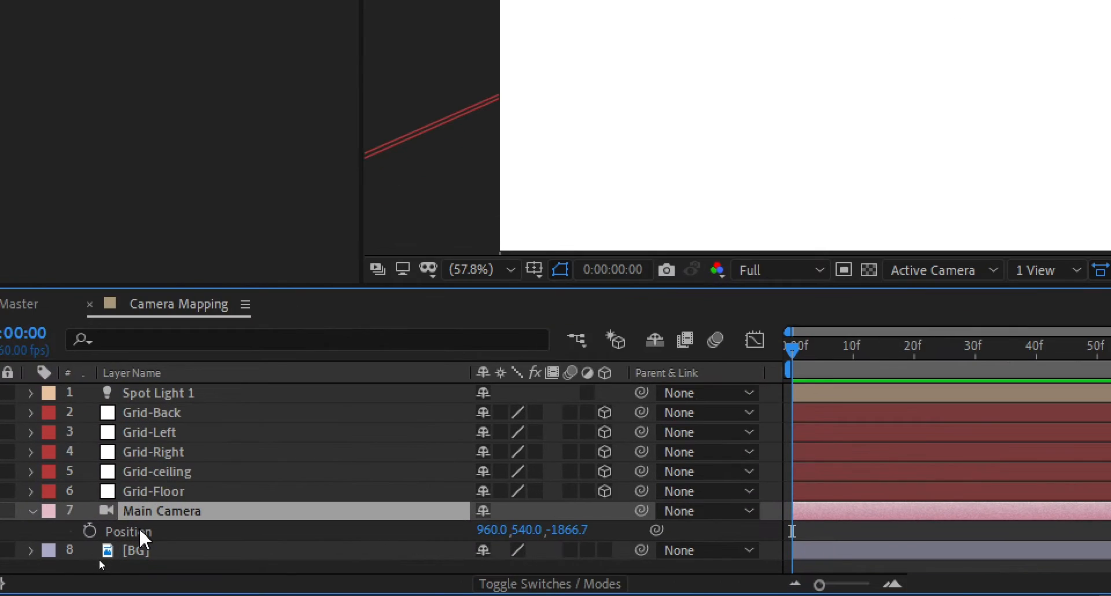
pyautogui.doubleClick(162, 511)
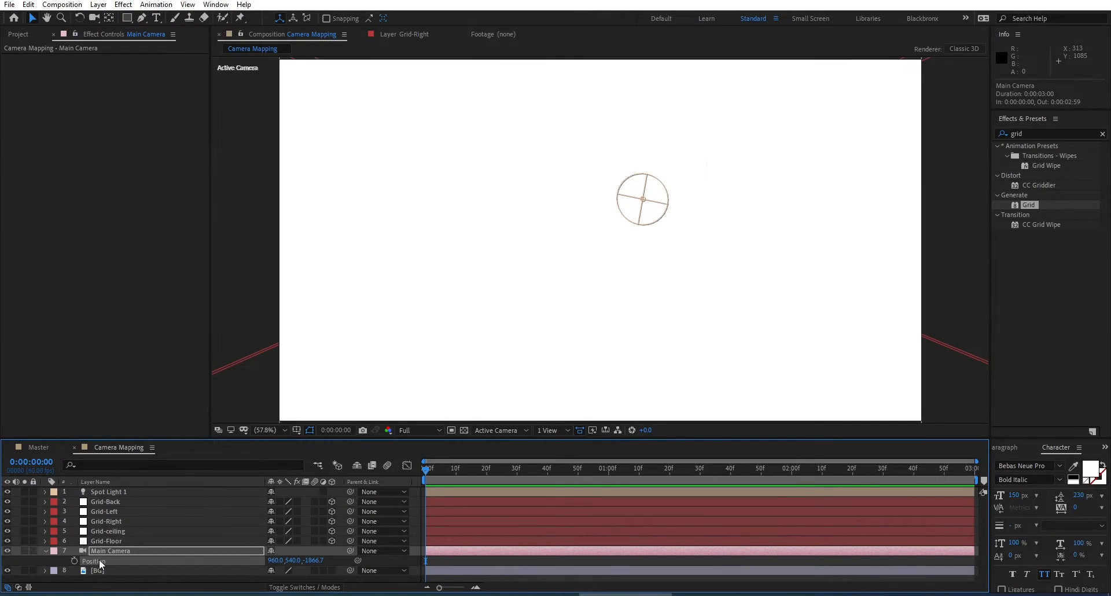
pyautogui.click(109, 492)
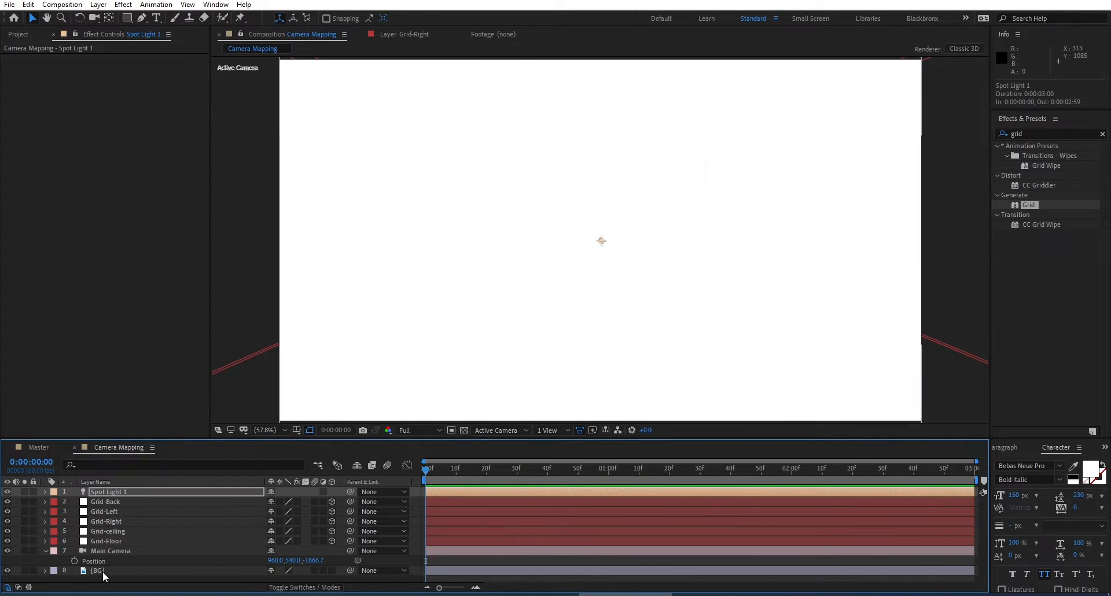
pyautogui.click(95, 570)
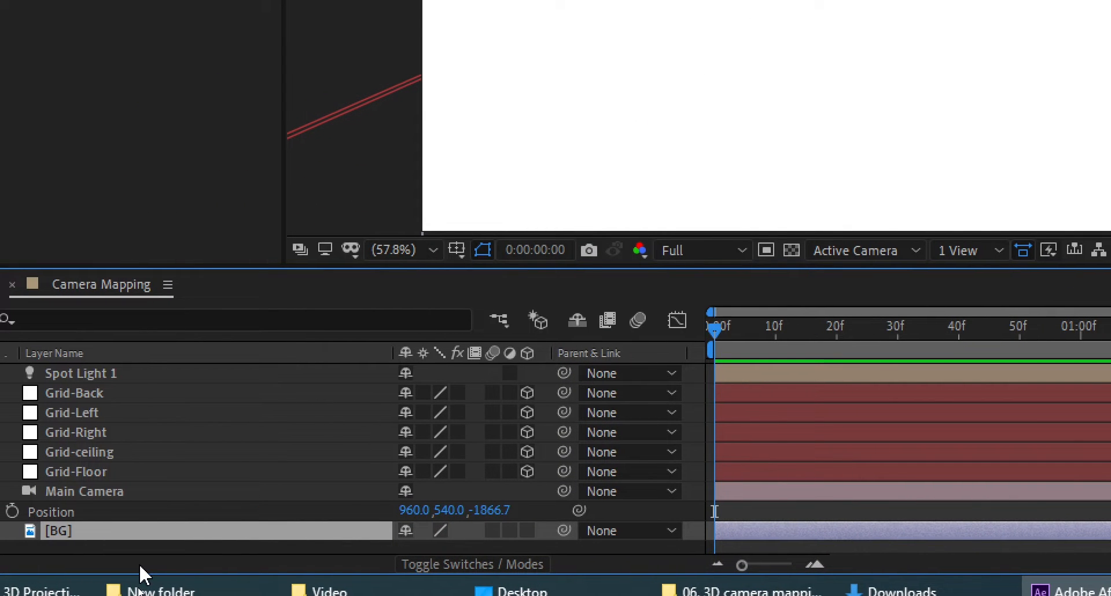
pyautogui.moveTo(531, 538)
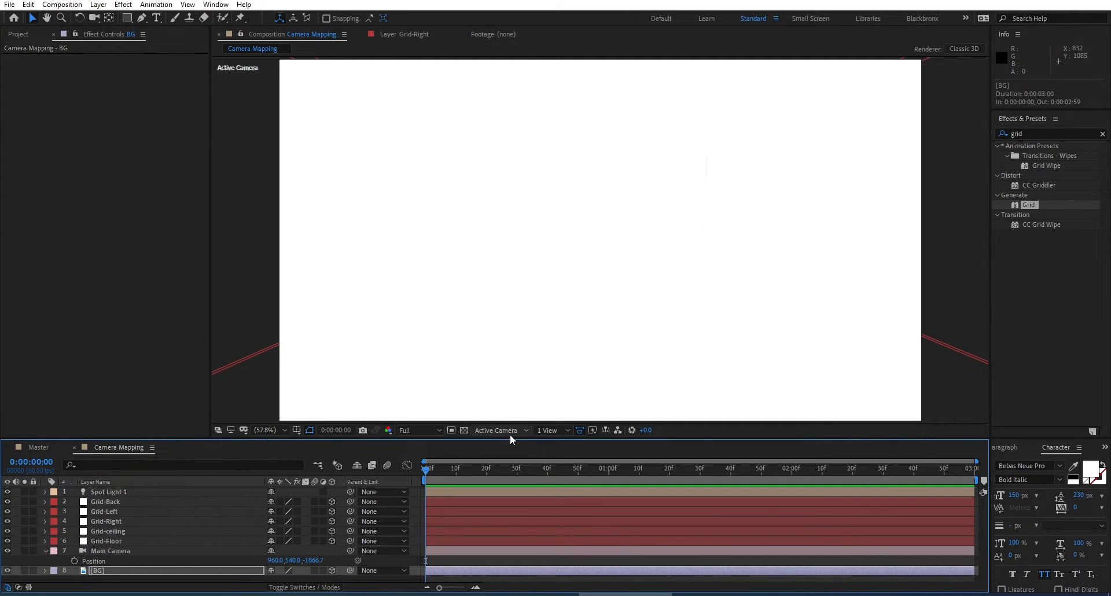
# - View the scene from Top to move BG on Z, then zoom the viewer out to 25%
pyautogui.click(500, 430)
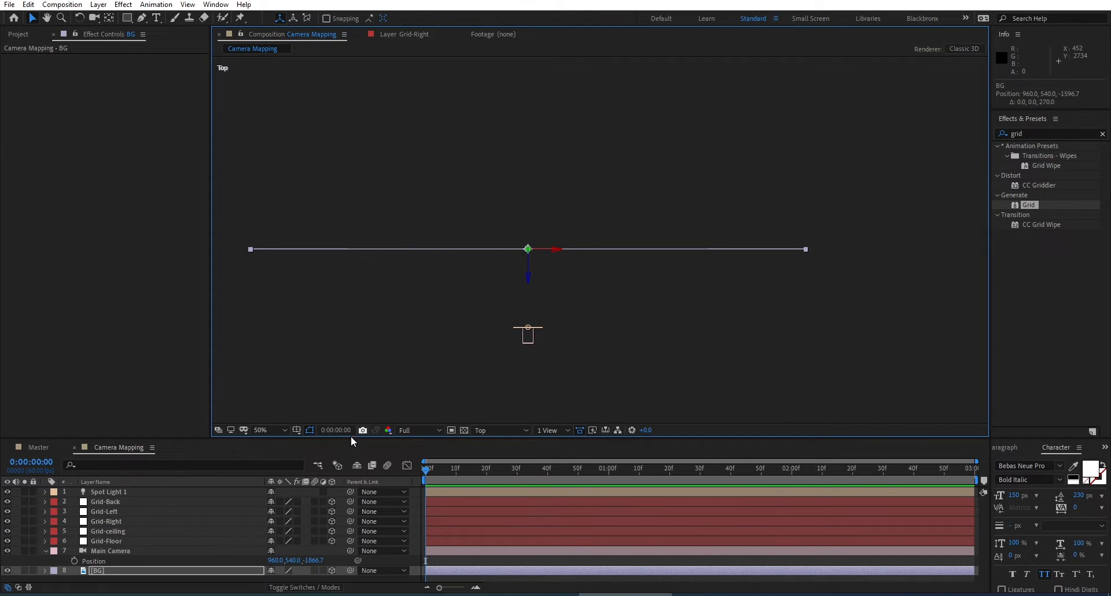
pyautogui.moveTo(336, 431)
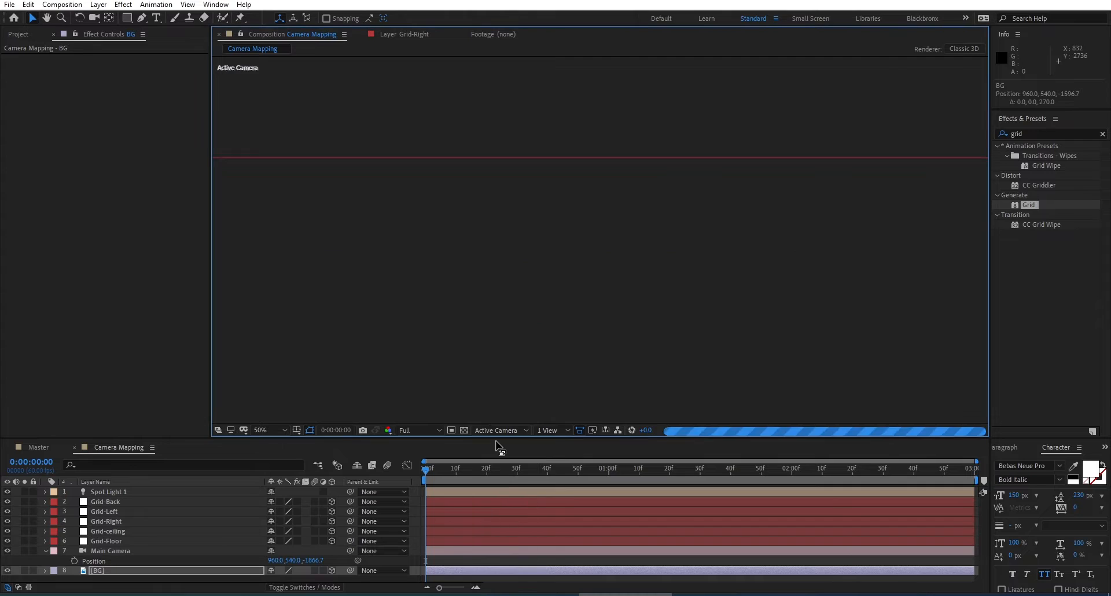
pyautogui.click(262, 430)
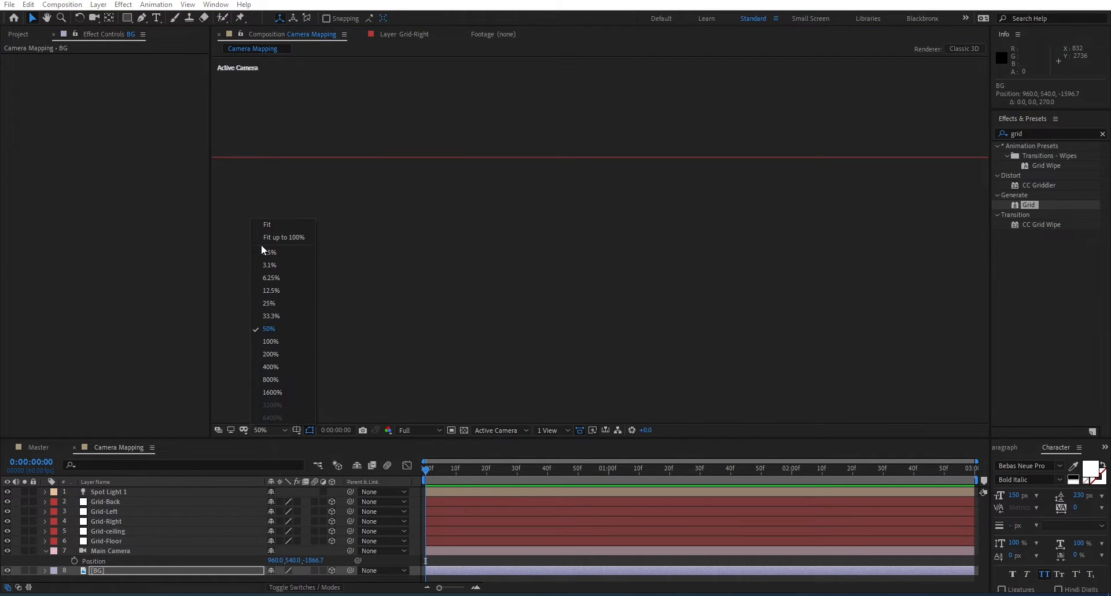
pyautogui.click(271, 291)
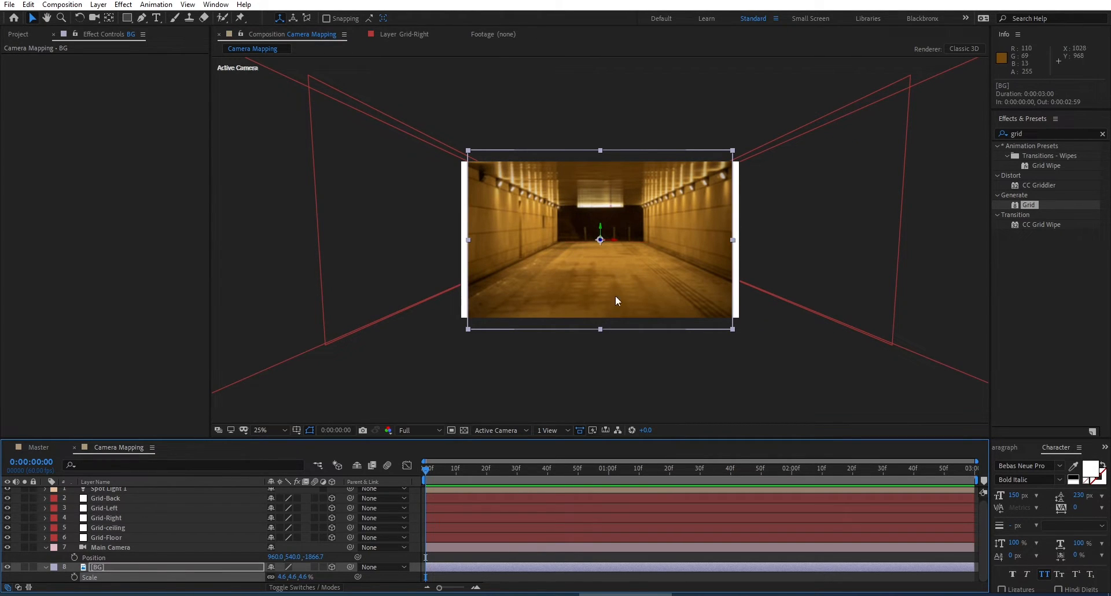
# - Bring up the layer options for the BG tunnel photo in the Composition panel
pyautogui.rightClick(616, 301)
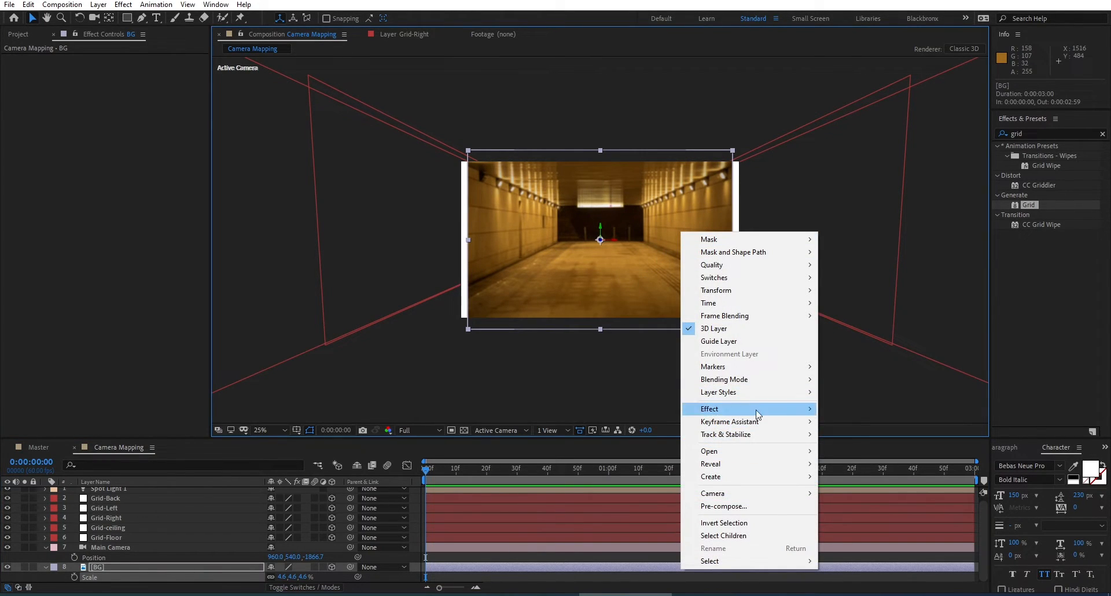
pyautogui.moveTo(715, 291)
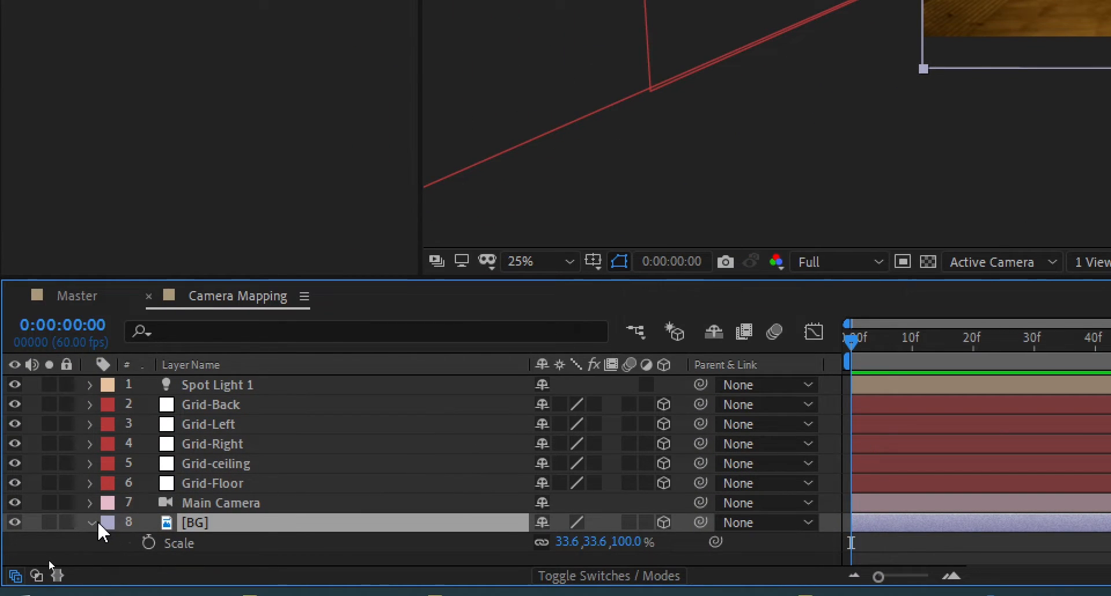
# - Expand the BG layer's properties and reveal its Material Options group
pyautogui.click(89, 522)
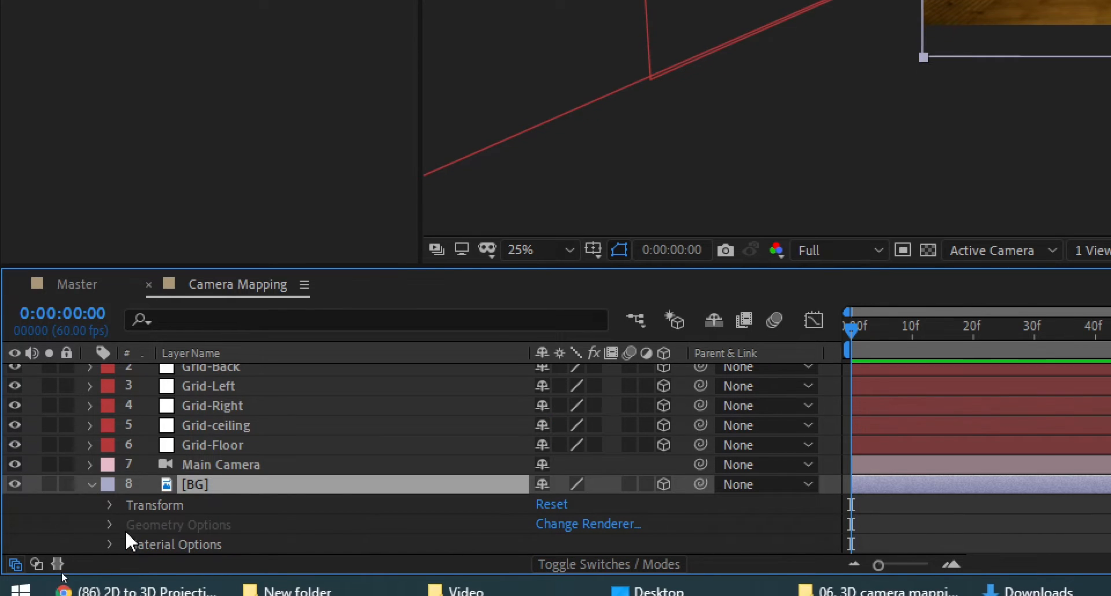
pyautogui.click(110, 544)
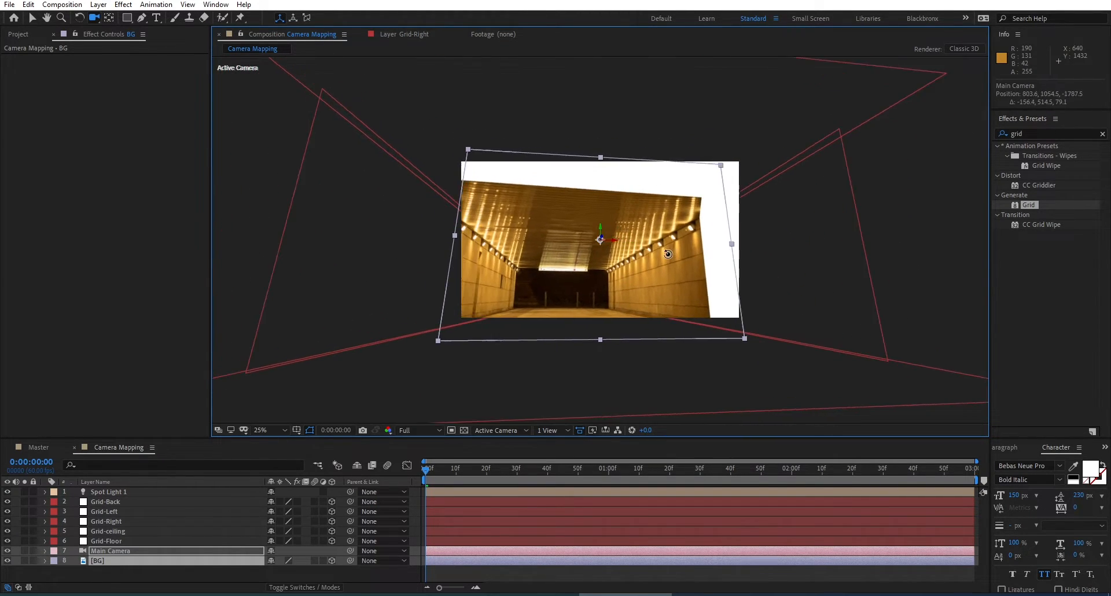
# - Orbit the camera around the tunnel photo, then select the Main Camera layer
pyautogui.moveTo(668, 254); pyautogui.dragTo(666, 269)
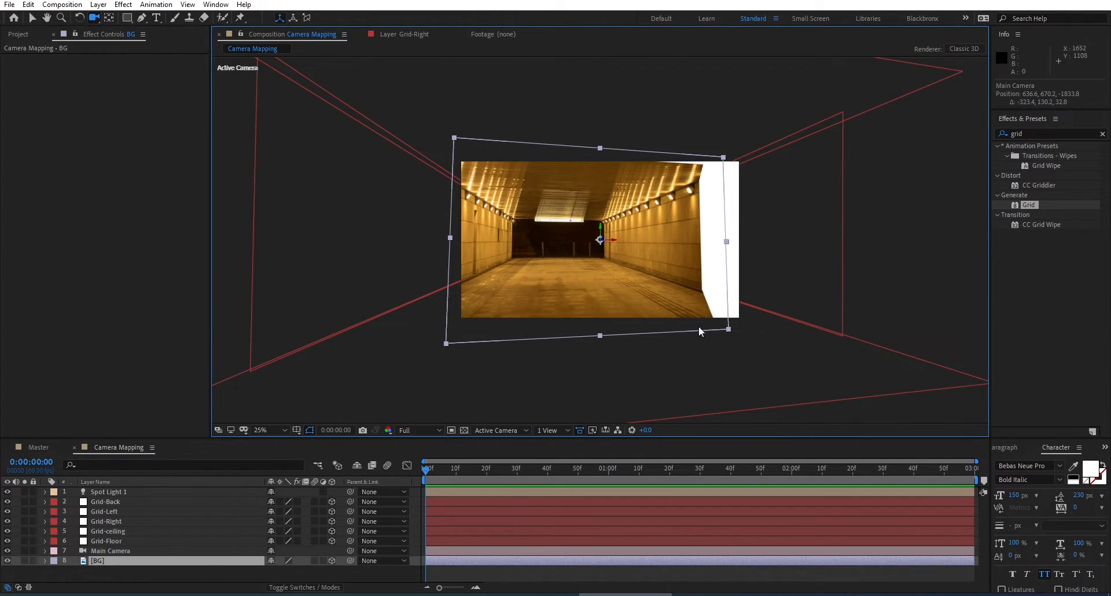
pyautogui.click(110, 551)
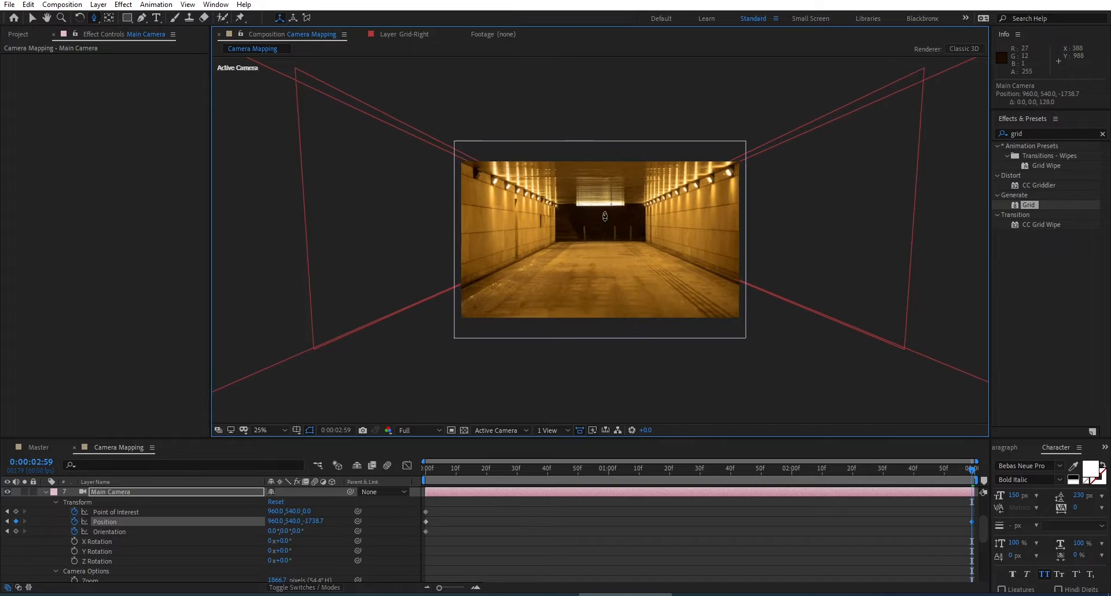
# - Dolly the camera deep into the tunnel for the end keyframe, then return the playhead to the start
pyautogui.moveTo(603, 217); pyautogui.dragTo(650, 54)
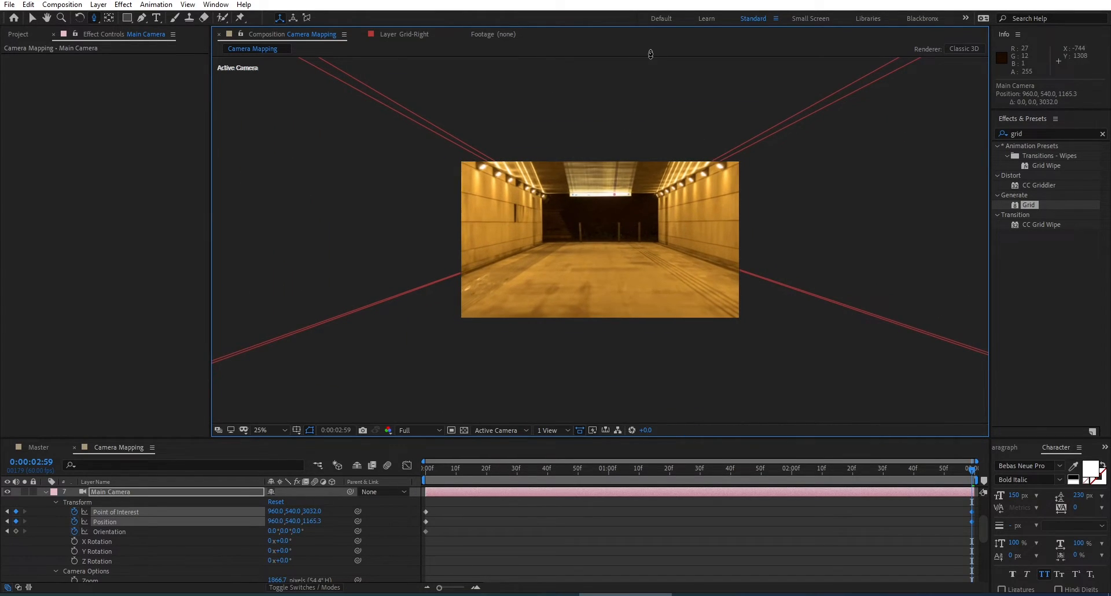
pyautogui.moveTo(650, 54); pyautogui.dragTo(626, 120)
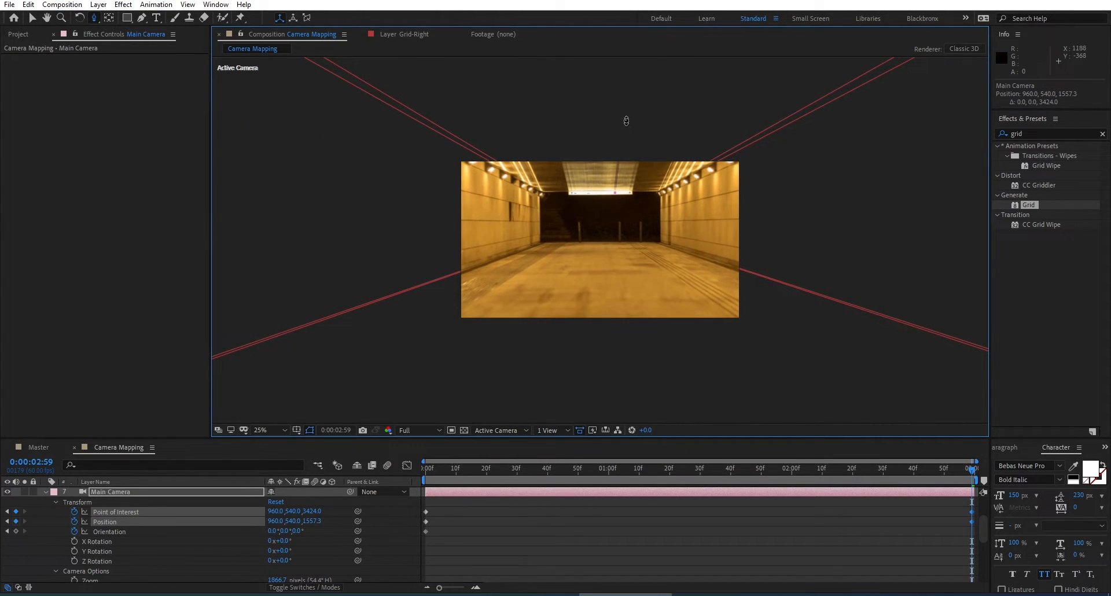
pyautogui.moveTo(599, 218)
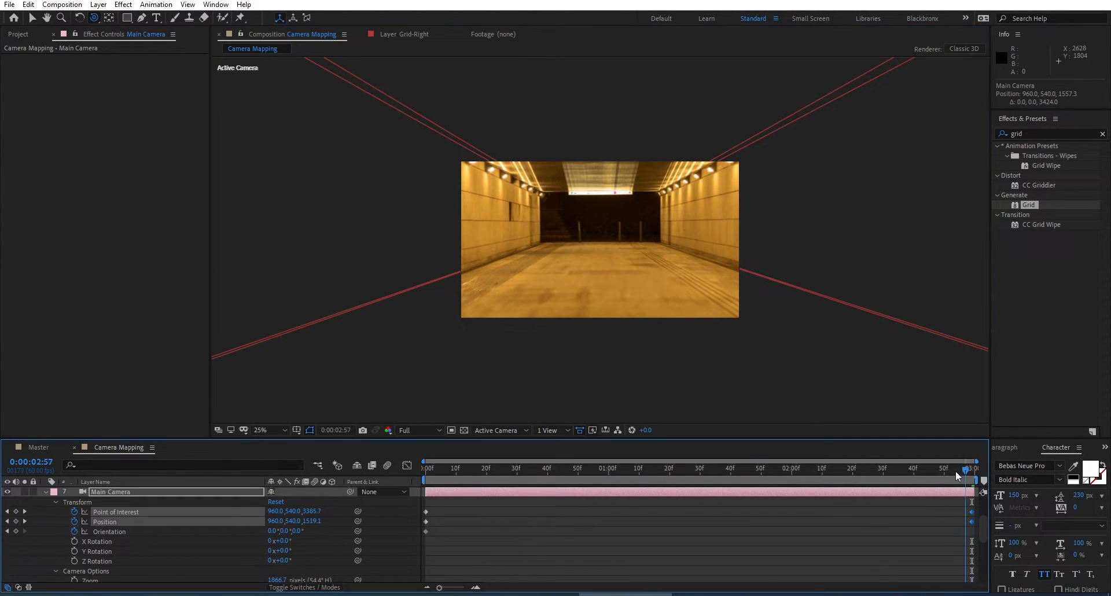
pyautogui.click(425, 469)
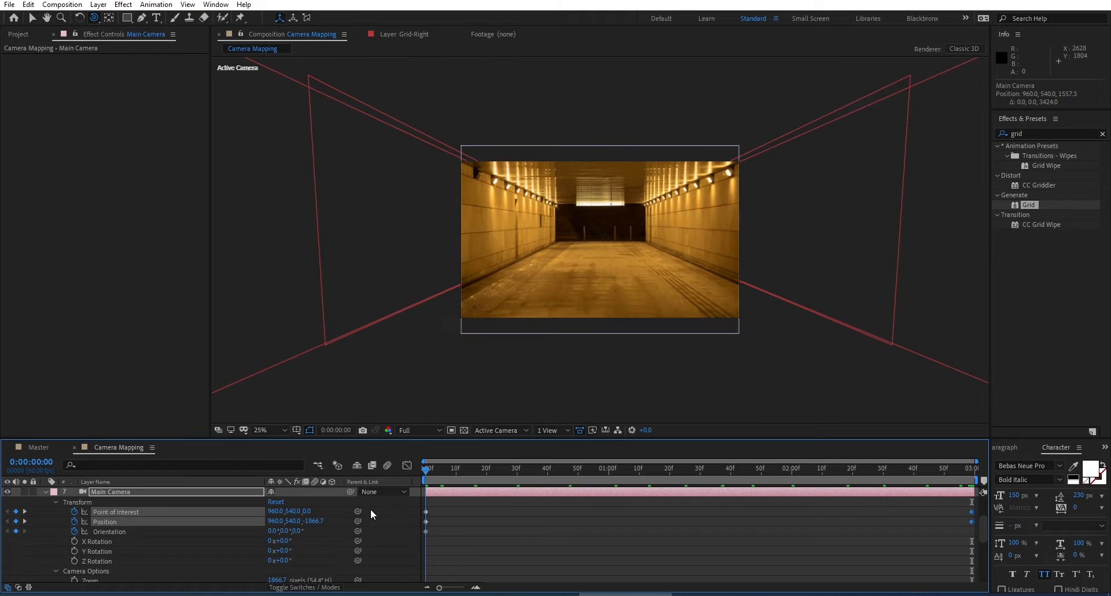
pyautogui.click(654, 486)
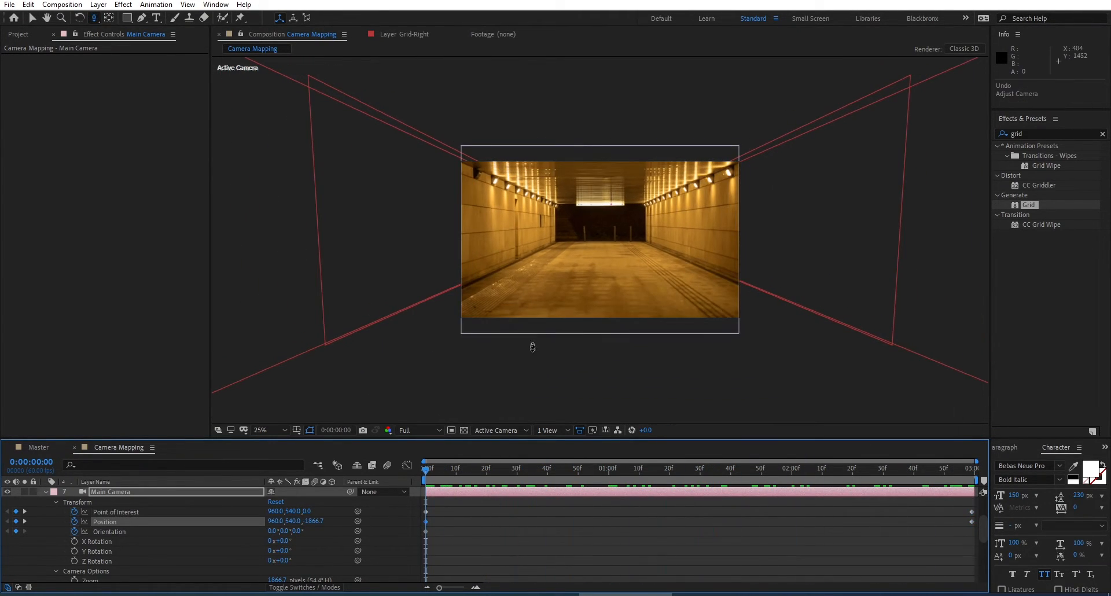
# - Swing the camera inside the tunnel to give the fly-through a tilted orientation
pyautogui.moveTo(533, 346); pyautogui.dragTo(596, 272)
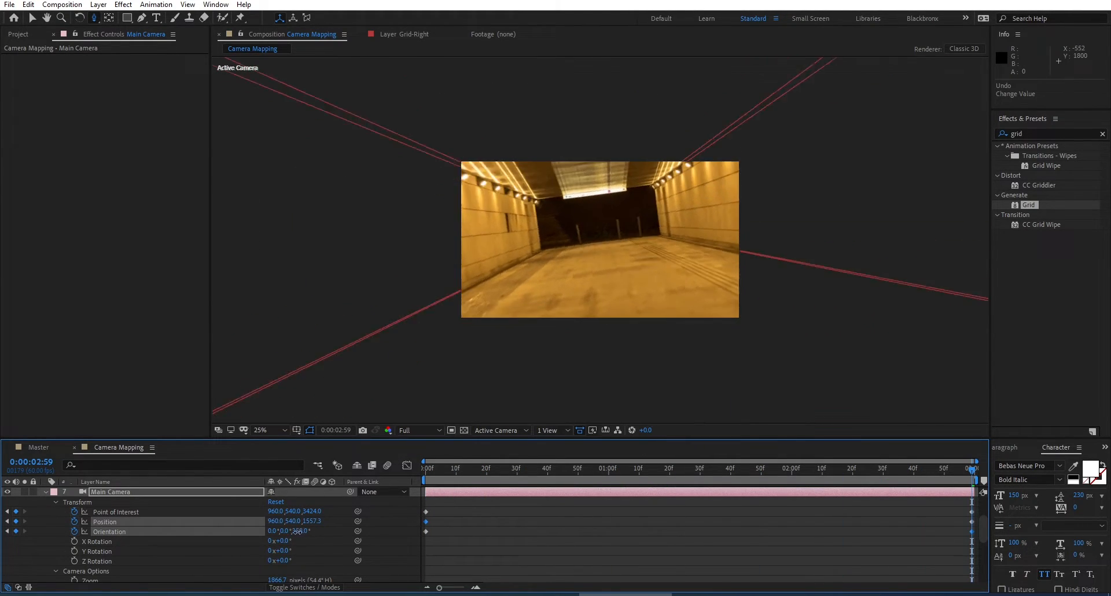
pyautogui.click(678, 469)
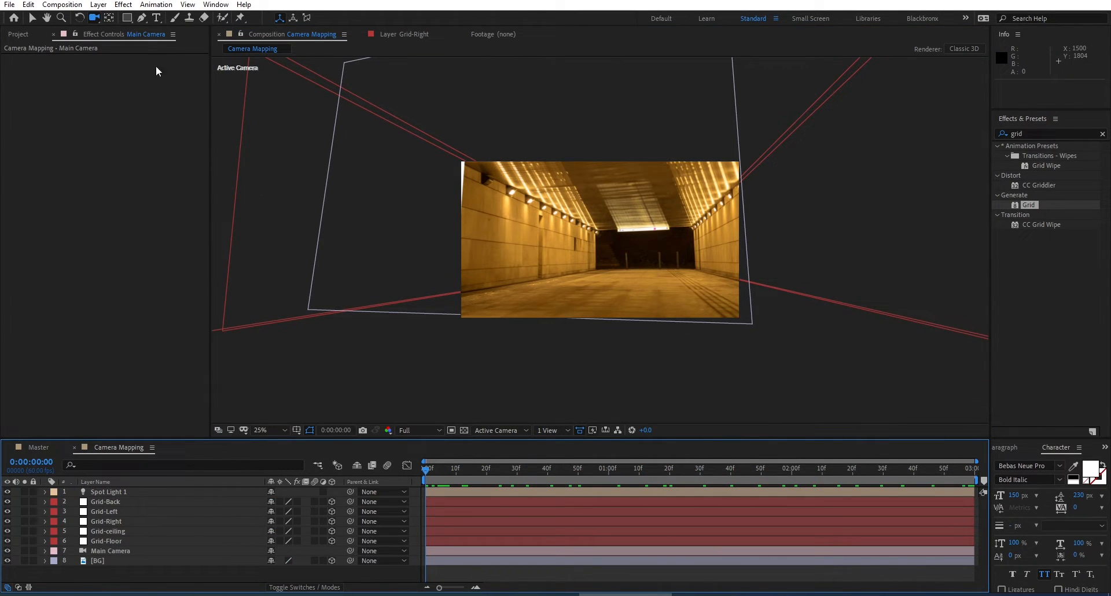
# - Create a new text layer reading 'DARK'
pyautogui.click(159, 19)
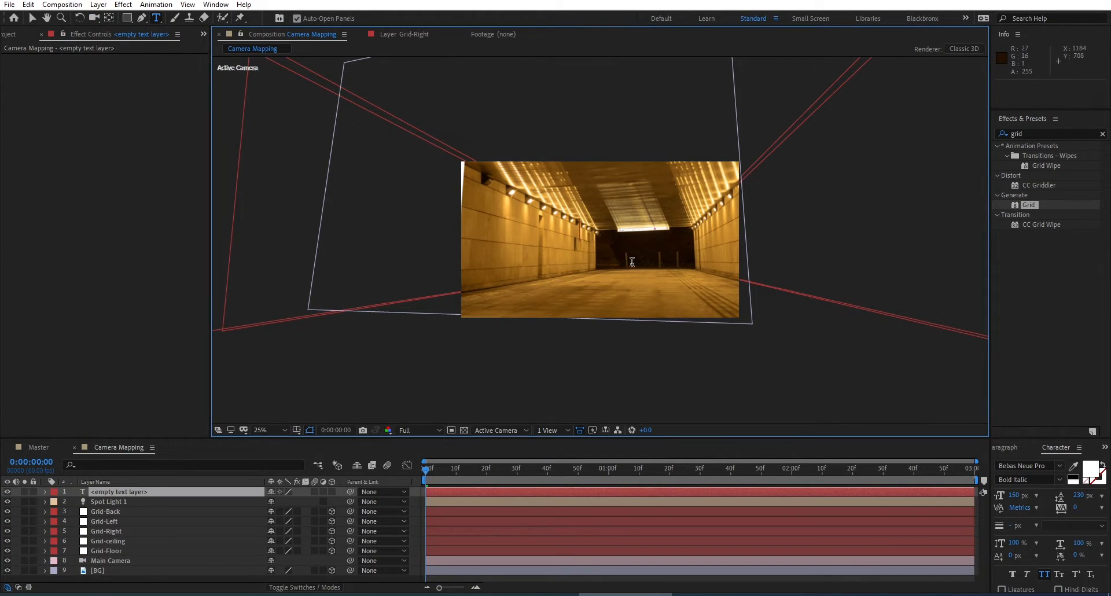
pyautogui.write('DARK')
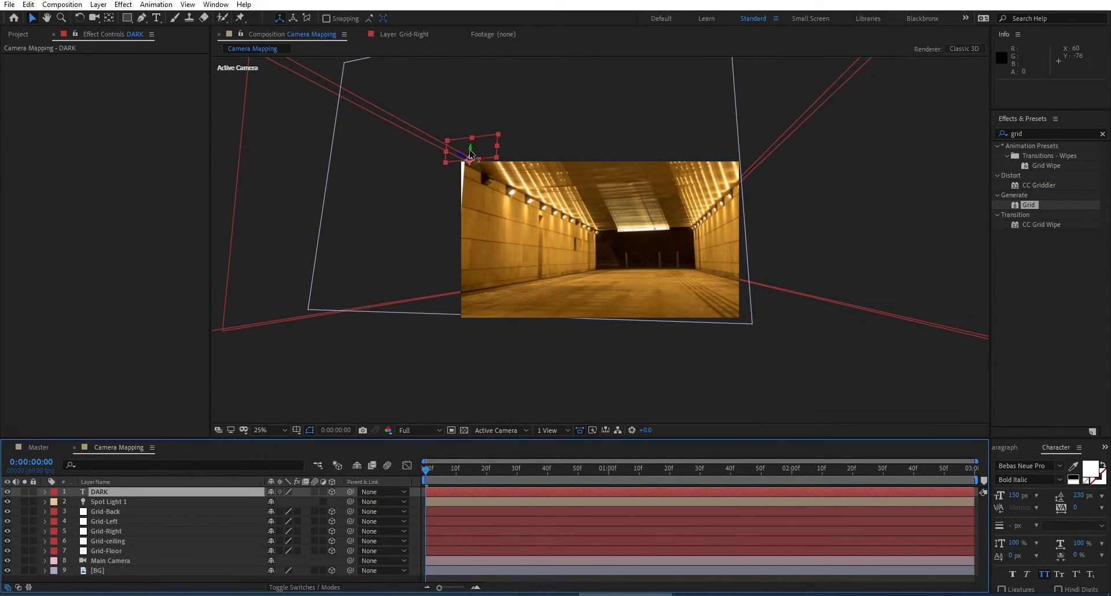
# - Drag the DARK text into the tunnel and settle it in front of the far end
pyautogui.moveTo(471, 149); pyautogui.dragTo(474, 220)
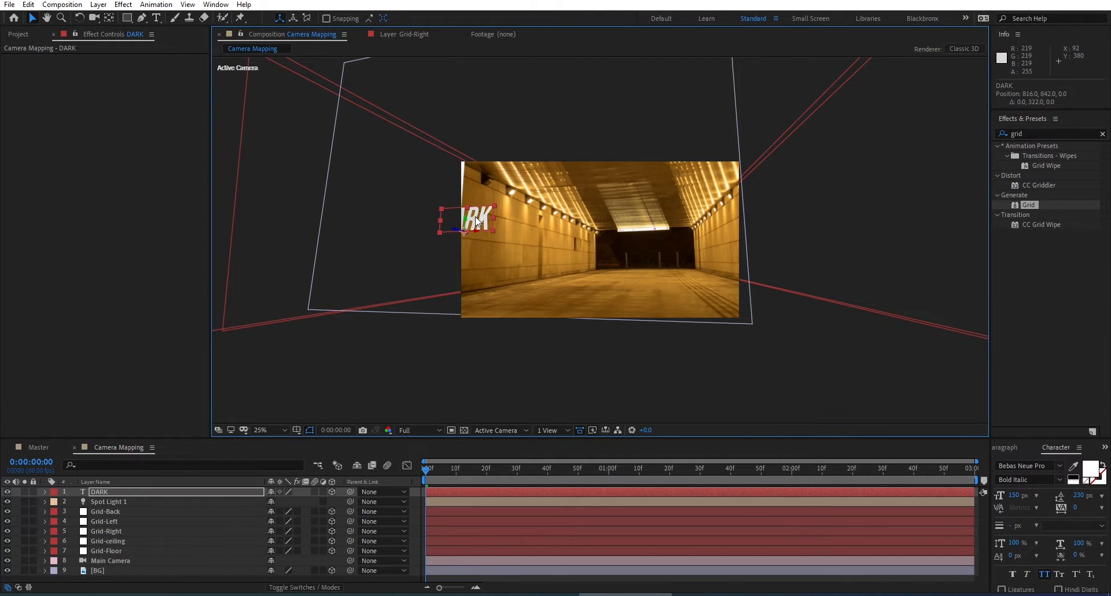
pyautogui.moveTo(474, 220); pyautogui.dragTo(670, 210)
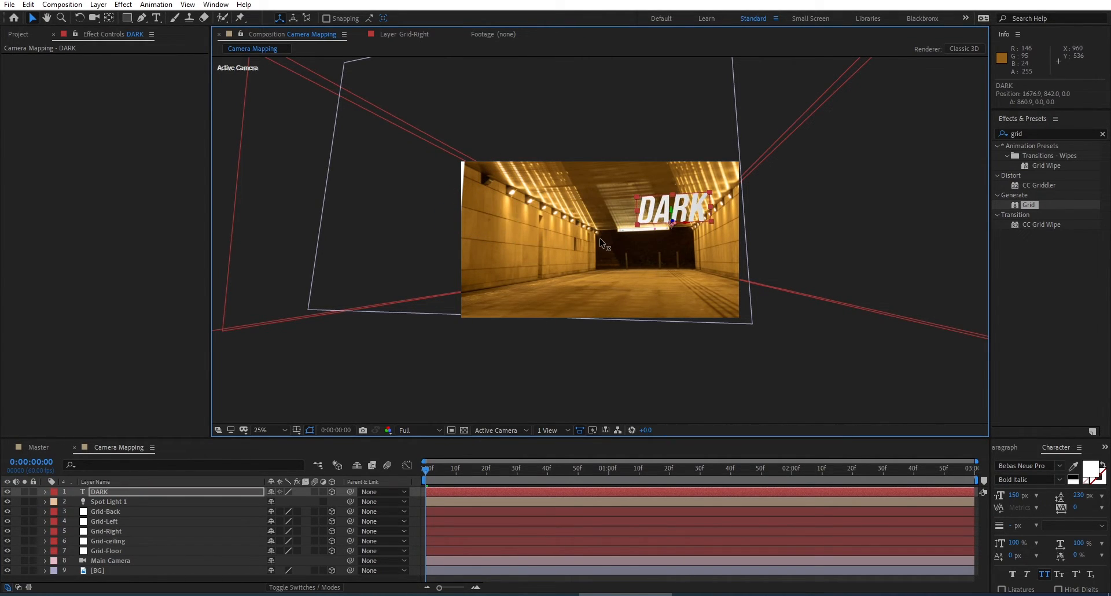
pyautogui.moveTo(671, 219); pyautogui.dragTo(641, 254)
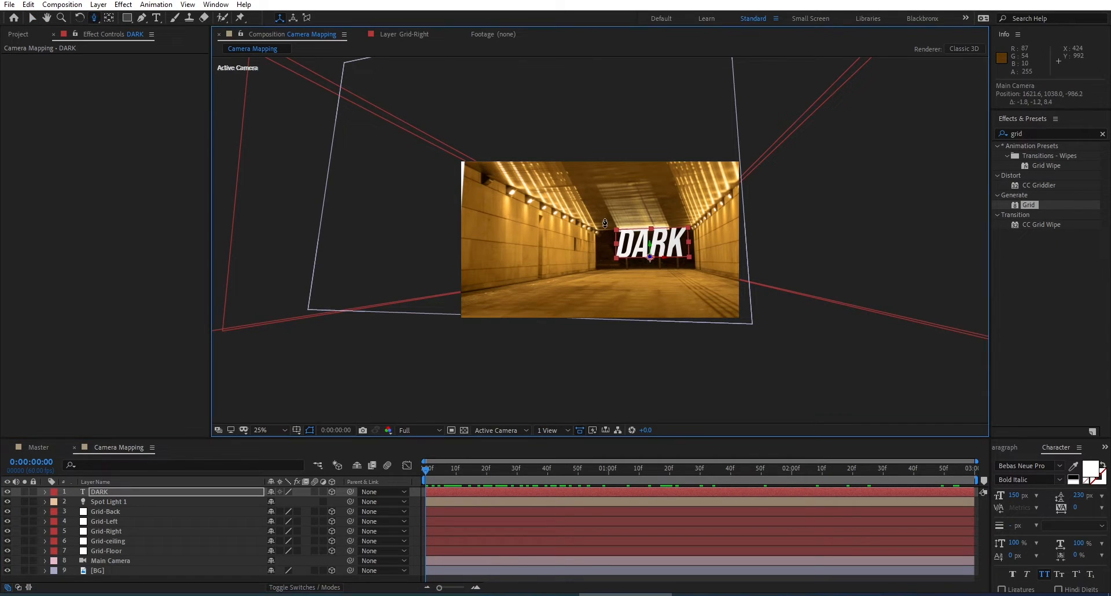
pyautogui.moveTo(604, 222); pyautogui.dragTo(658, 263)
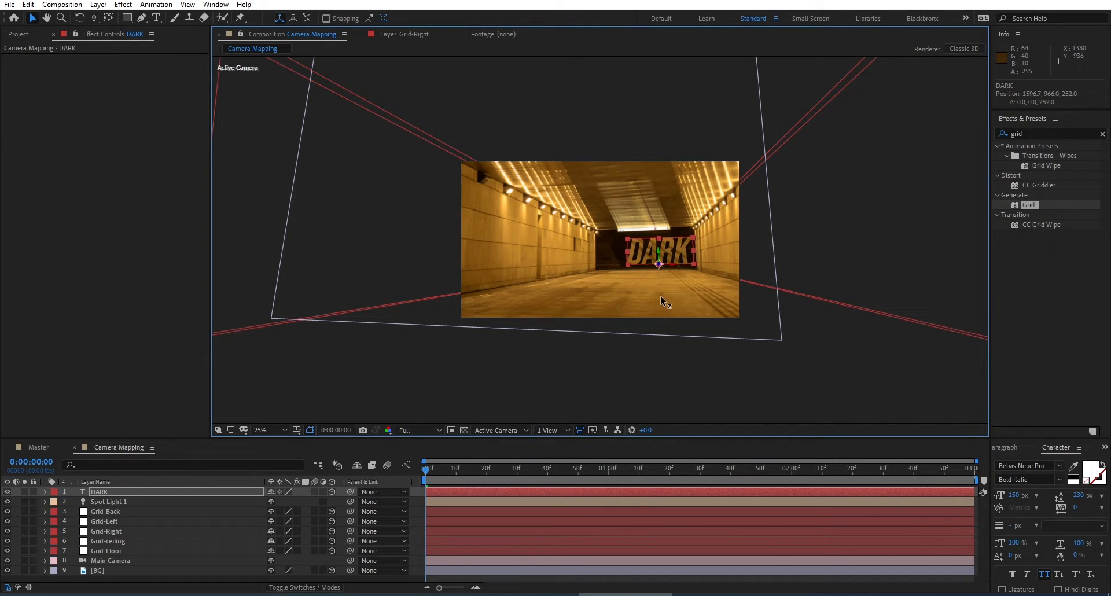
# - Scrub the timeline back to the first frame and select the DARK text layer
pyautogui.click(106, 531)
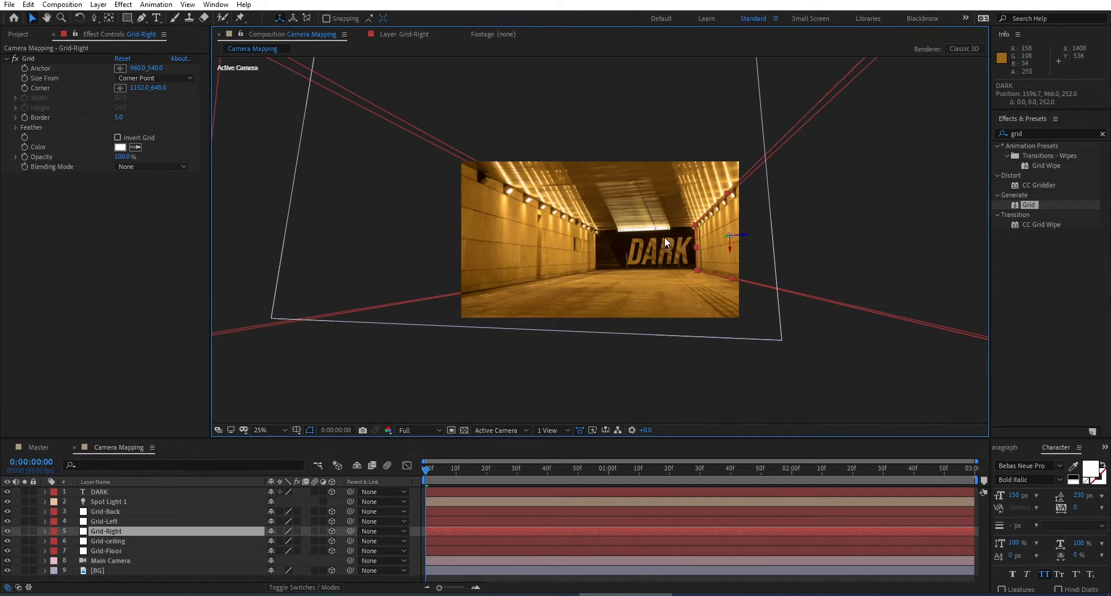
pyautogui.click(533, 470)
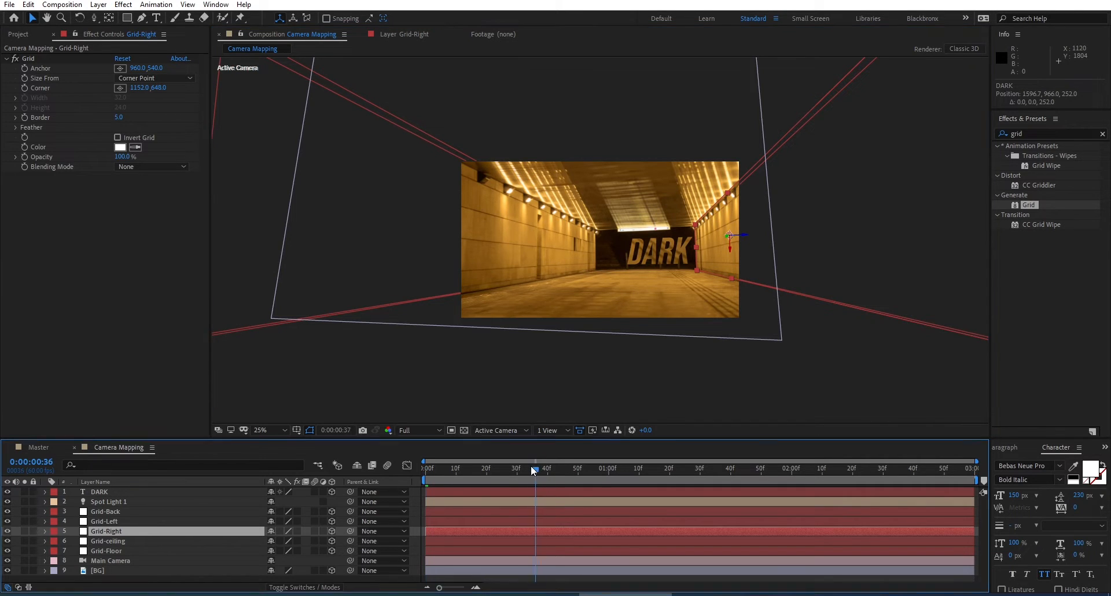
pyautogui.click(598, 470)
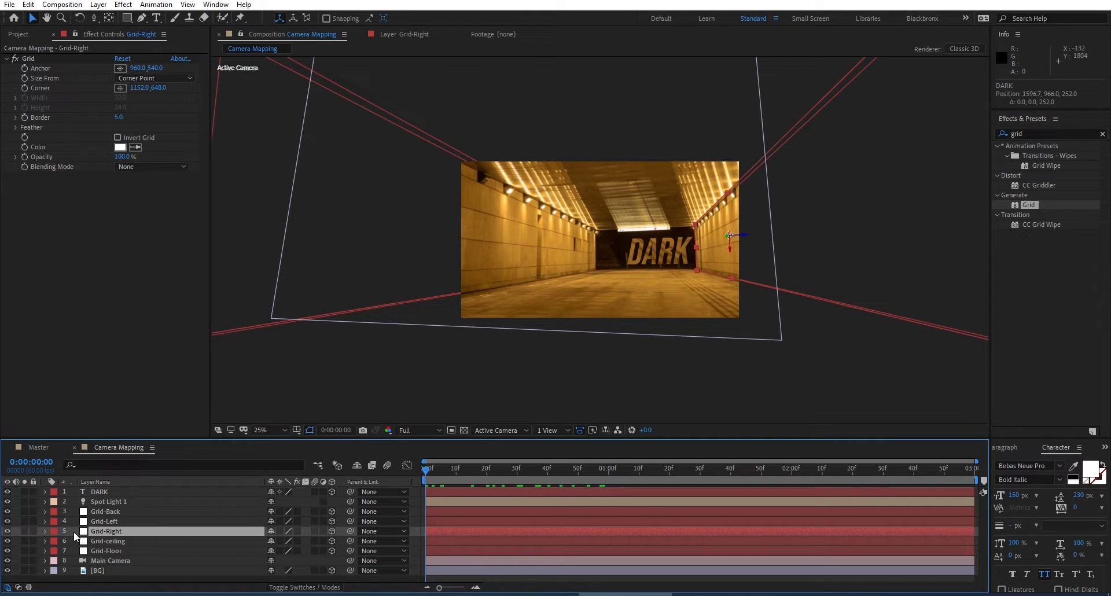
pyautogui.click(99, 492)
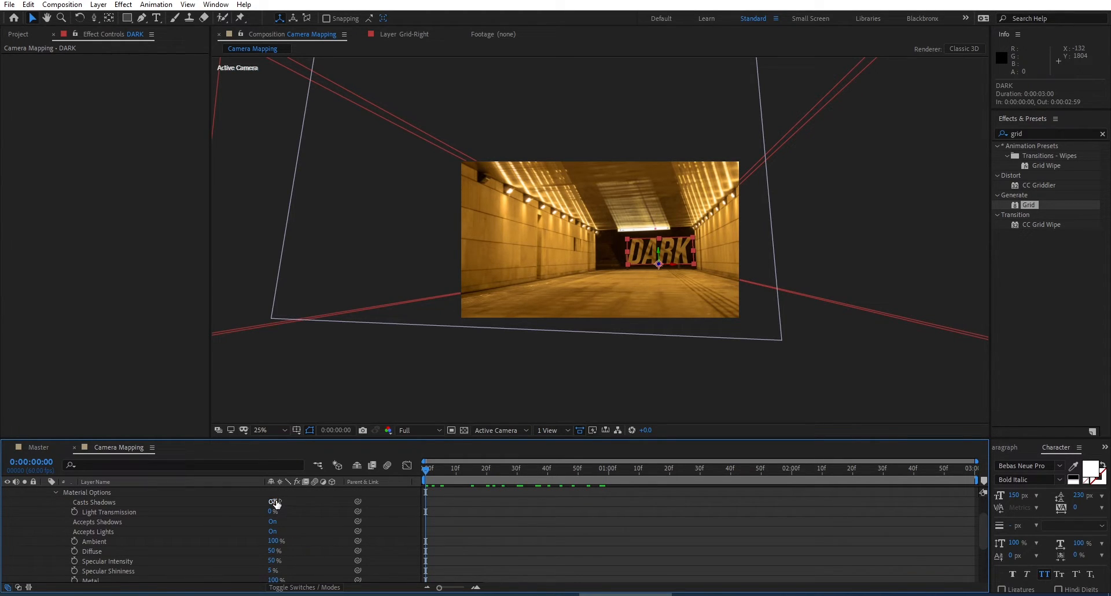
# - Set DARK's Casts Shadows and Accepts Shadows to Off, then preview the fly-through
pyautogui.click(273, 502)
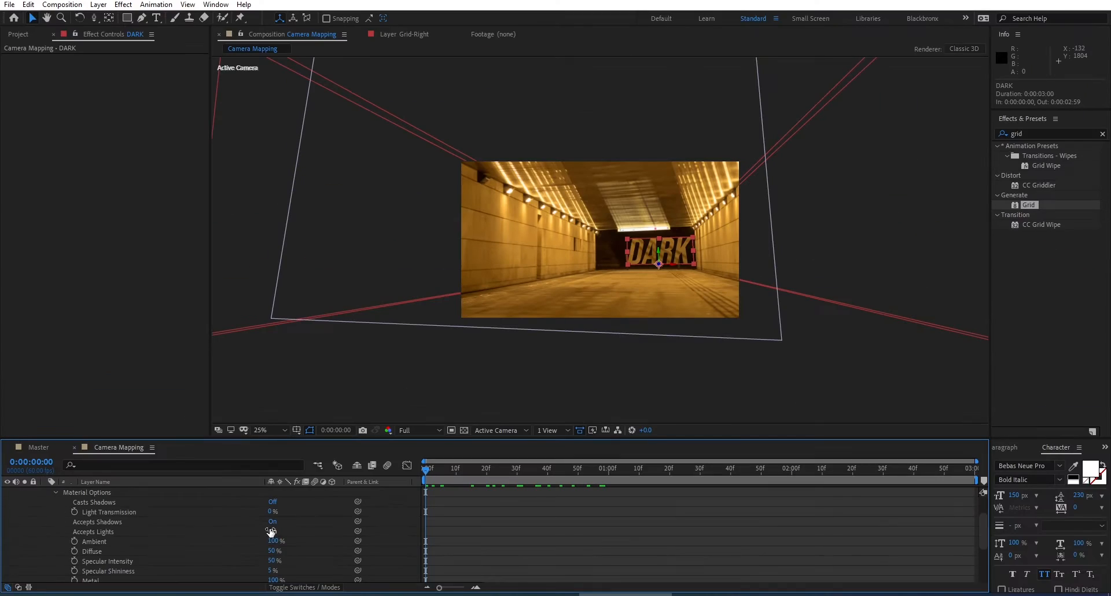
pyautogui.click(272, 521)
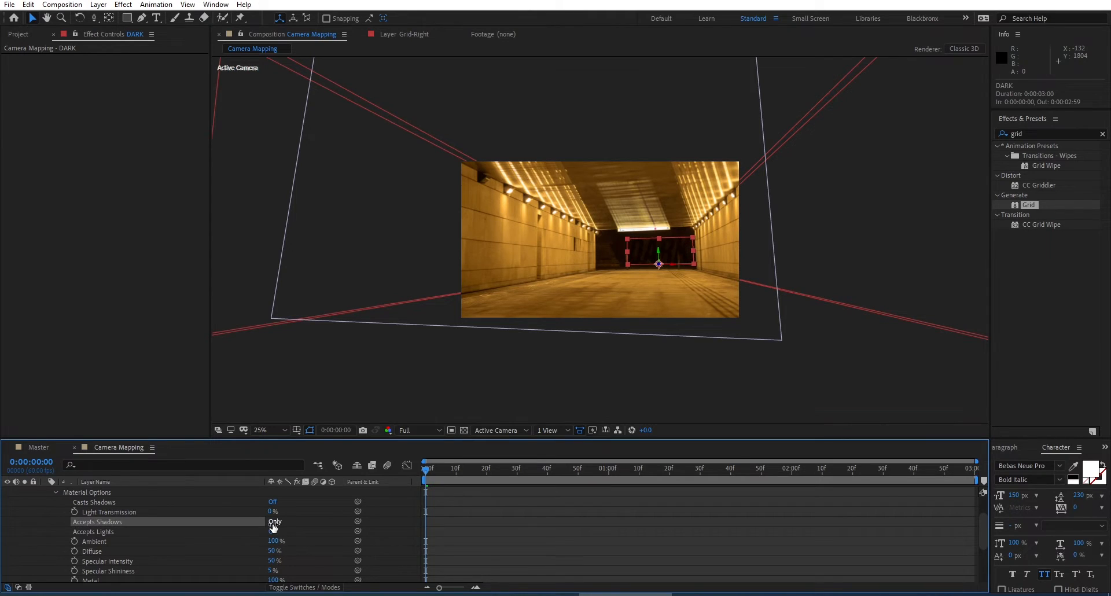
pyautogui.click(274, 522)
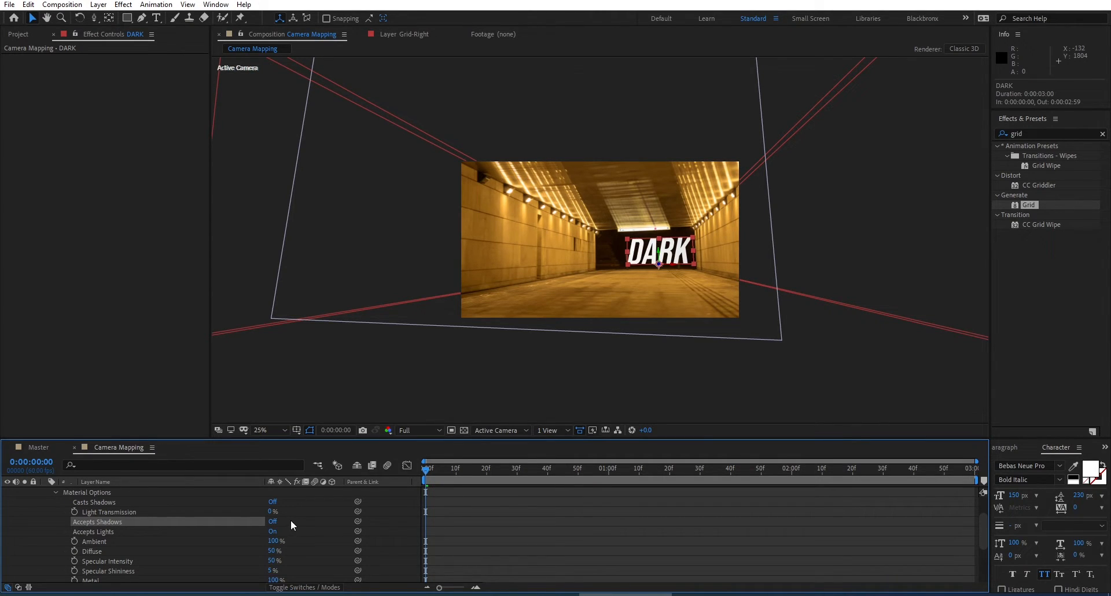
pyautogui.moveTo(47, 549)
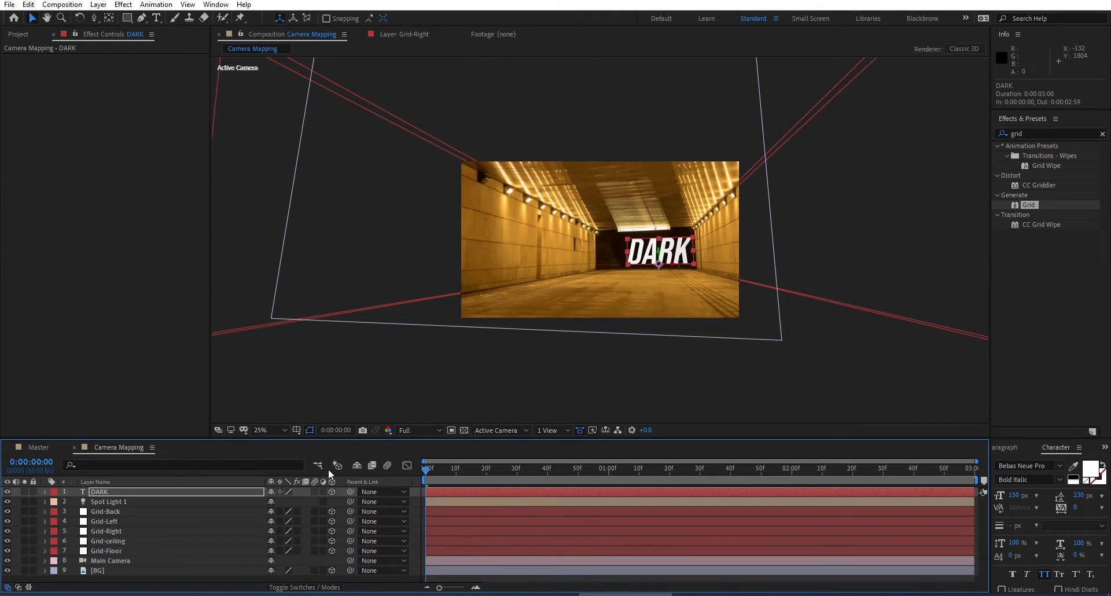
pyautogui.click(617, 469)
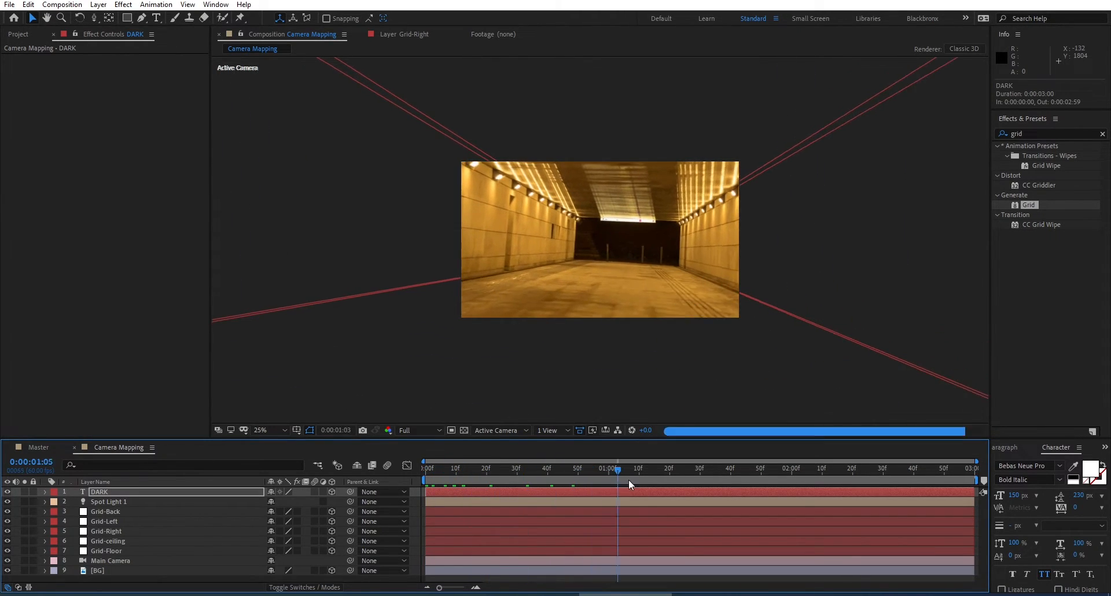
# - Stop the preview at the start and duplicate the DARK layer with Ctrl+D
pyautogui.click(424, 469)
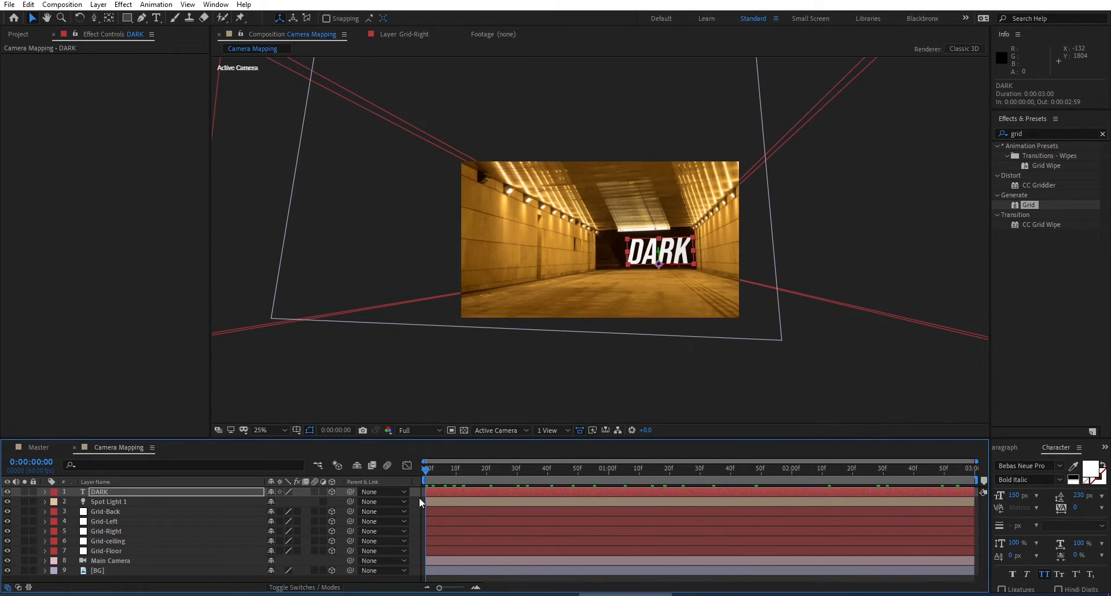
pyautogui.moveTo(657, 275)
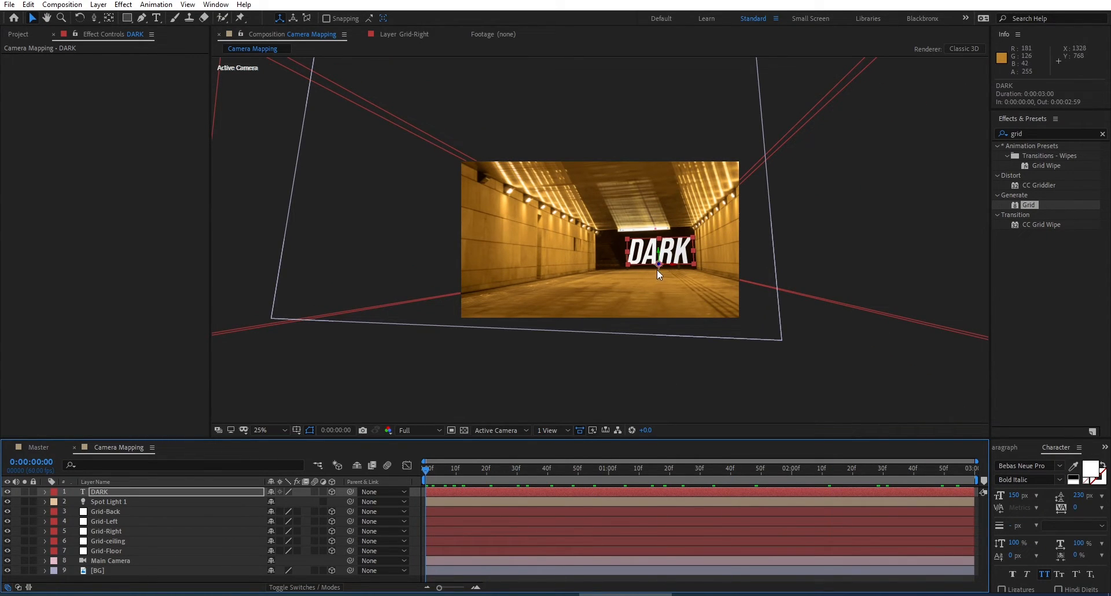
pyautogui.press('ctrl+d')
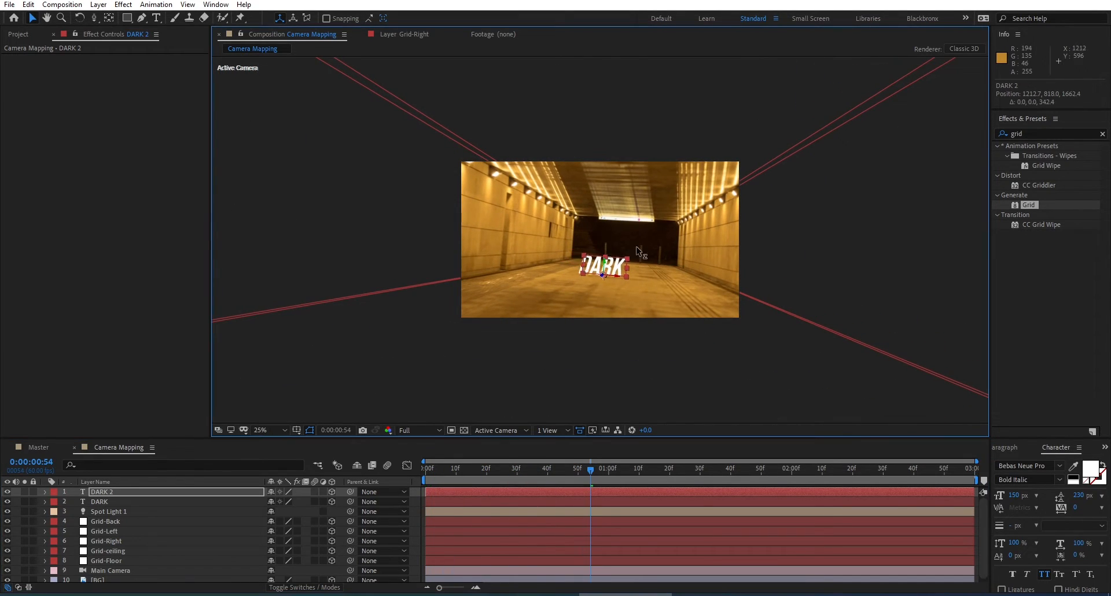
pyautogui.click(533, 468)
pyautogui.write('VALLEY')
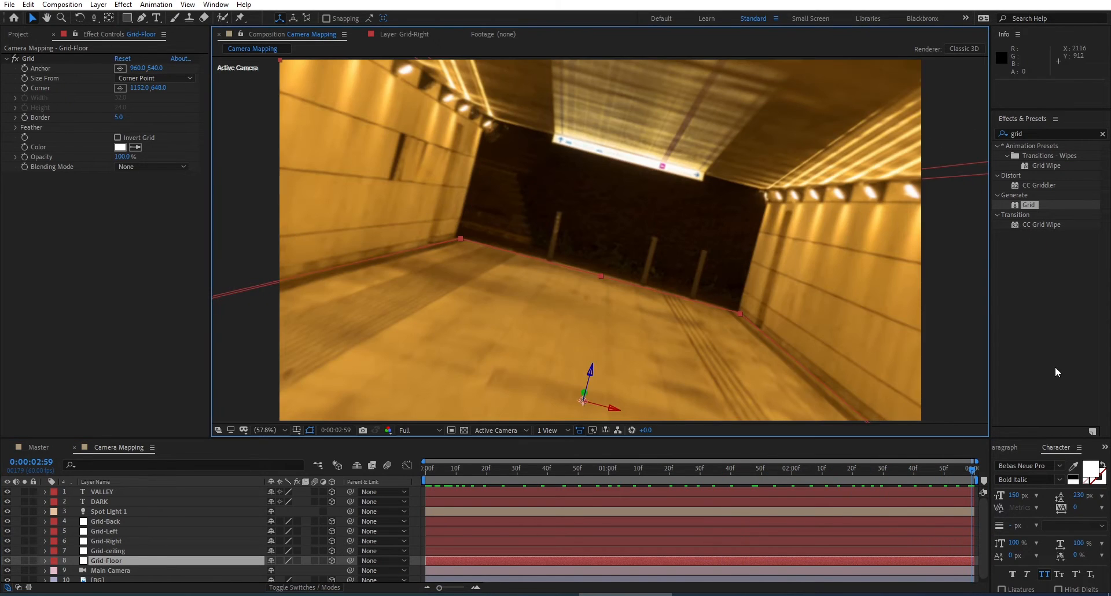
# - Edit the copy to read VALLEY, move it deeper into the tunnel and preview
pyautogui.press('Space')
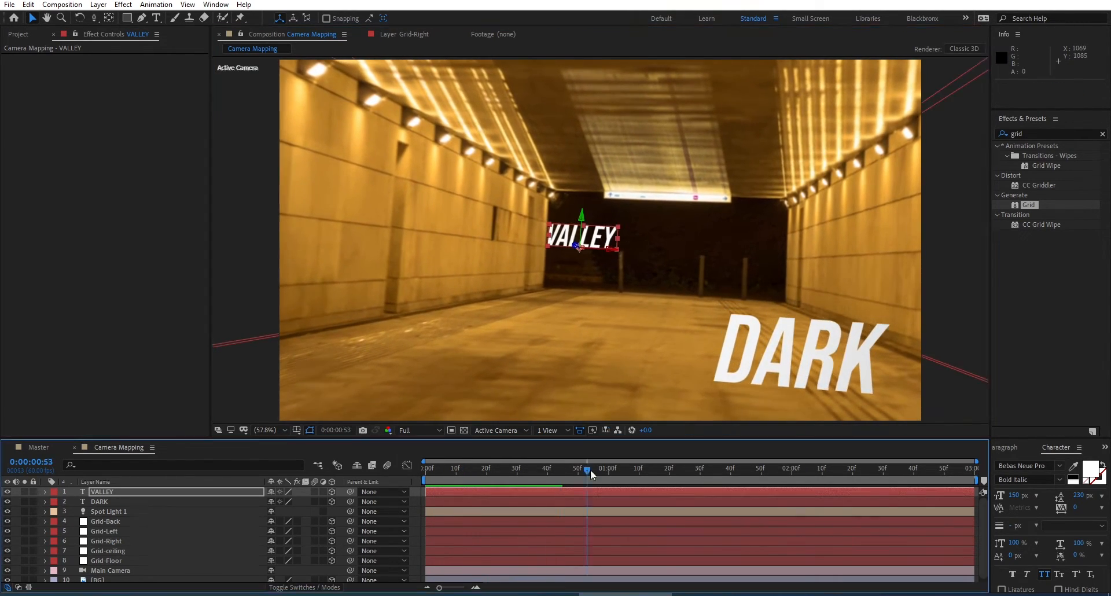
pyautogui.click(810, 469)
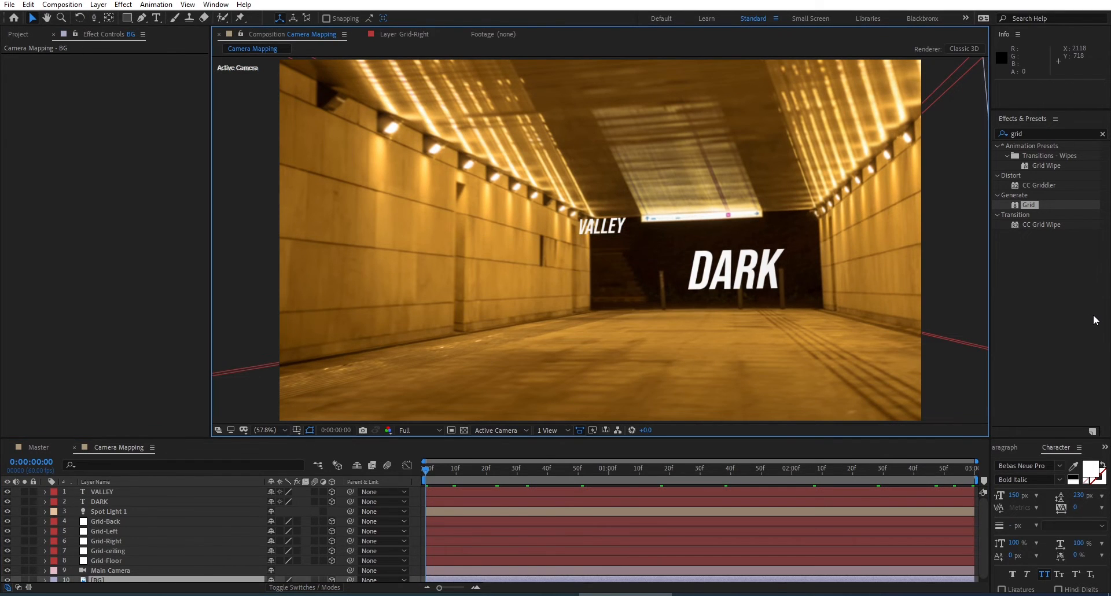
pyautogui.press('Space')
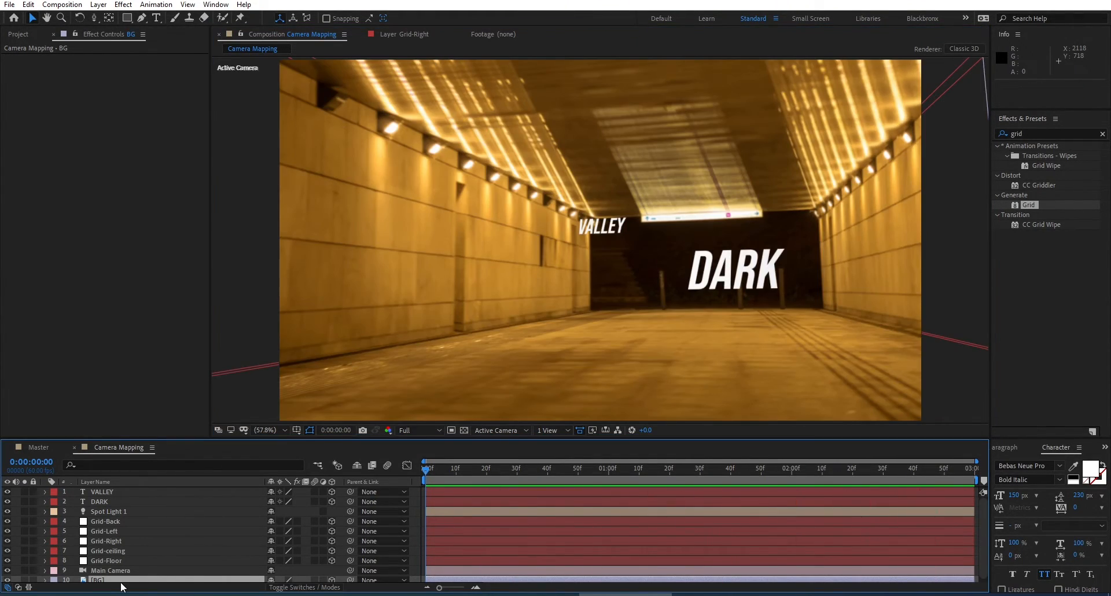
# - Enable Depth of Field on Main Camera, keyframe Aperture across the shot, and preview the blur
pyautogui.click(110, 570)
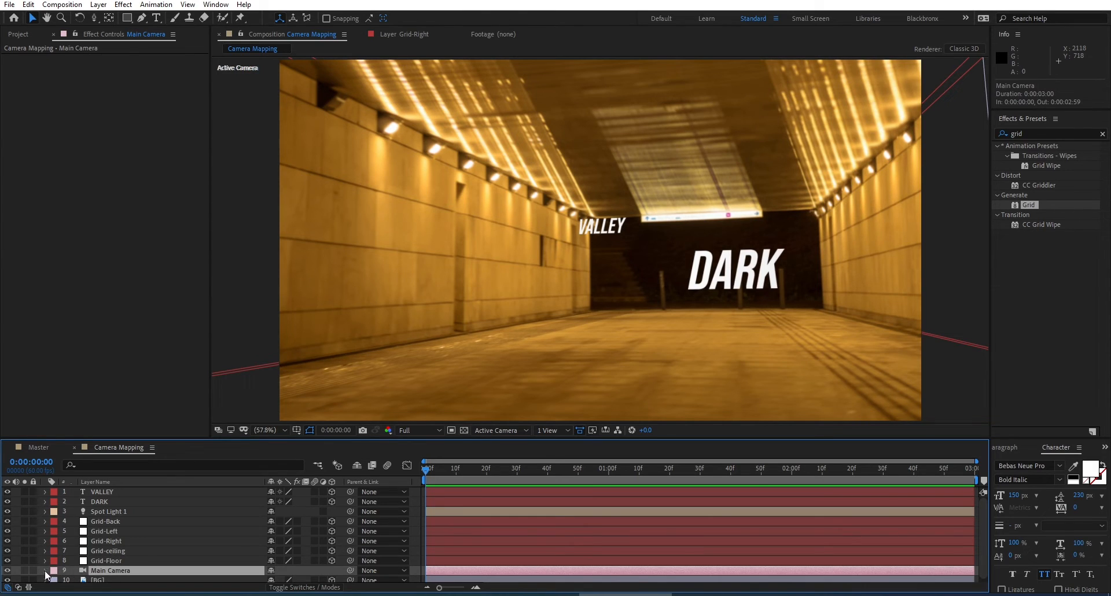
pyautogui.click(47, 570)
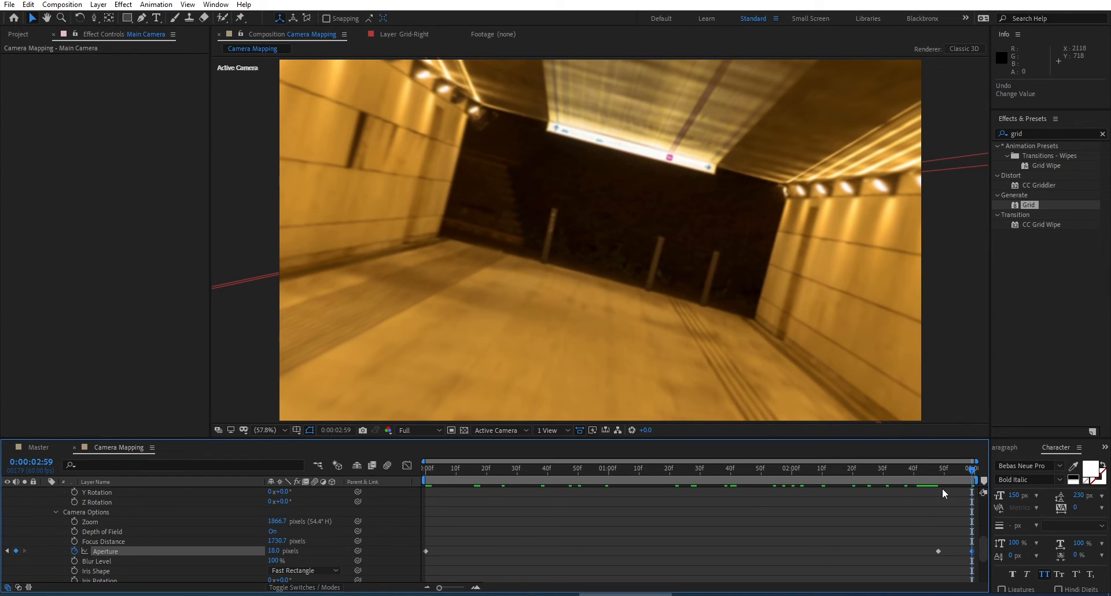
pyautogui.click(794, 469)
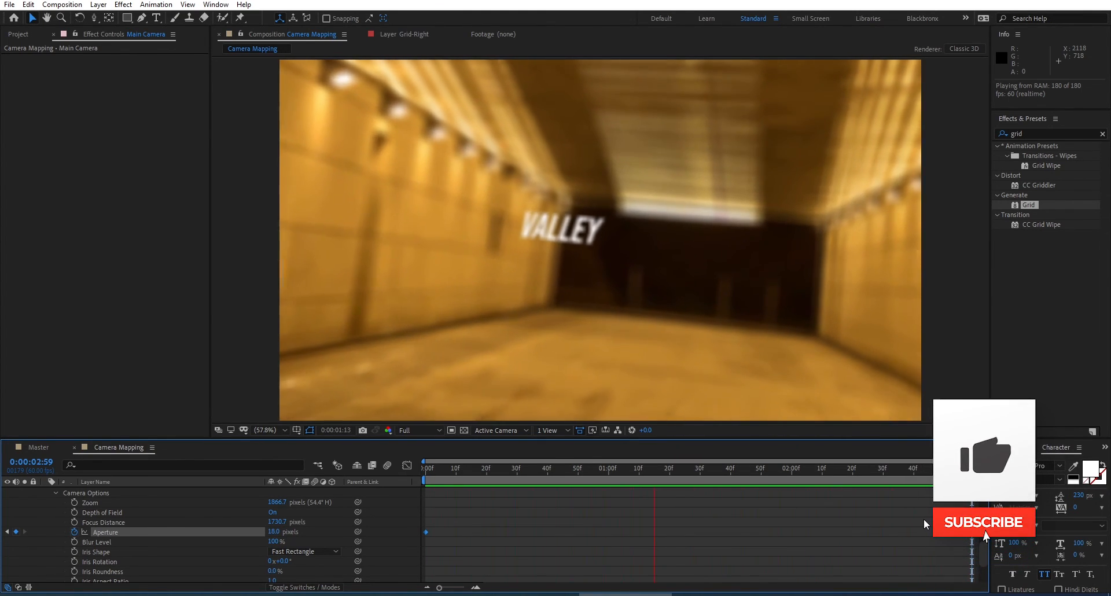
pyautogui.click(983, 522)
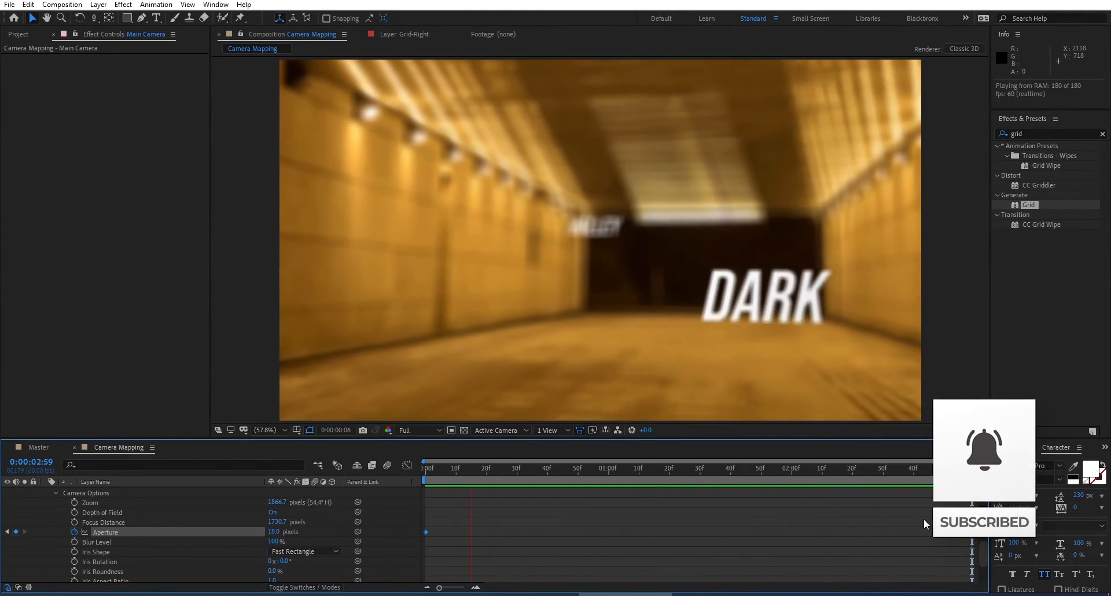